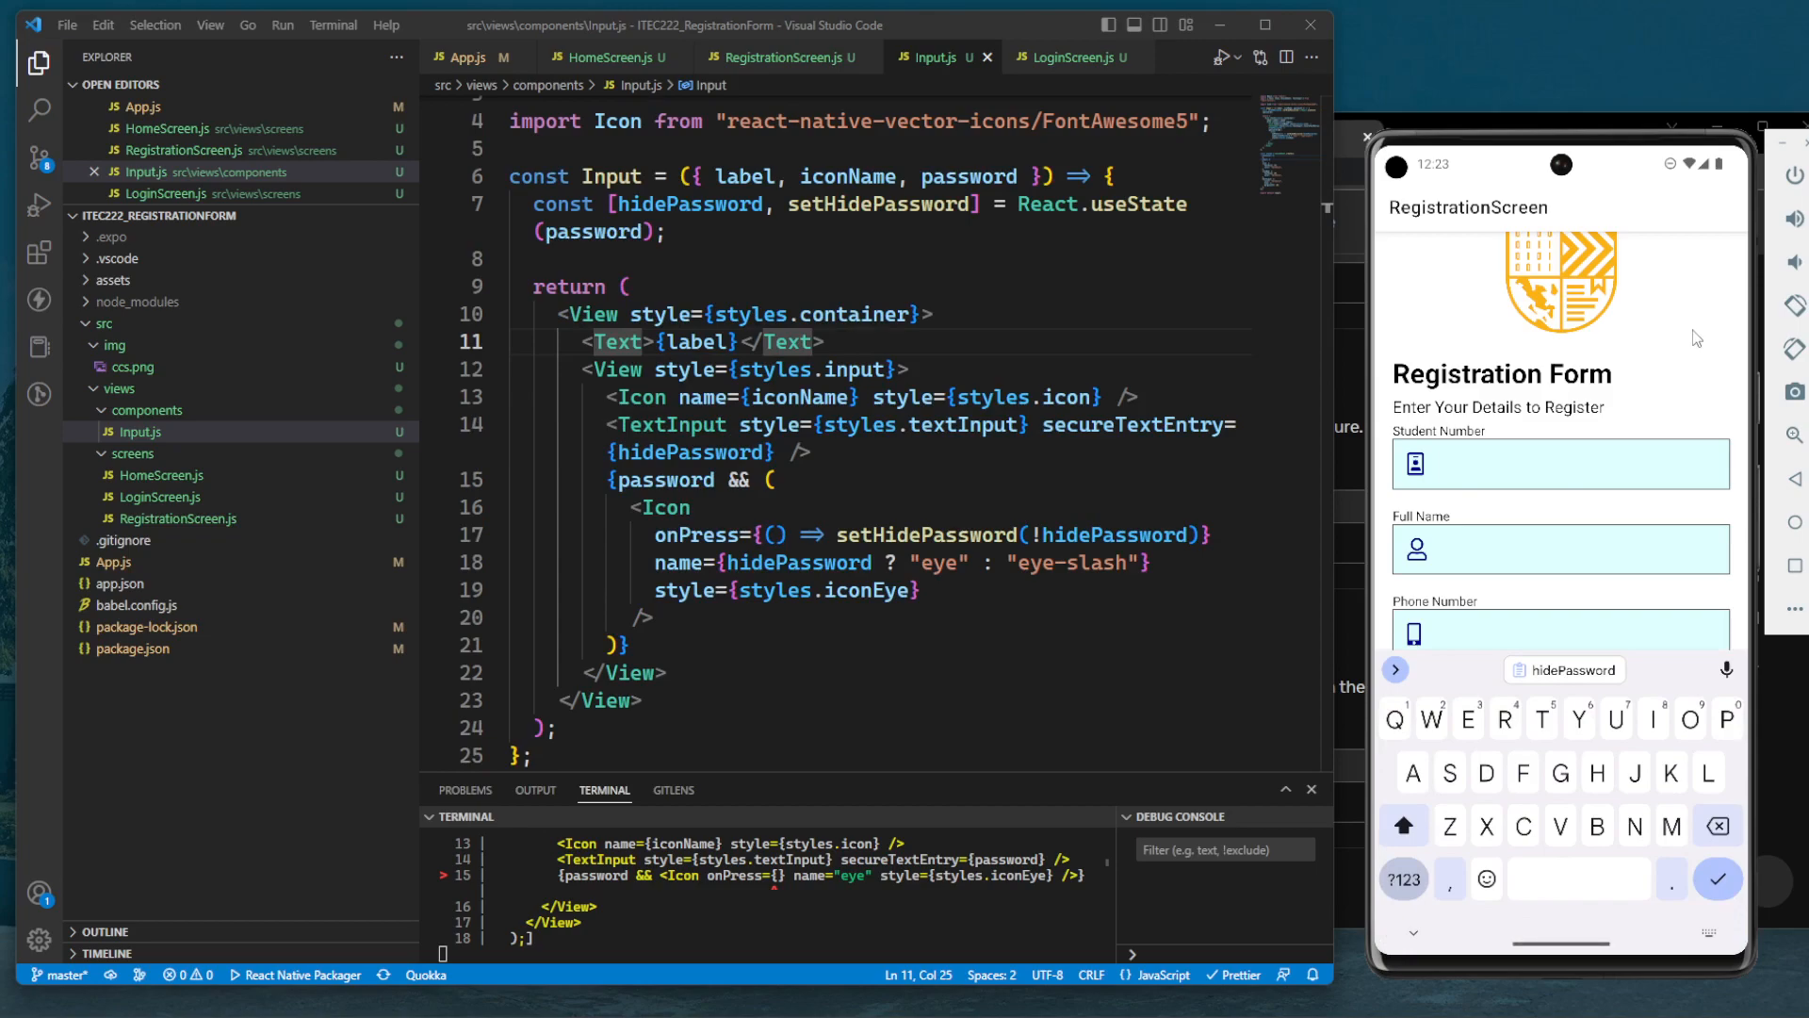
Declare const [isFocused, setIsFocused] = React.useState(false) on line 8 of Input.js
{"action": "scroll", "scroll_direction": "up", "scroll_amount": 3}
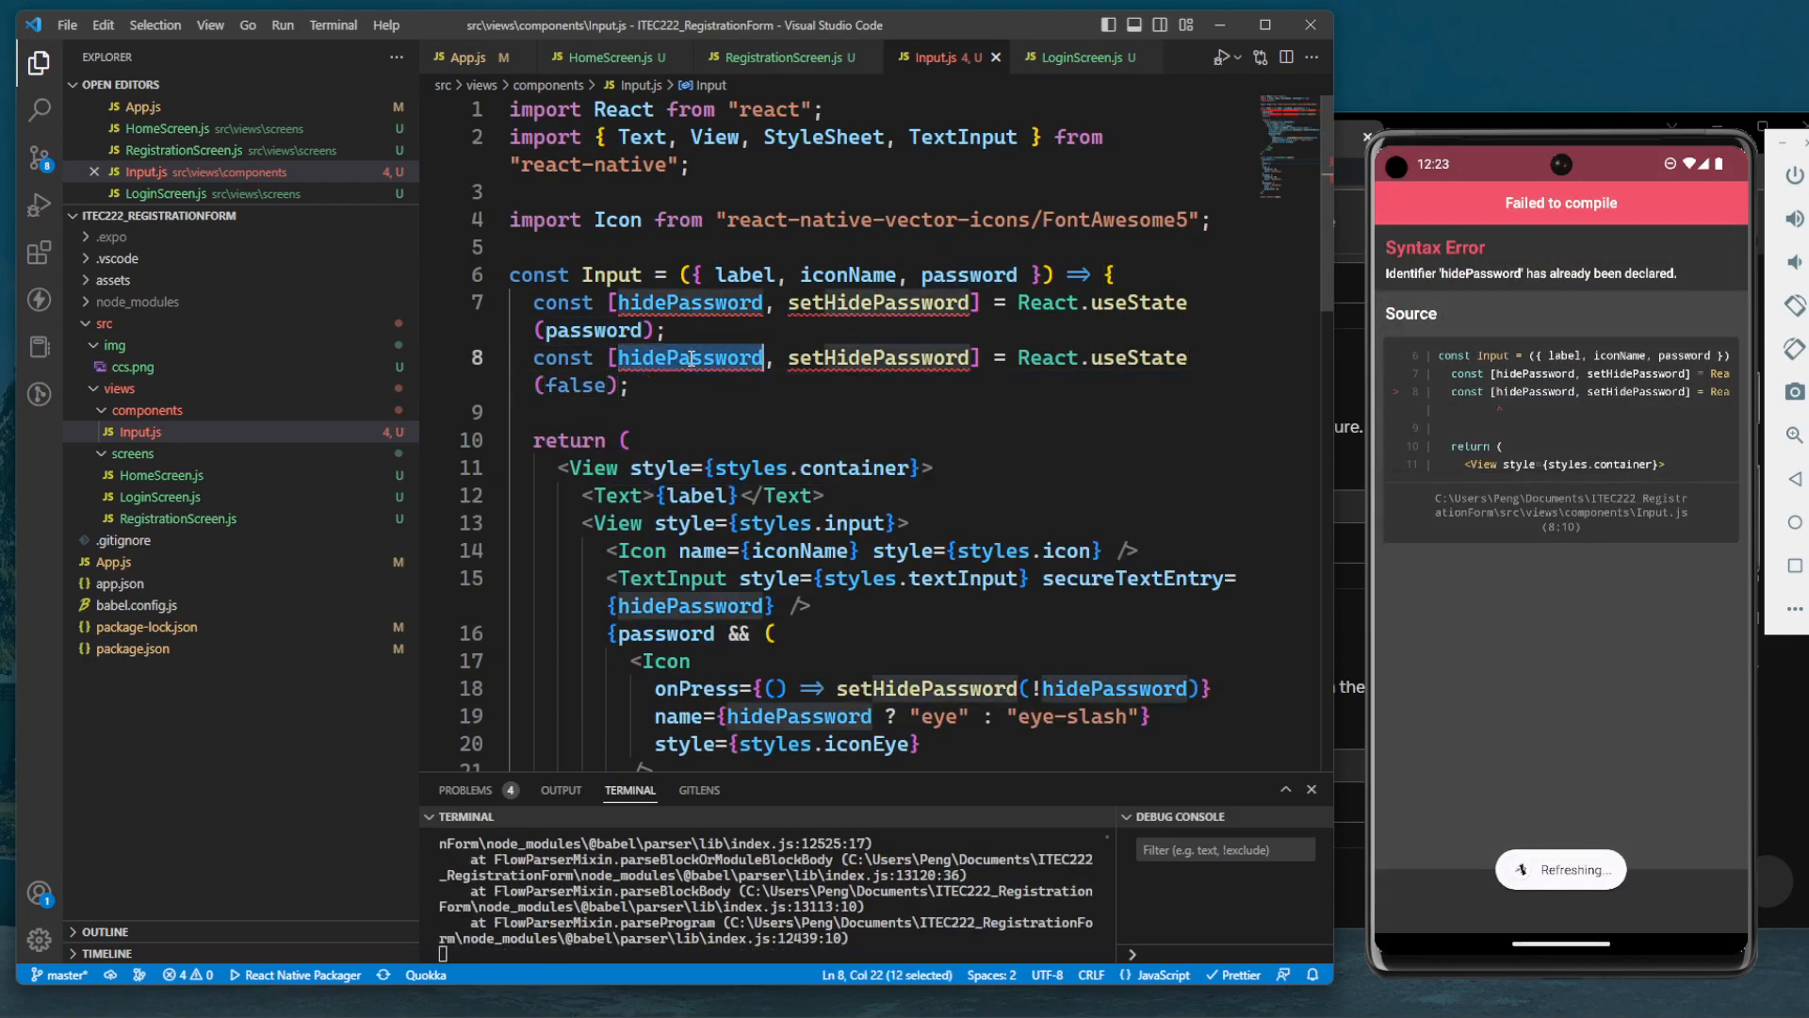
{"action": "type", "text": "isFocu"}
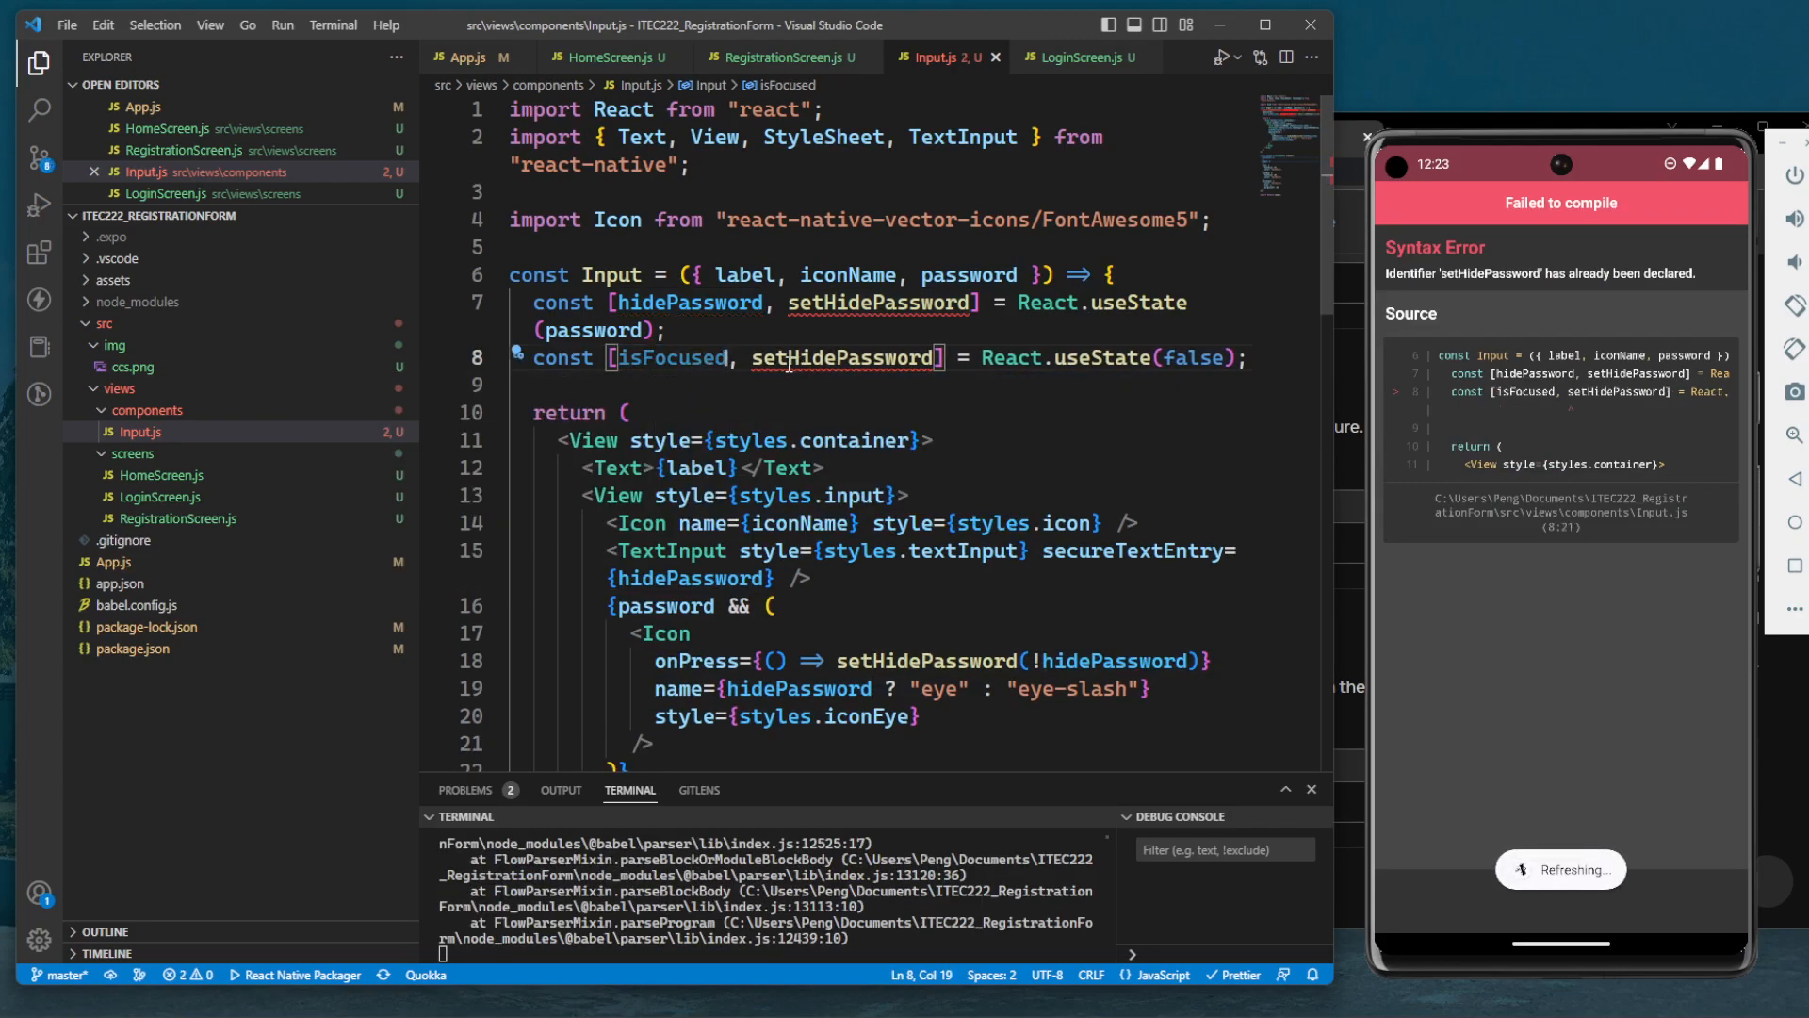
{"action": "type", "text": "setIsFocus"}
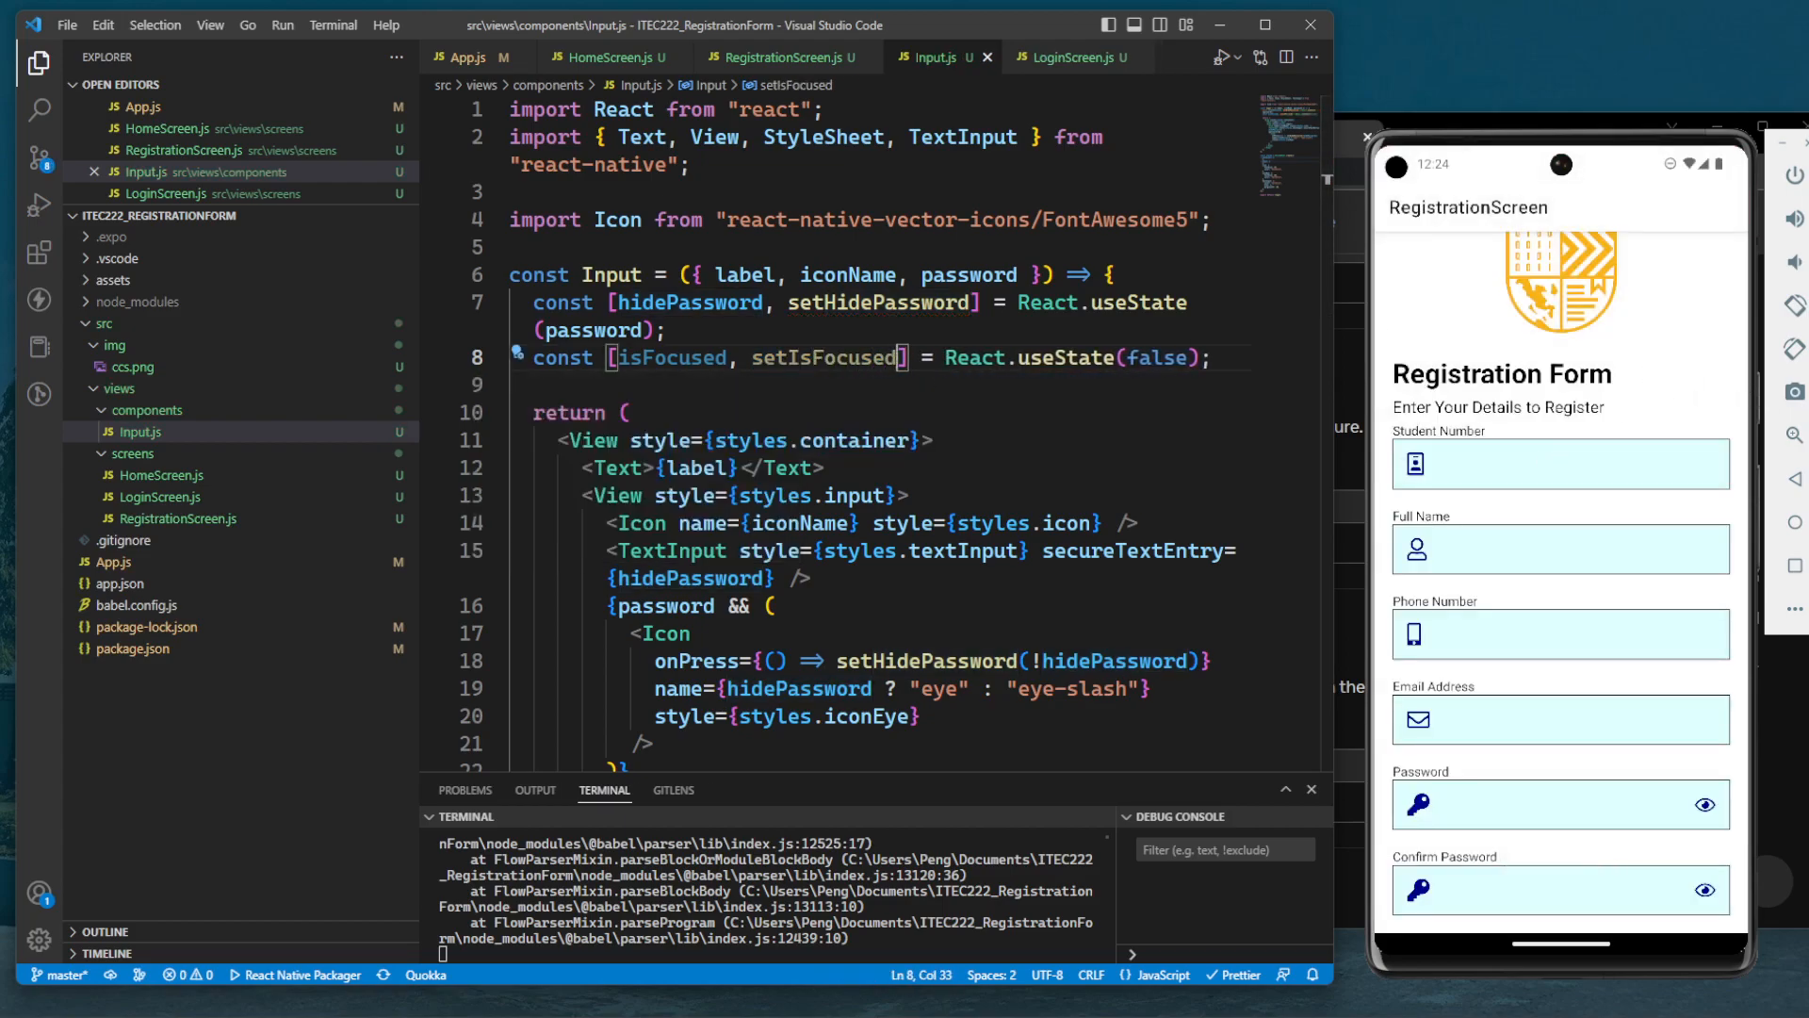
Add an onFocus handler to the TextInput that calls onFocus()
{"action": "scroll", "scroll_direction": "down", "scroll_amount": 3}
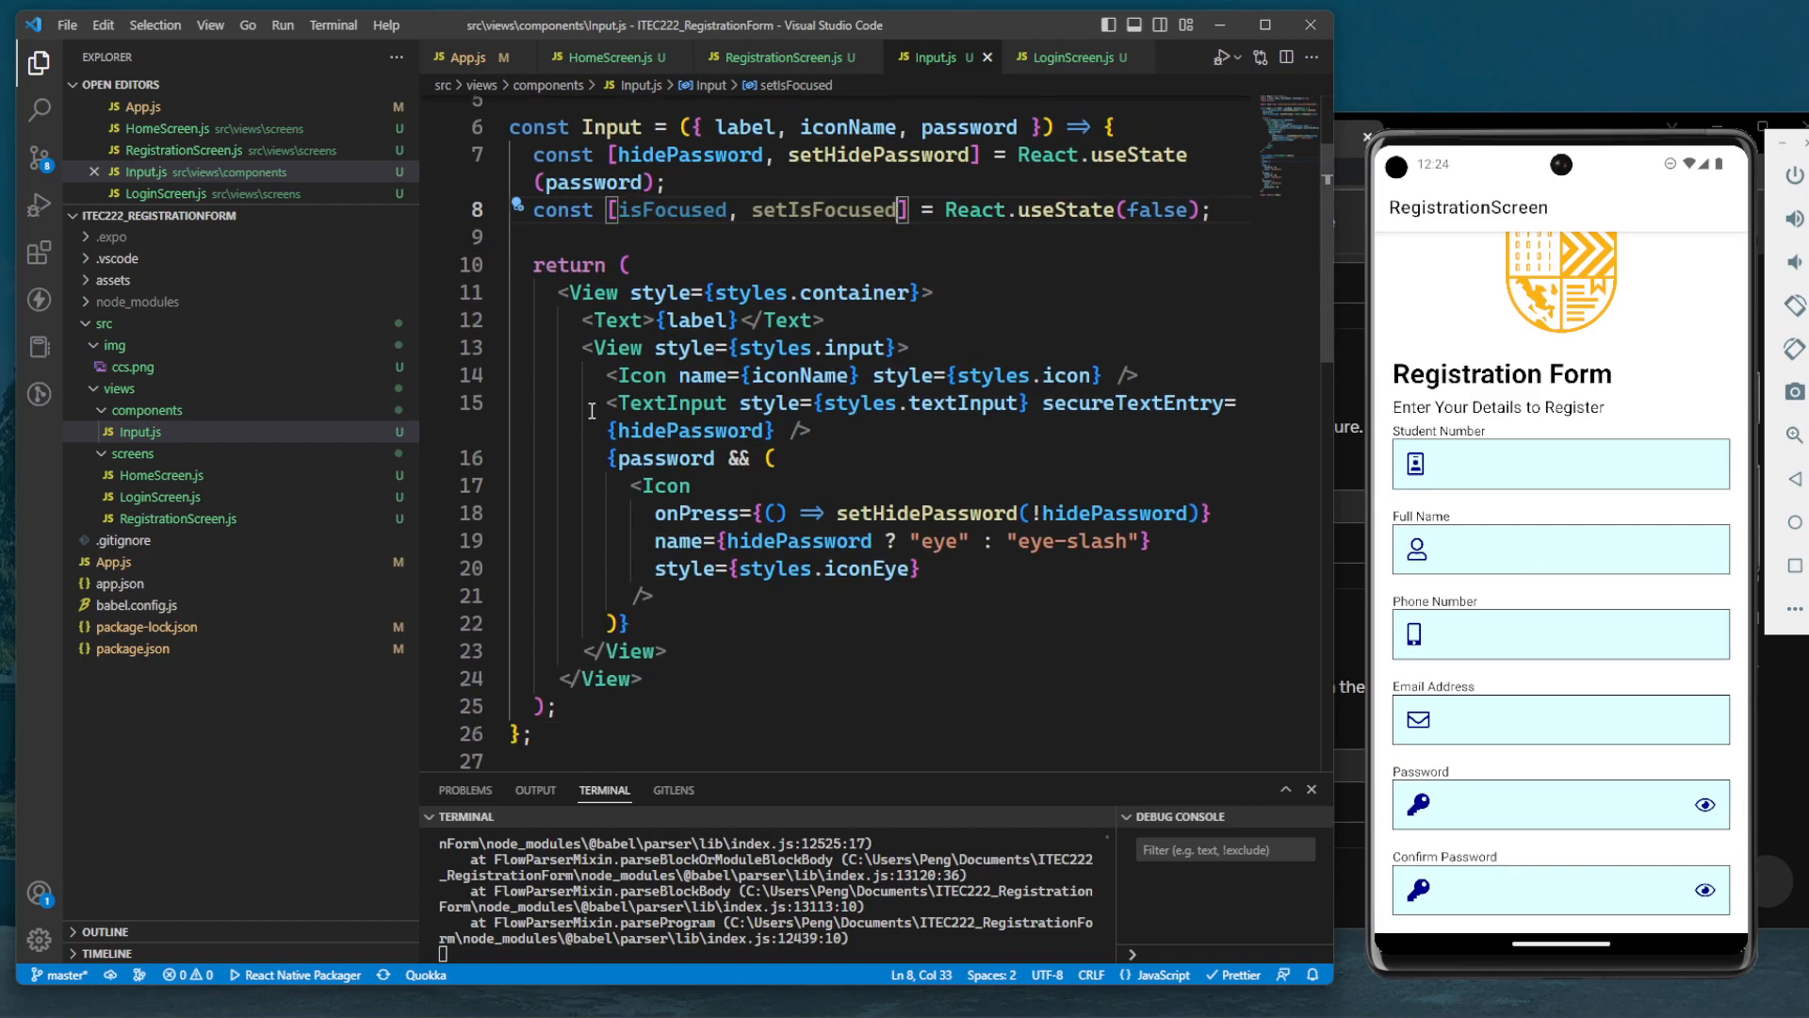
{"action": "double_click", "coordinate": [672, 402]}
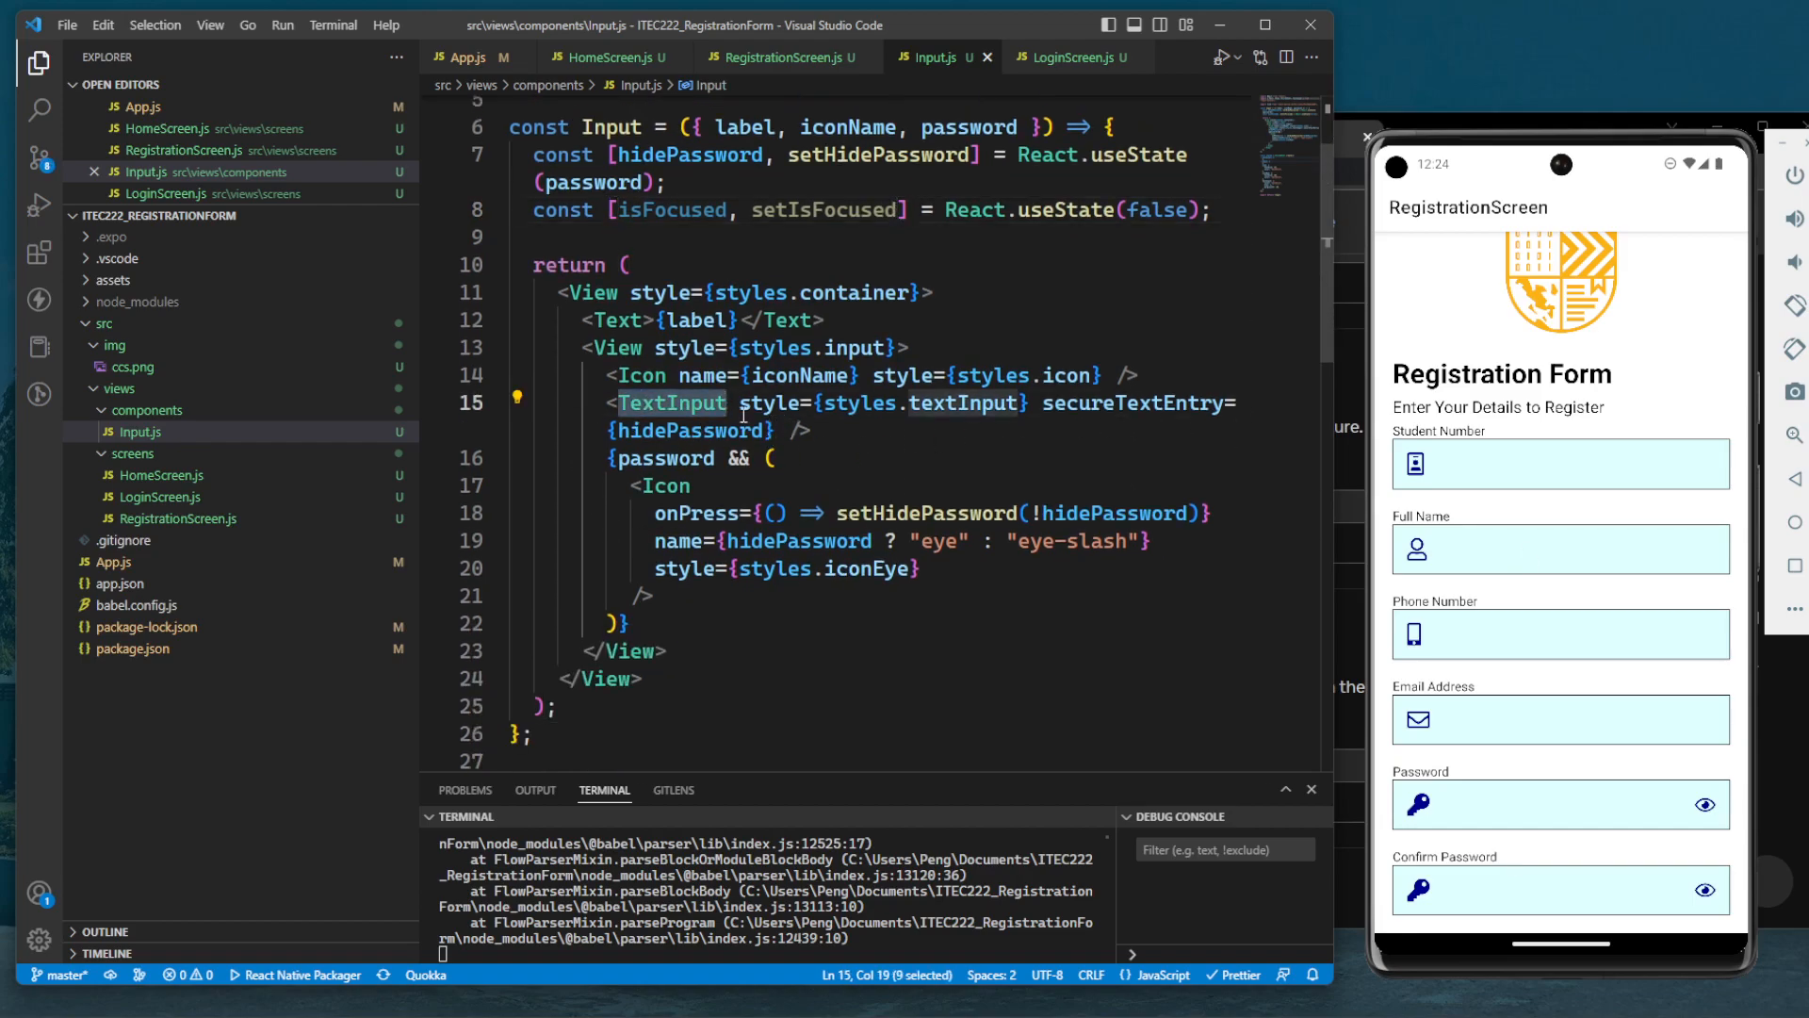
{"action": "left_click", "coordinate": [793, 461]}
{"action": "type", "text": "onD"}
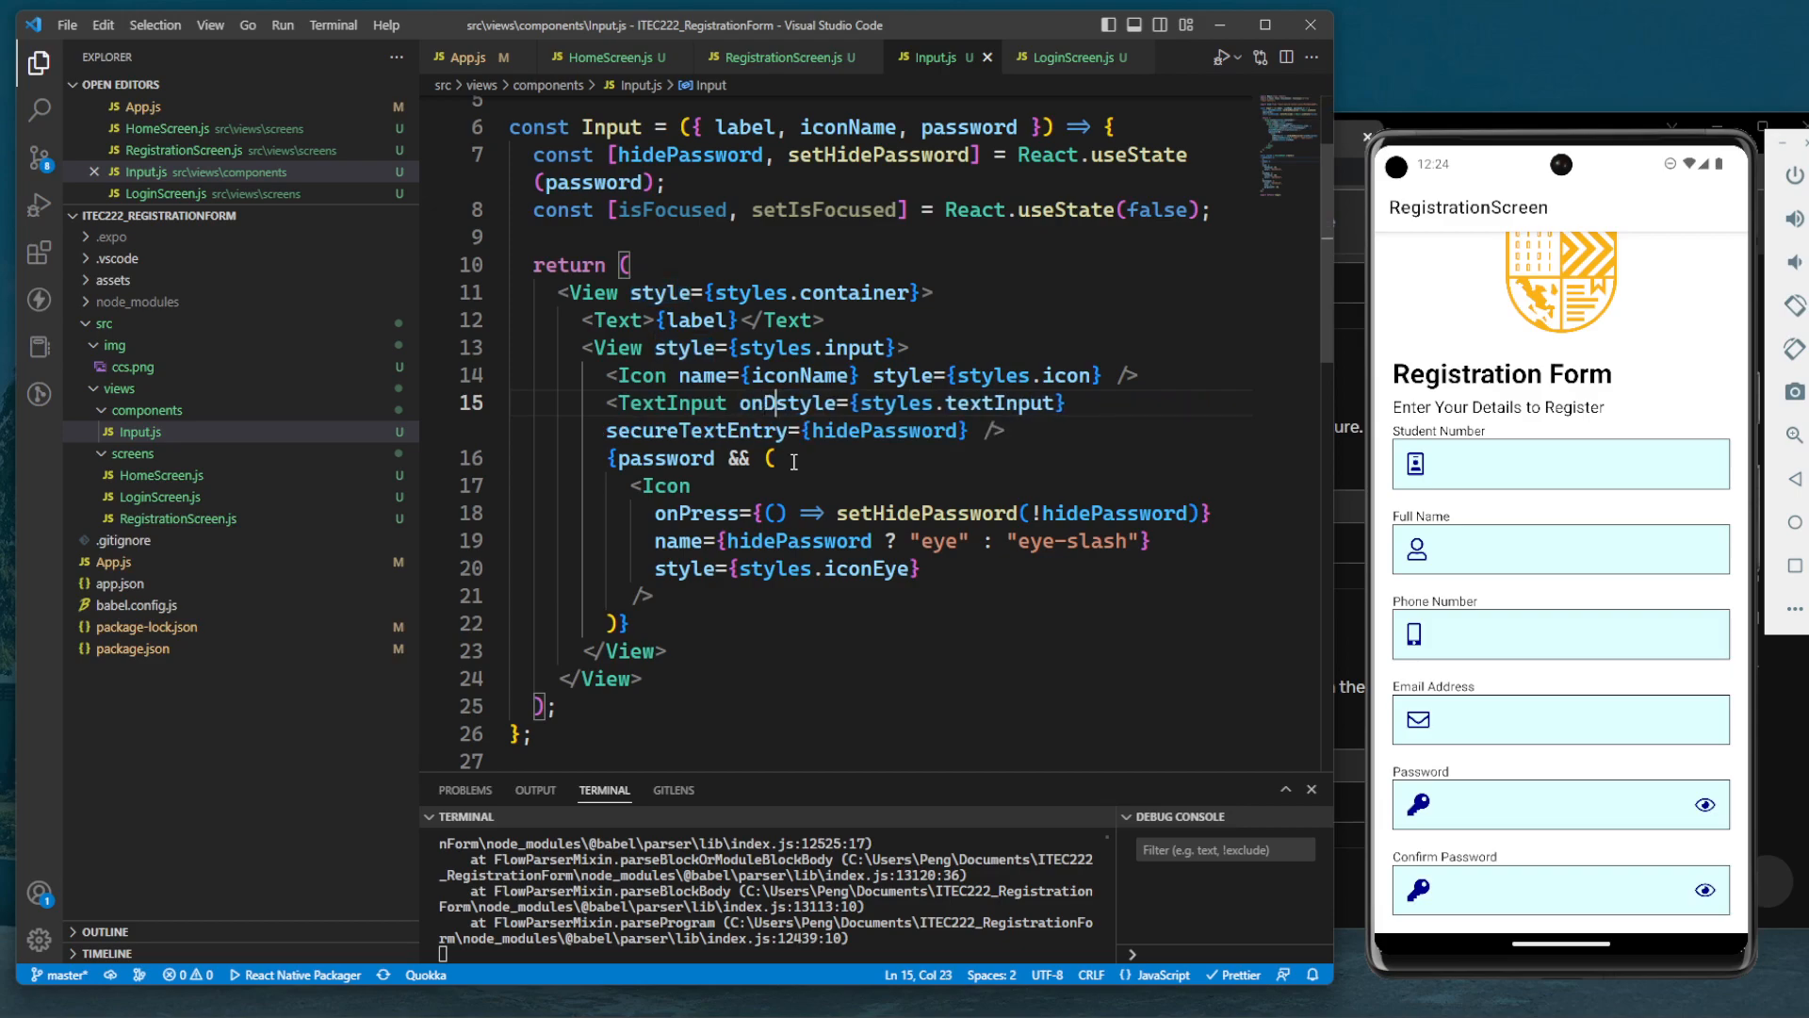
{"action": "type", "text": "onFocus={() => {"}
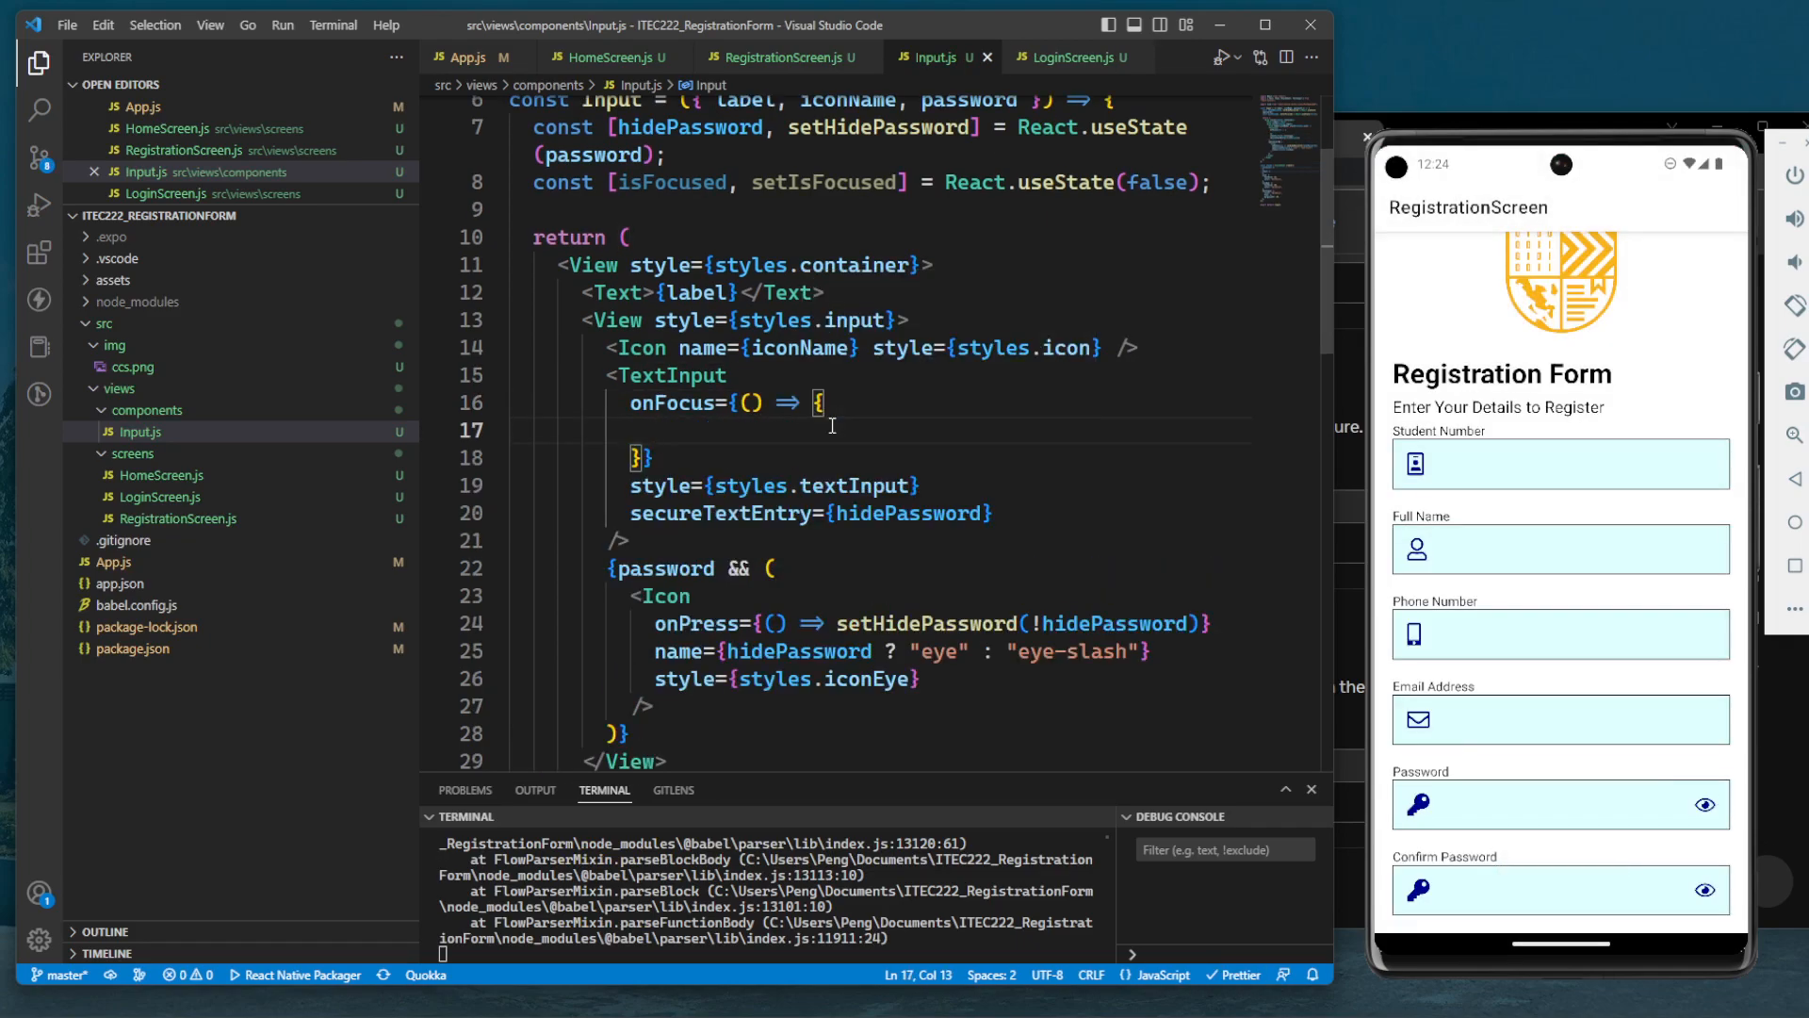
{"action": "type", "text": "onFocus();"}
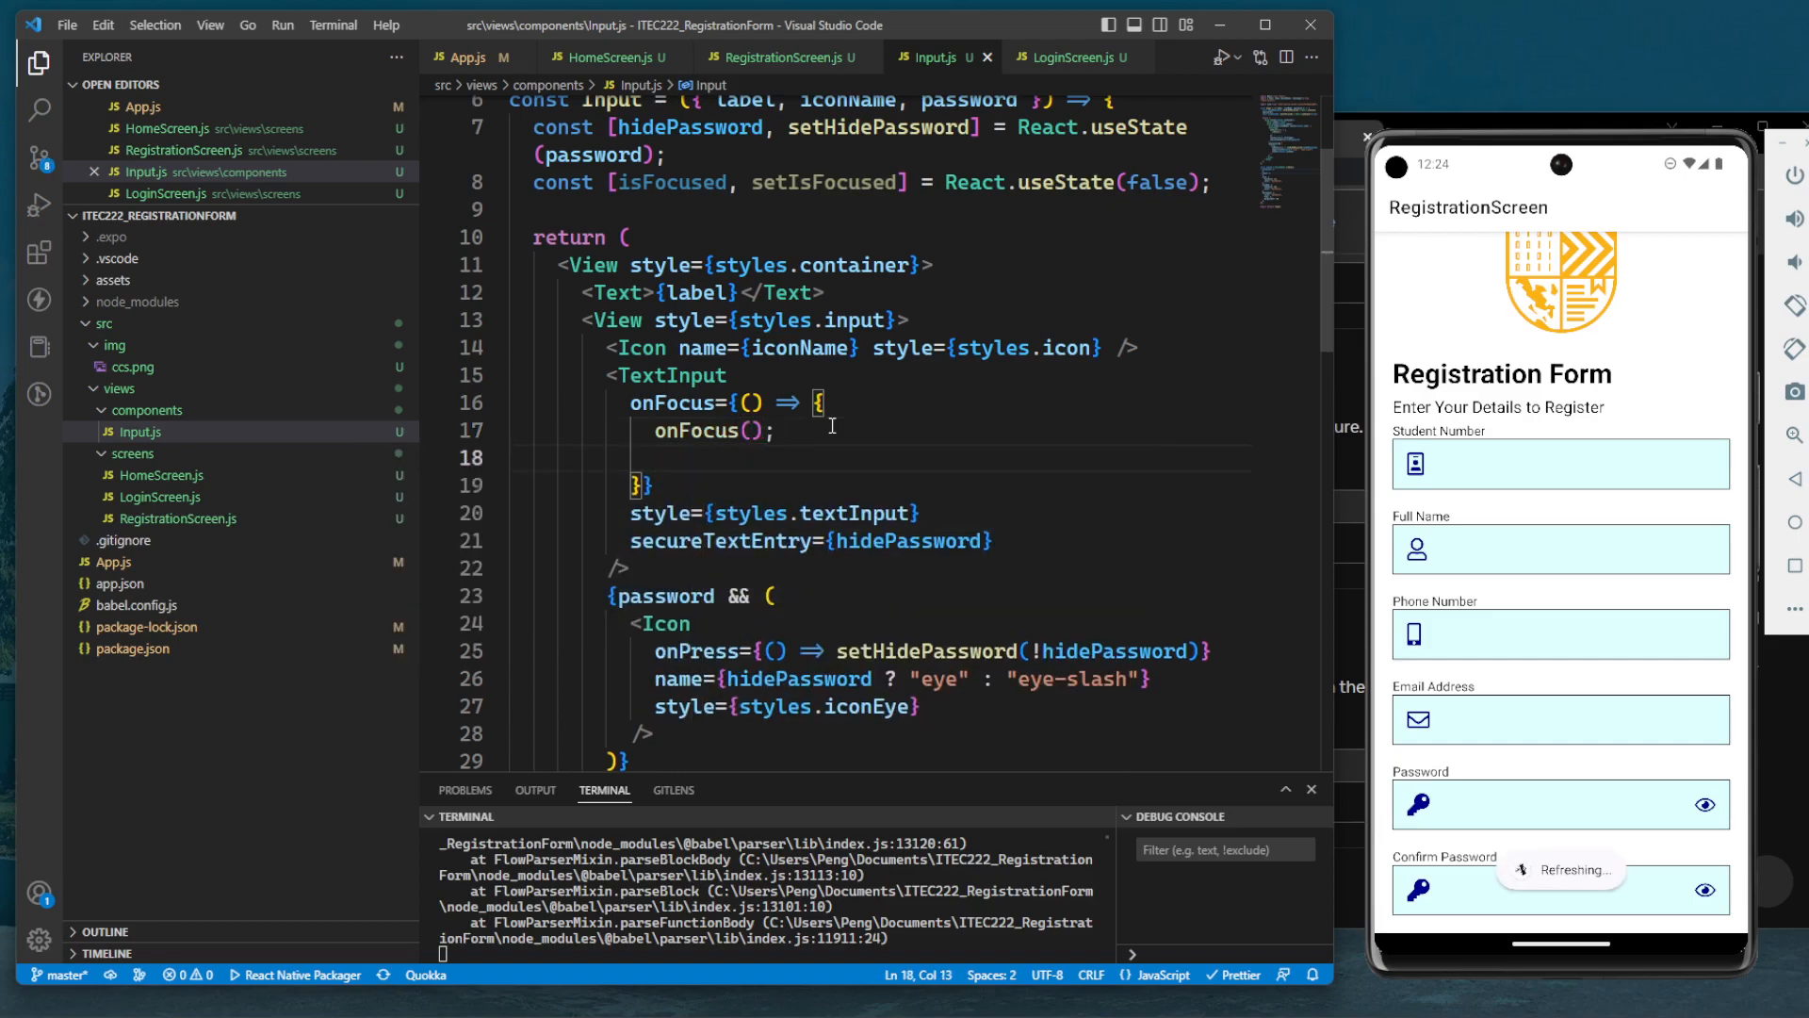
Make the focus handler also call setIsFocused(true), and begin an onBlur prop
{"action": "double_click", "coordinate": [827, 182]}
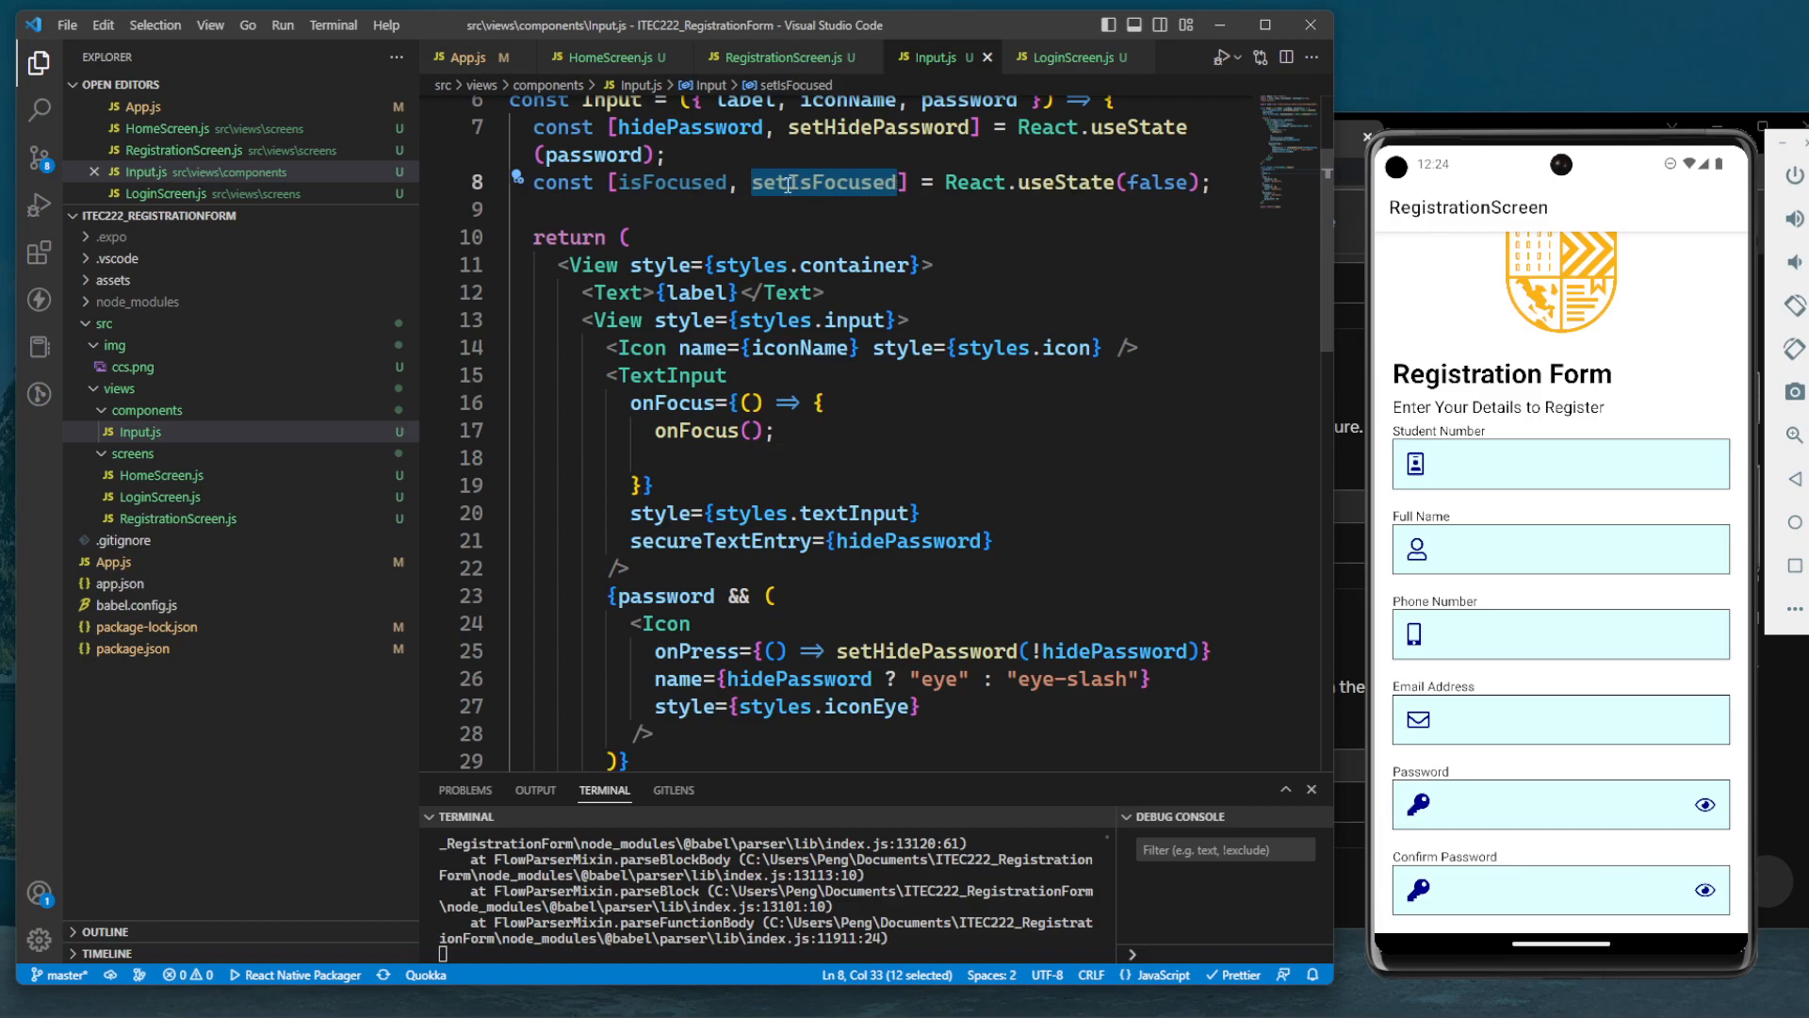
{"action": "type", "text": "setIsFocused"}
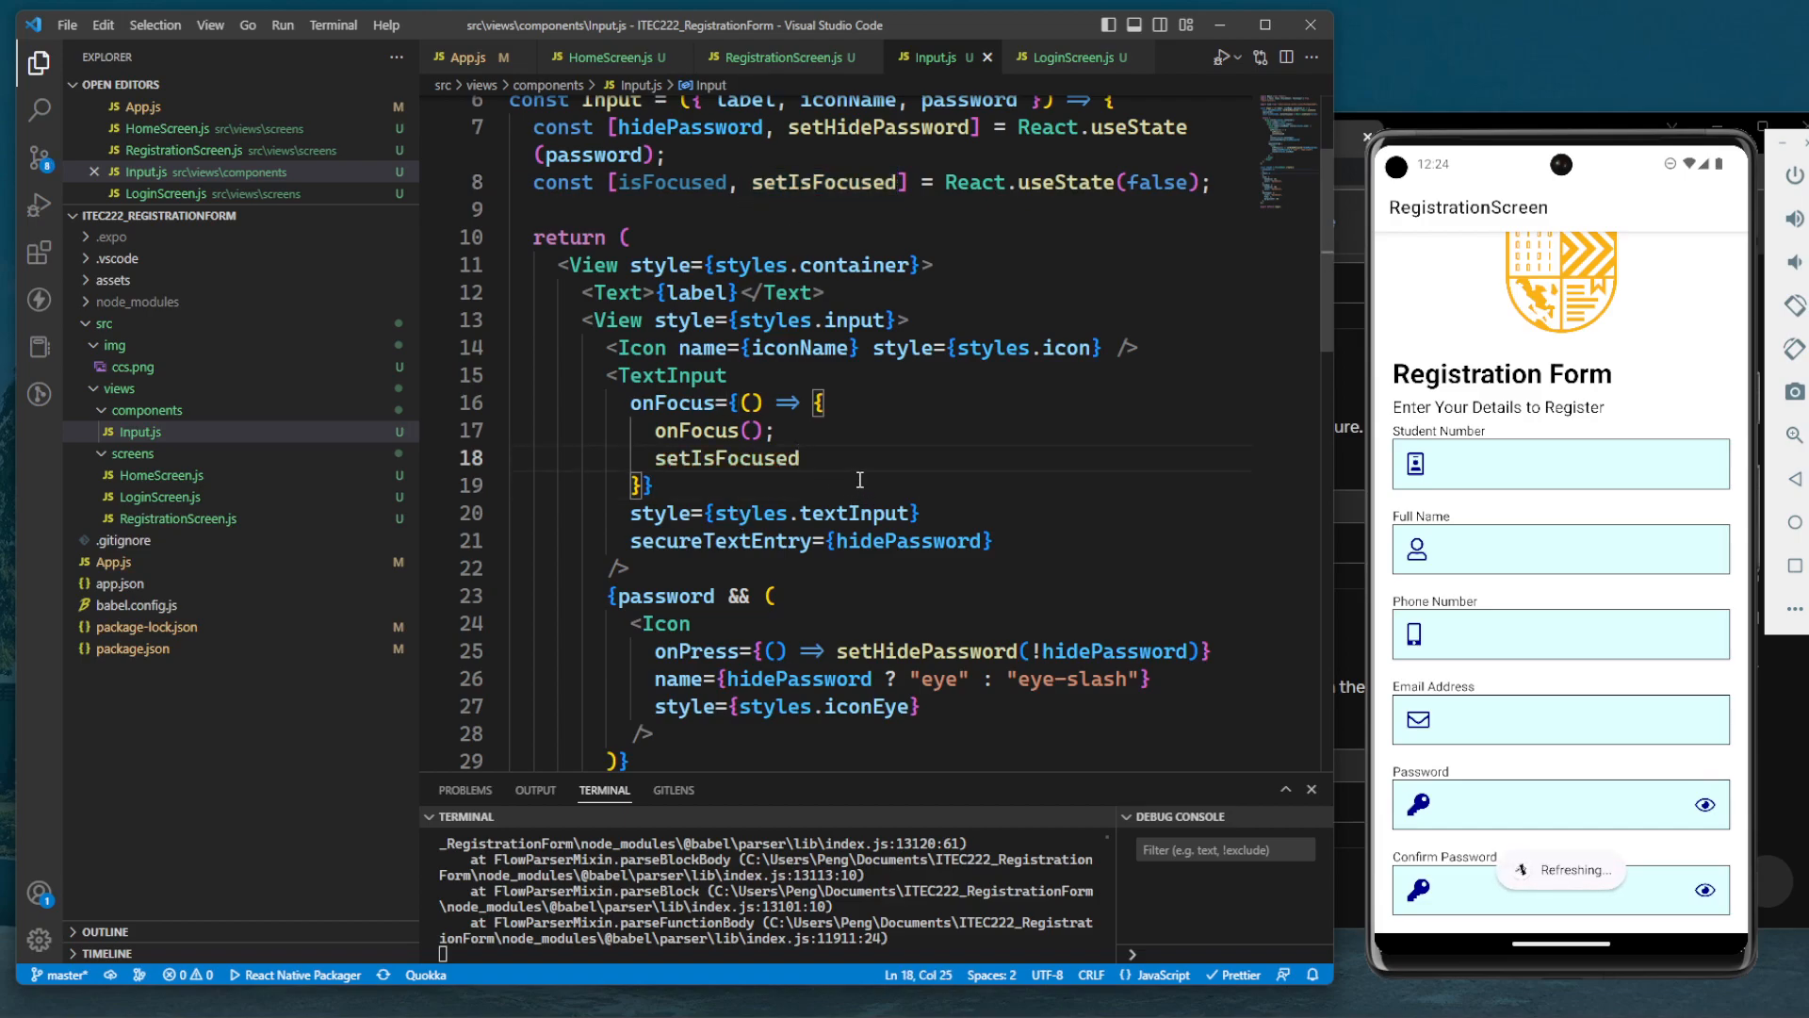
{"action": "type", "text": "()"}
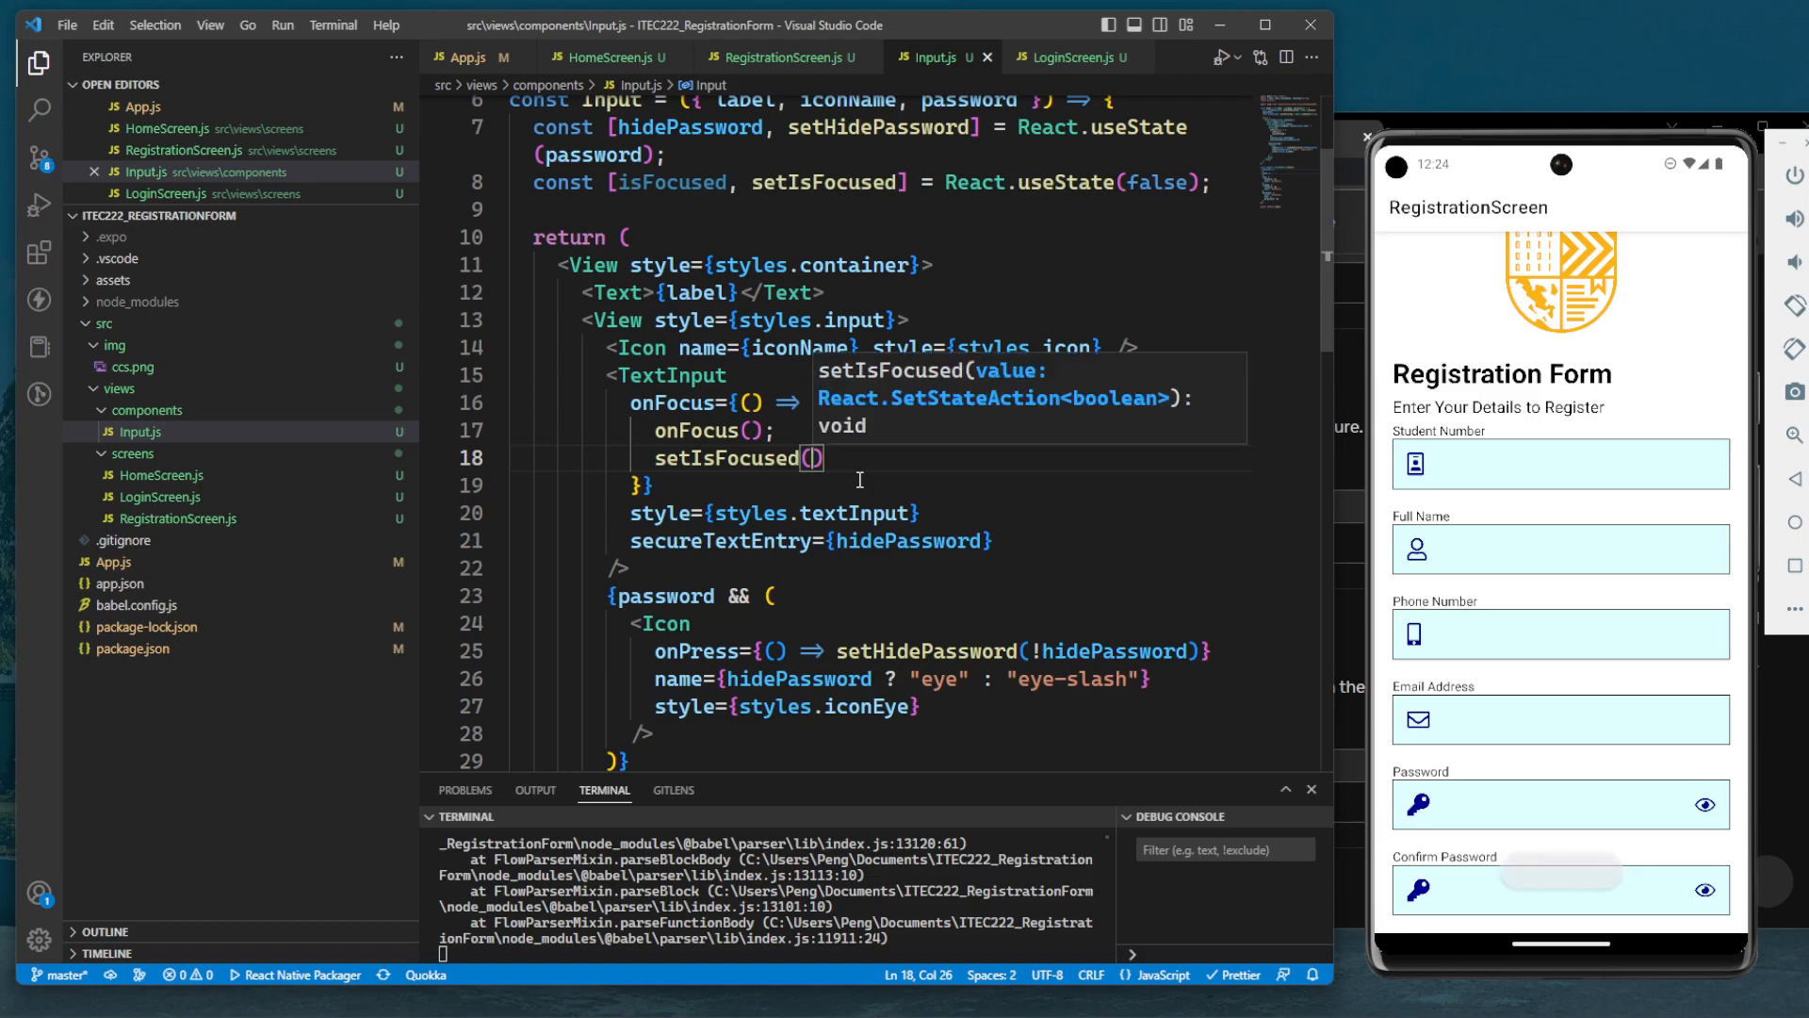
{"action": "type", "text": "true"}
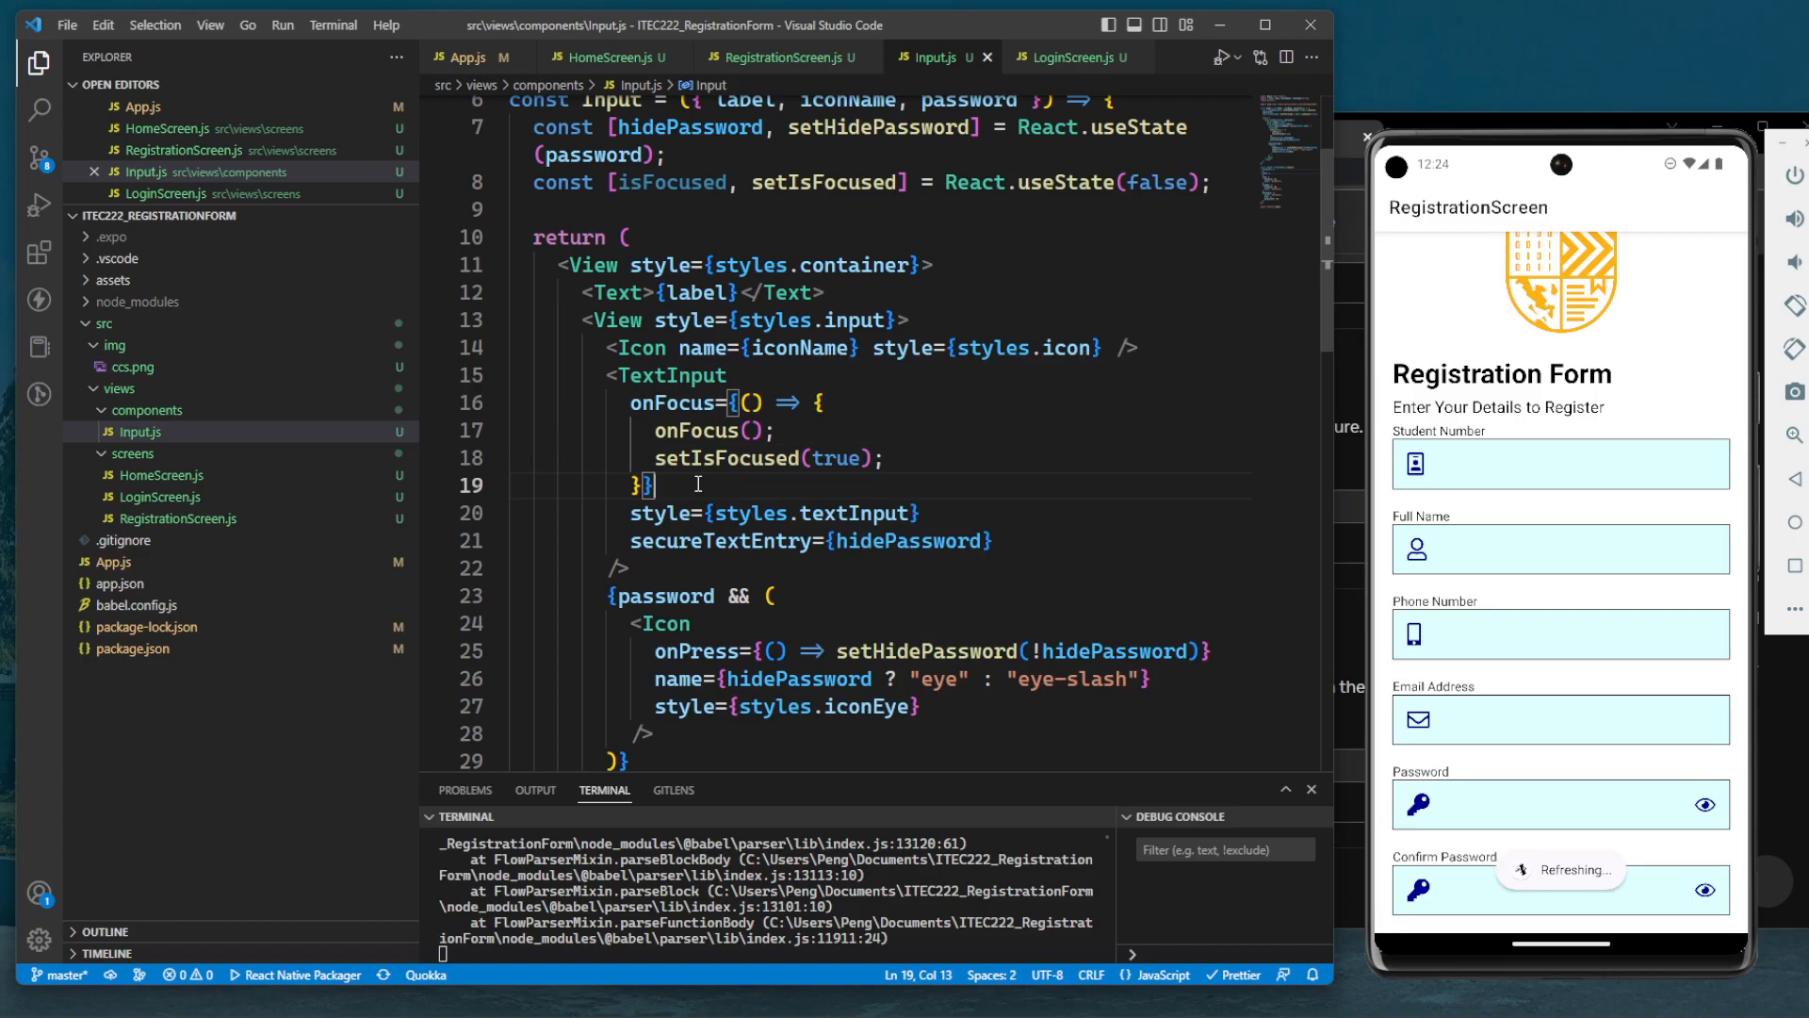
{"action": "key", "text": "enter"}
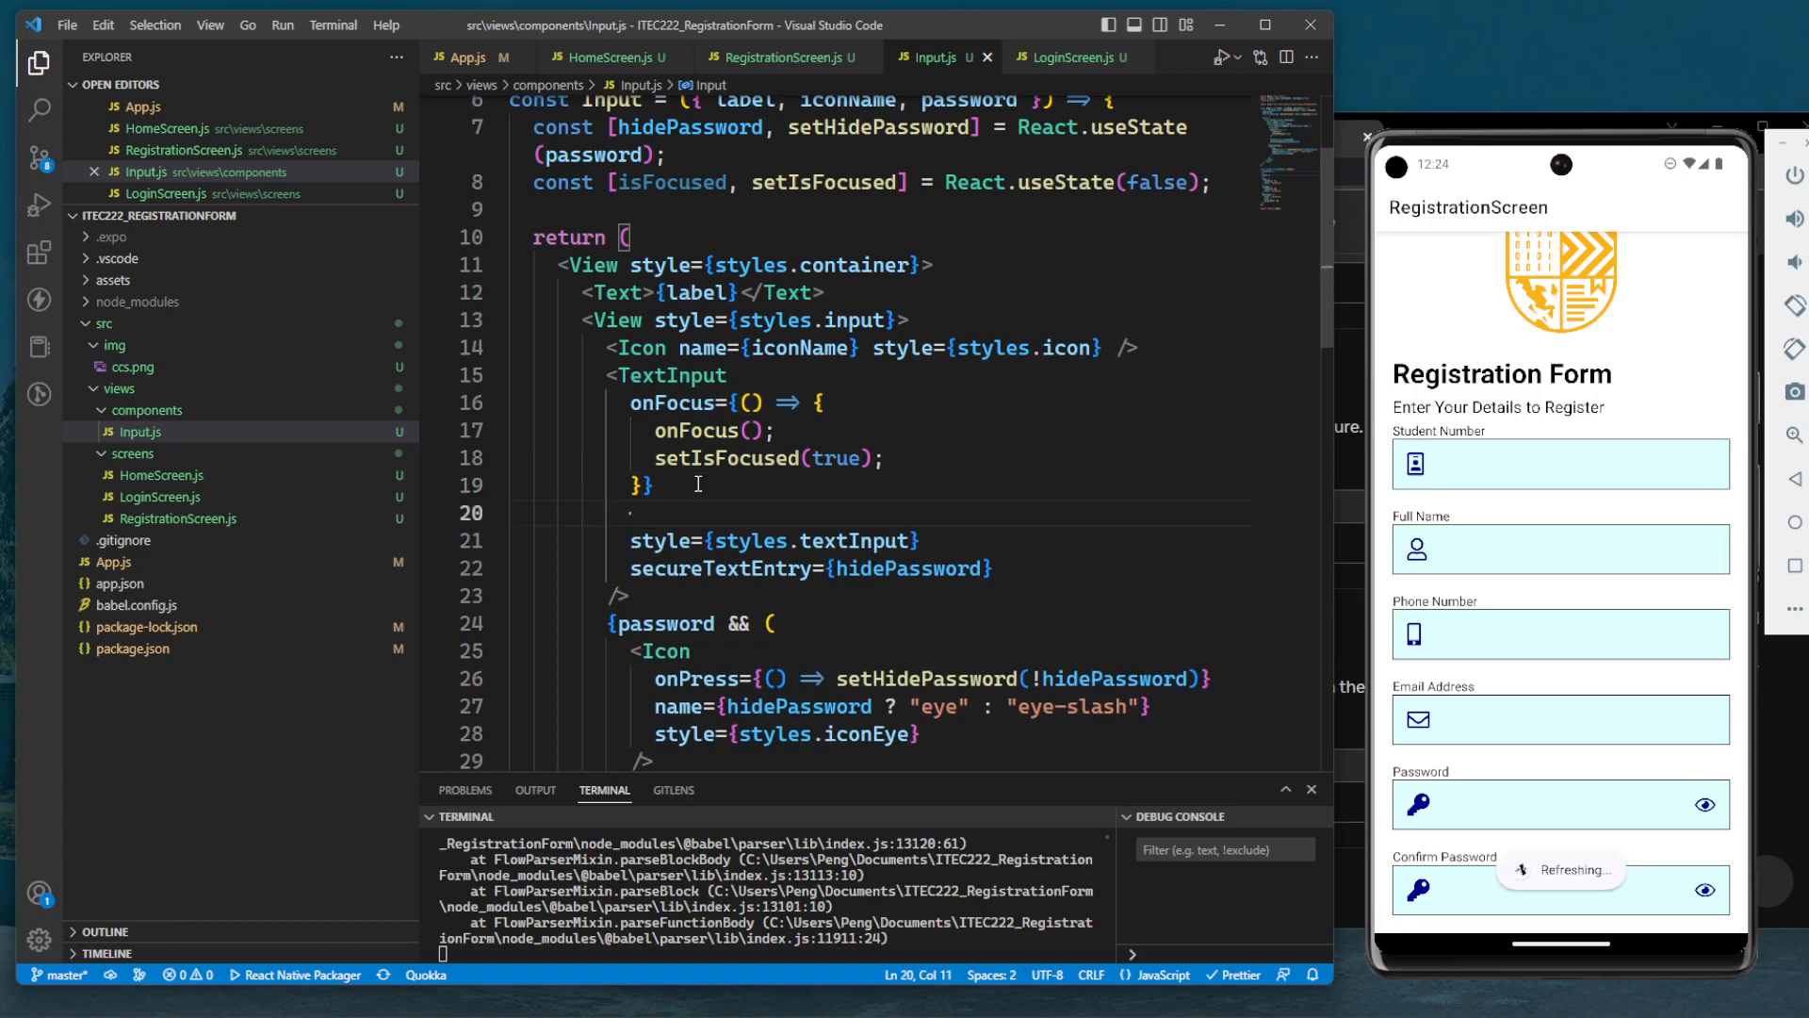
{"action": "type", "text": "onBlur="}
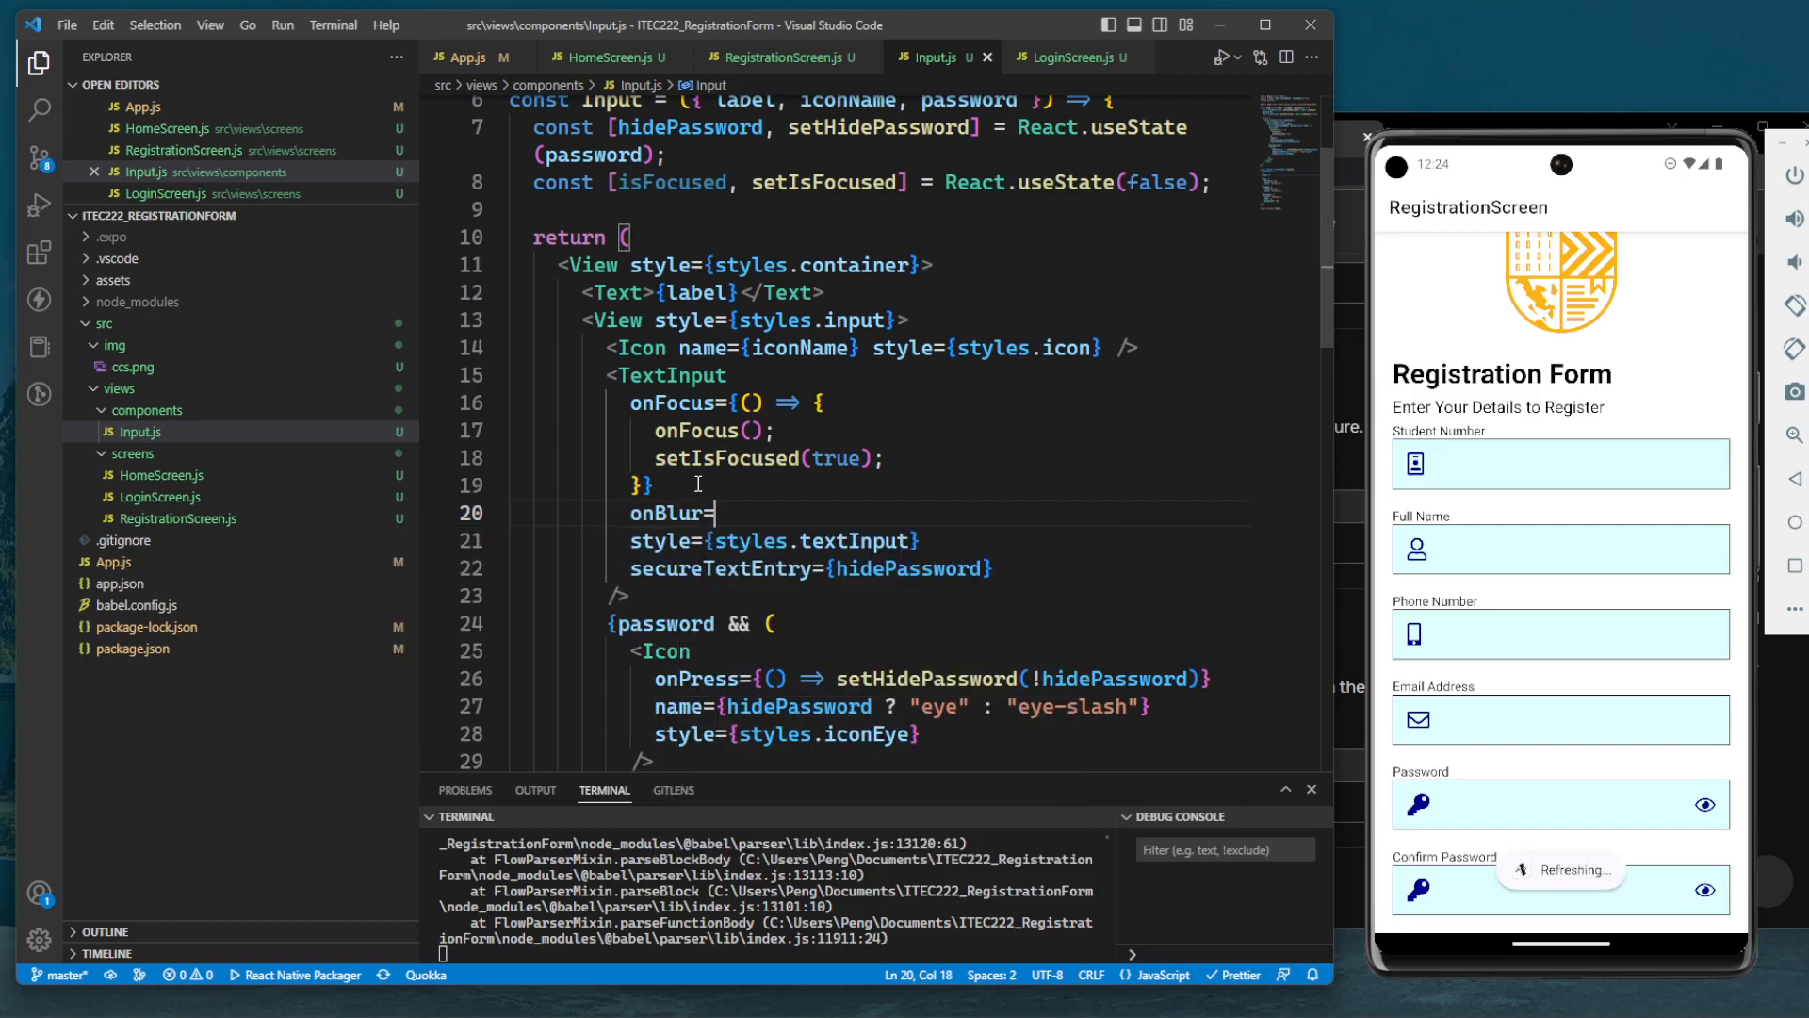
Complete the prop as onBlur={() => setIsFocused(false)}
{"action": "type", "text": "{}"}
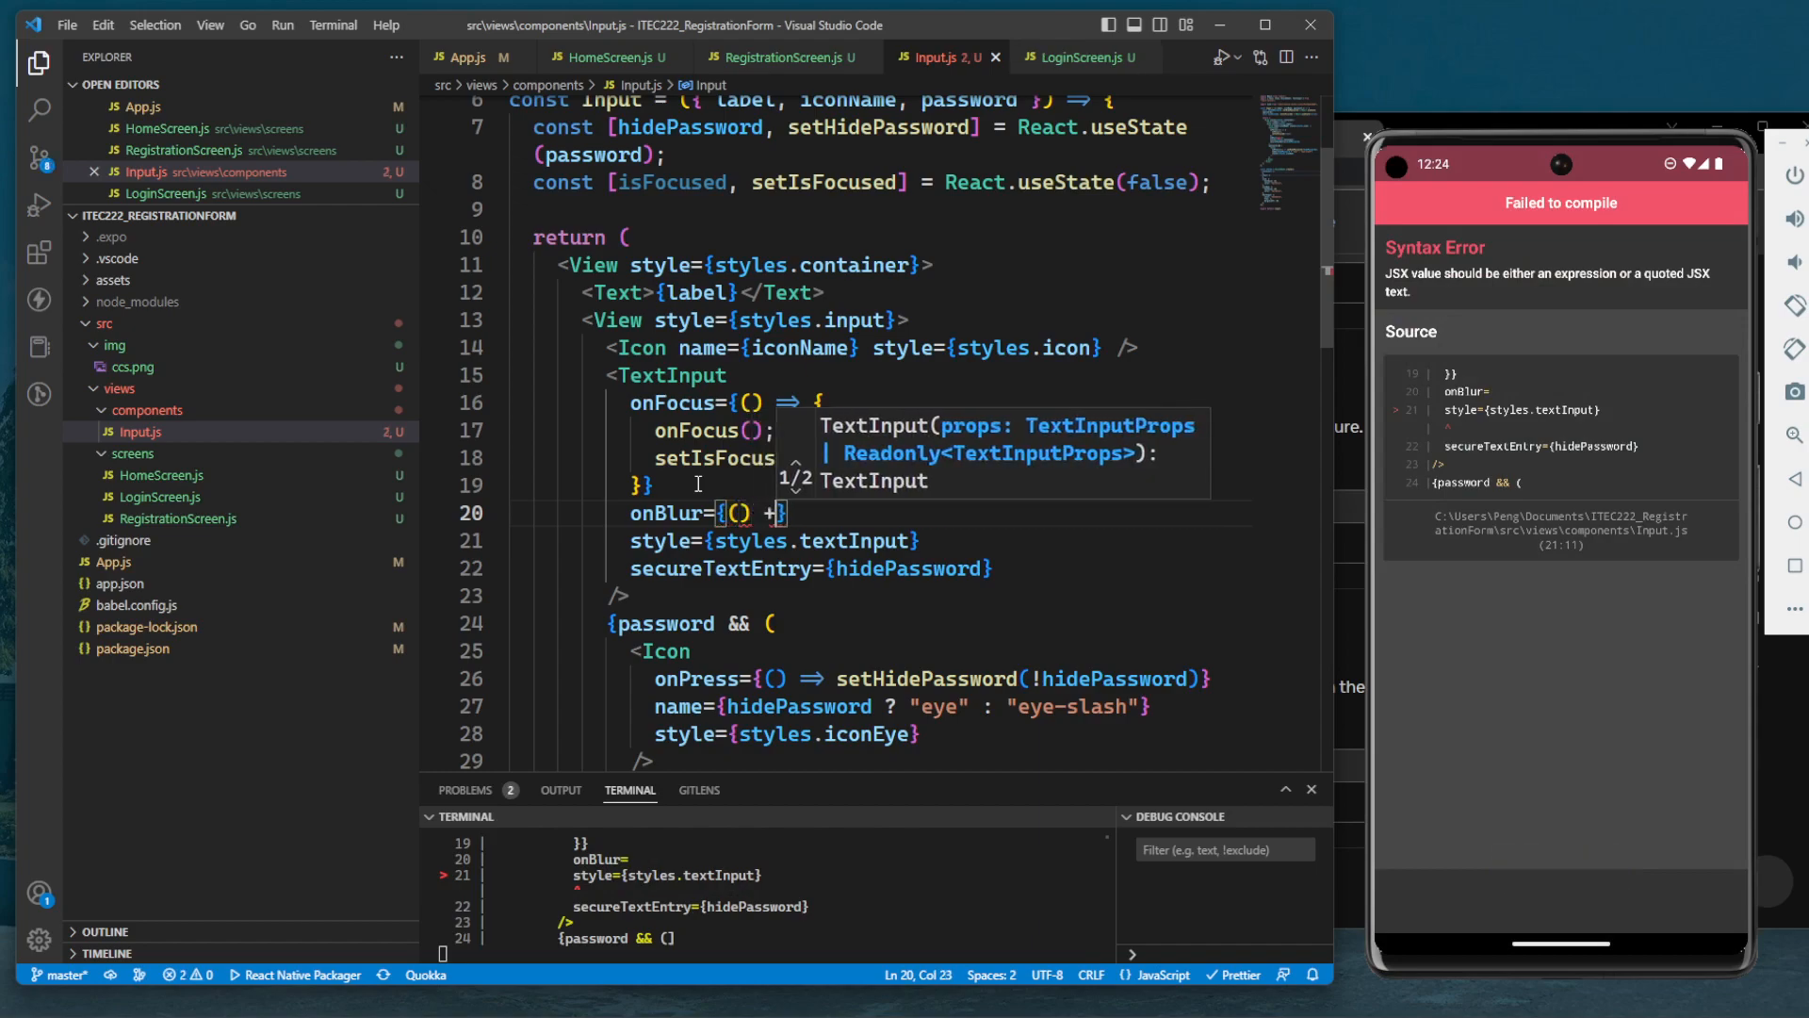
{"action": "type", "text": "setIsFocused(false"}
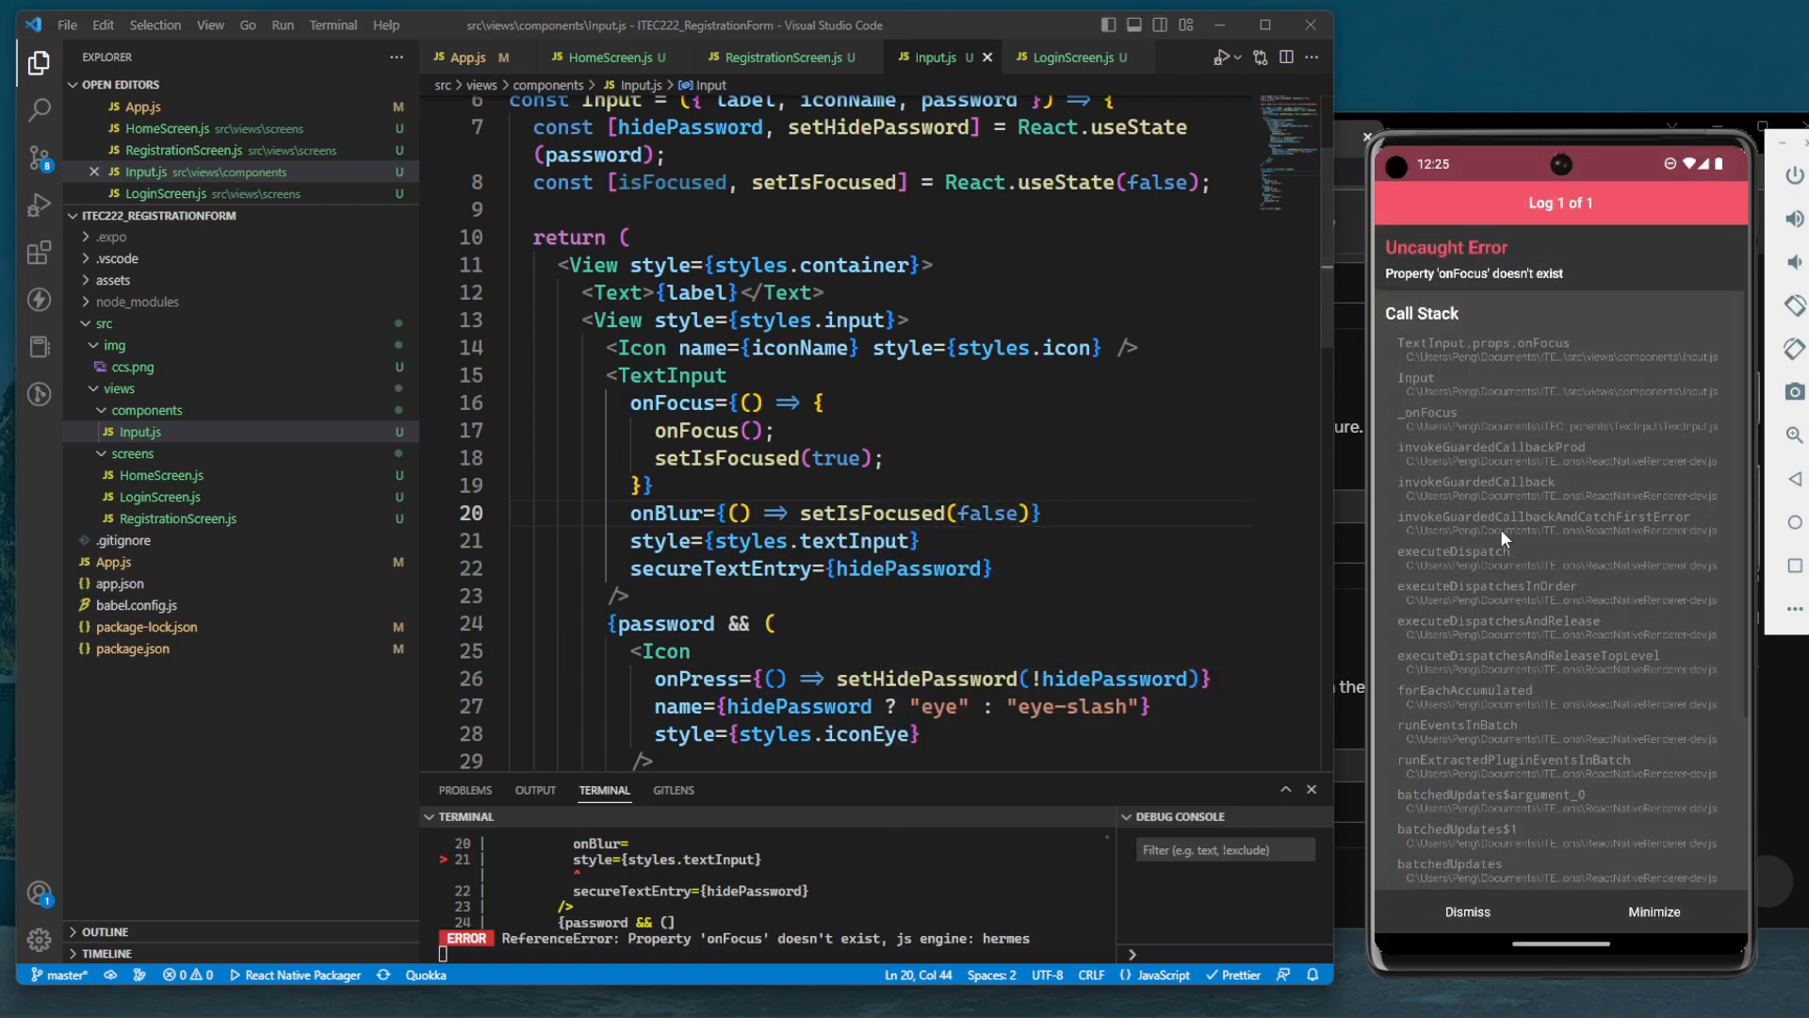
Add onFocus = () => {} after password in the Input component's parameters
{"action": "left_click", "coordinate": [649, 484]}
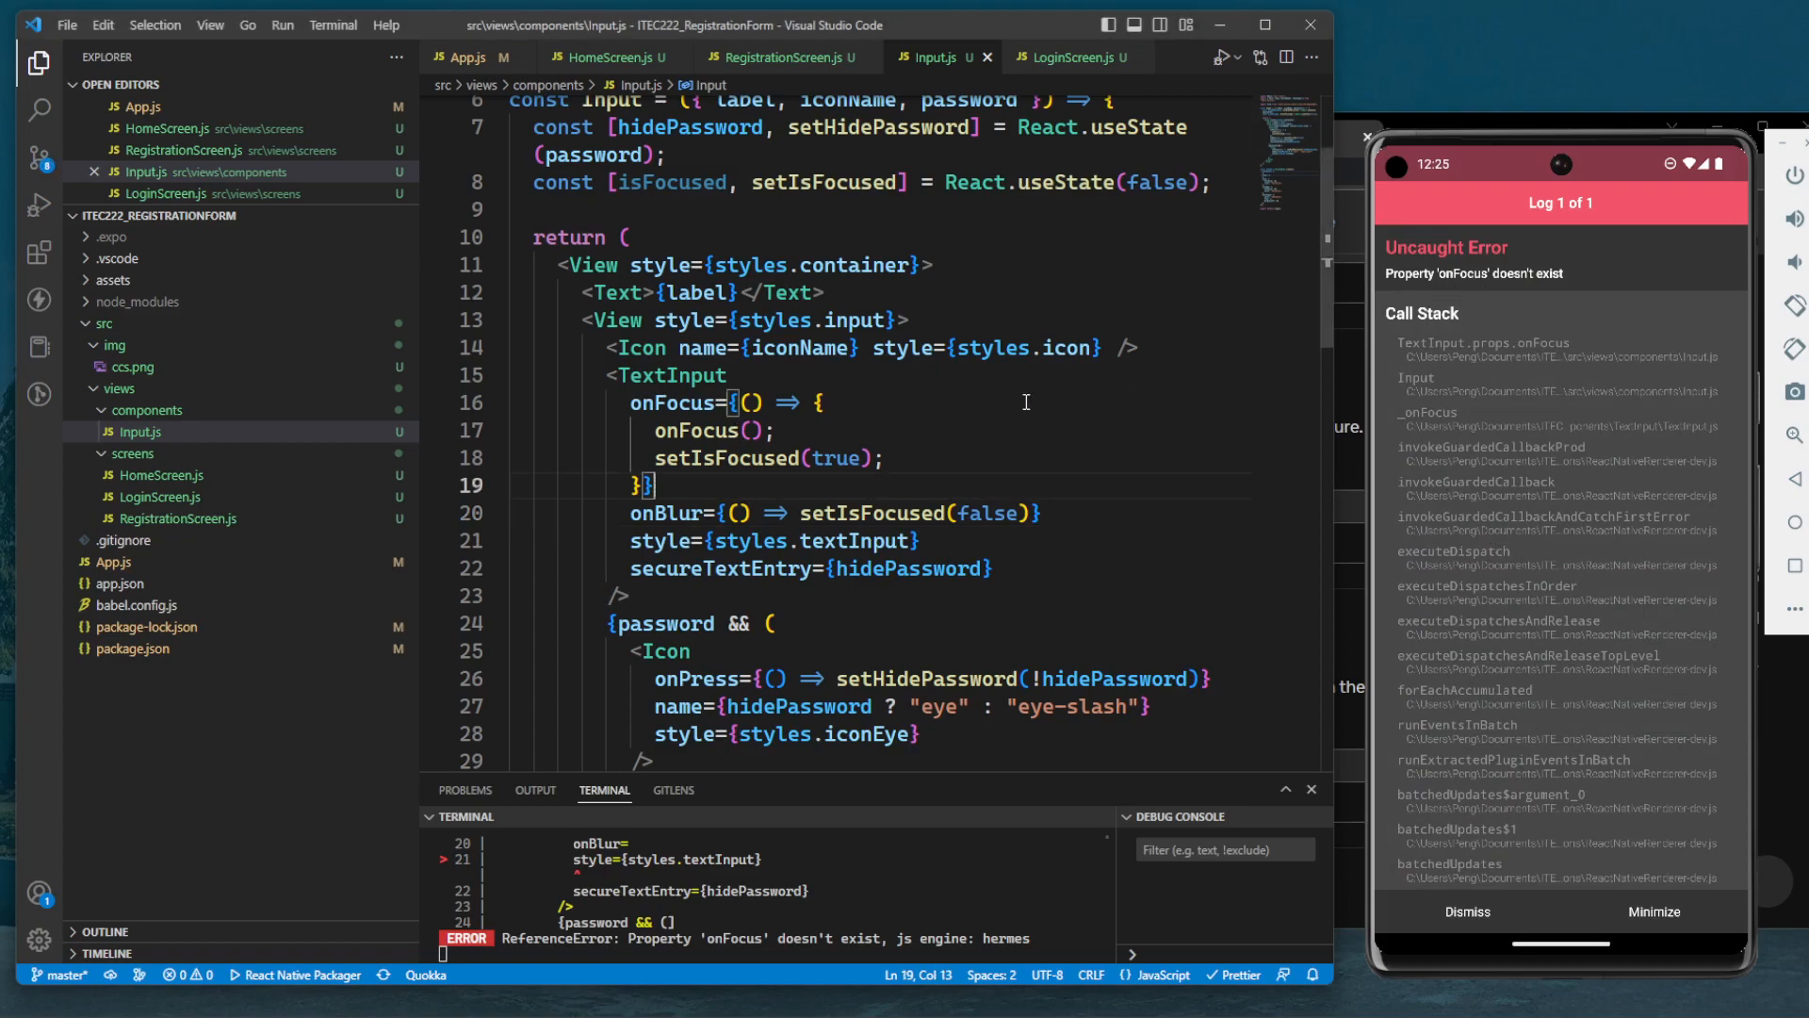
{"action": "scroll", "scroll_direction": "up", "scroll_amount": 3}
{"action": "type", "text": ", onFocus = () => {}"}
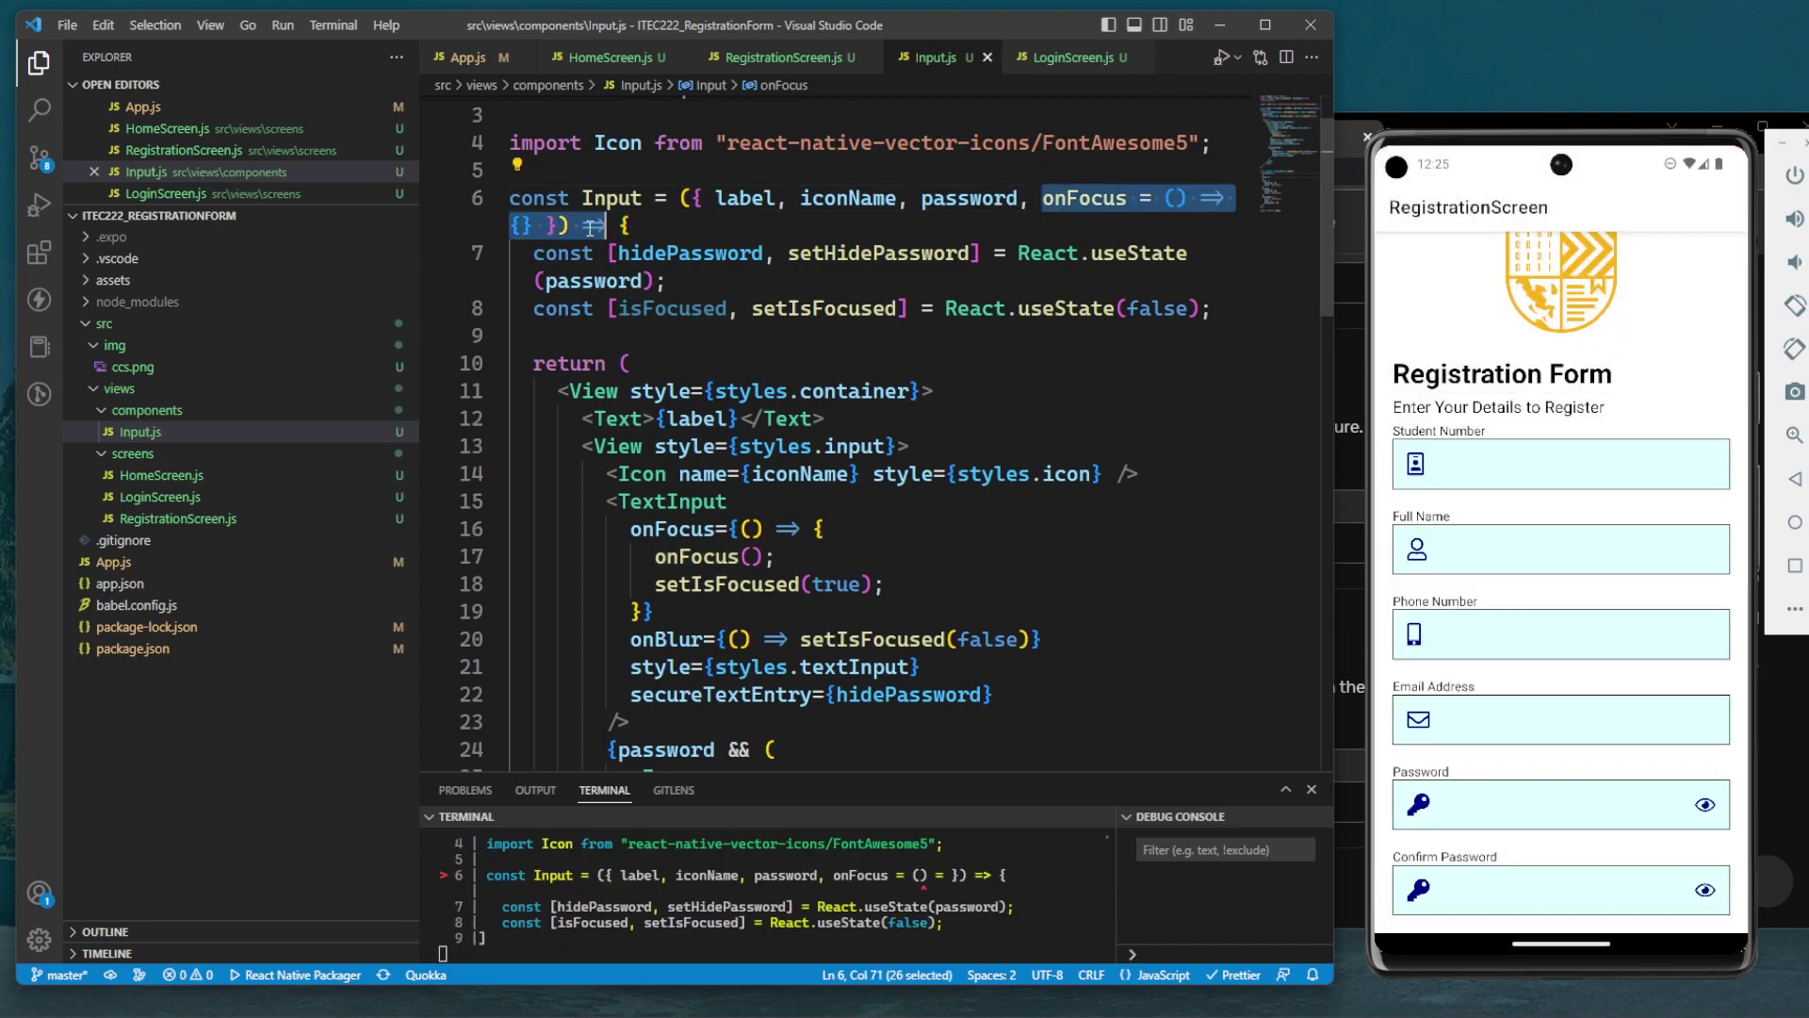
Test the Student Number field on the emulator, then change the container View's style to [styles.input]
{"action": "scroll", "scroll_direction": "down", "scroll_amount": 3}
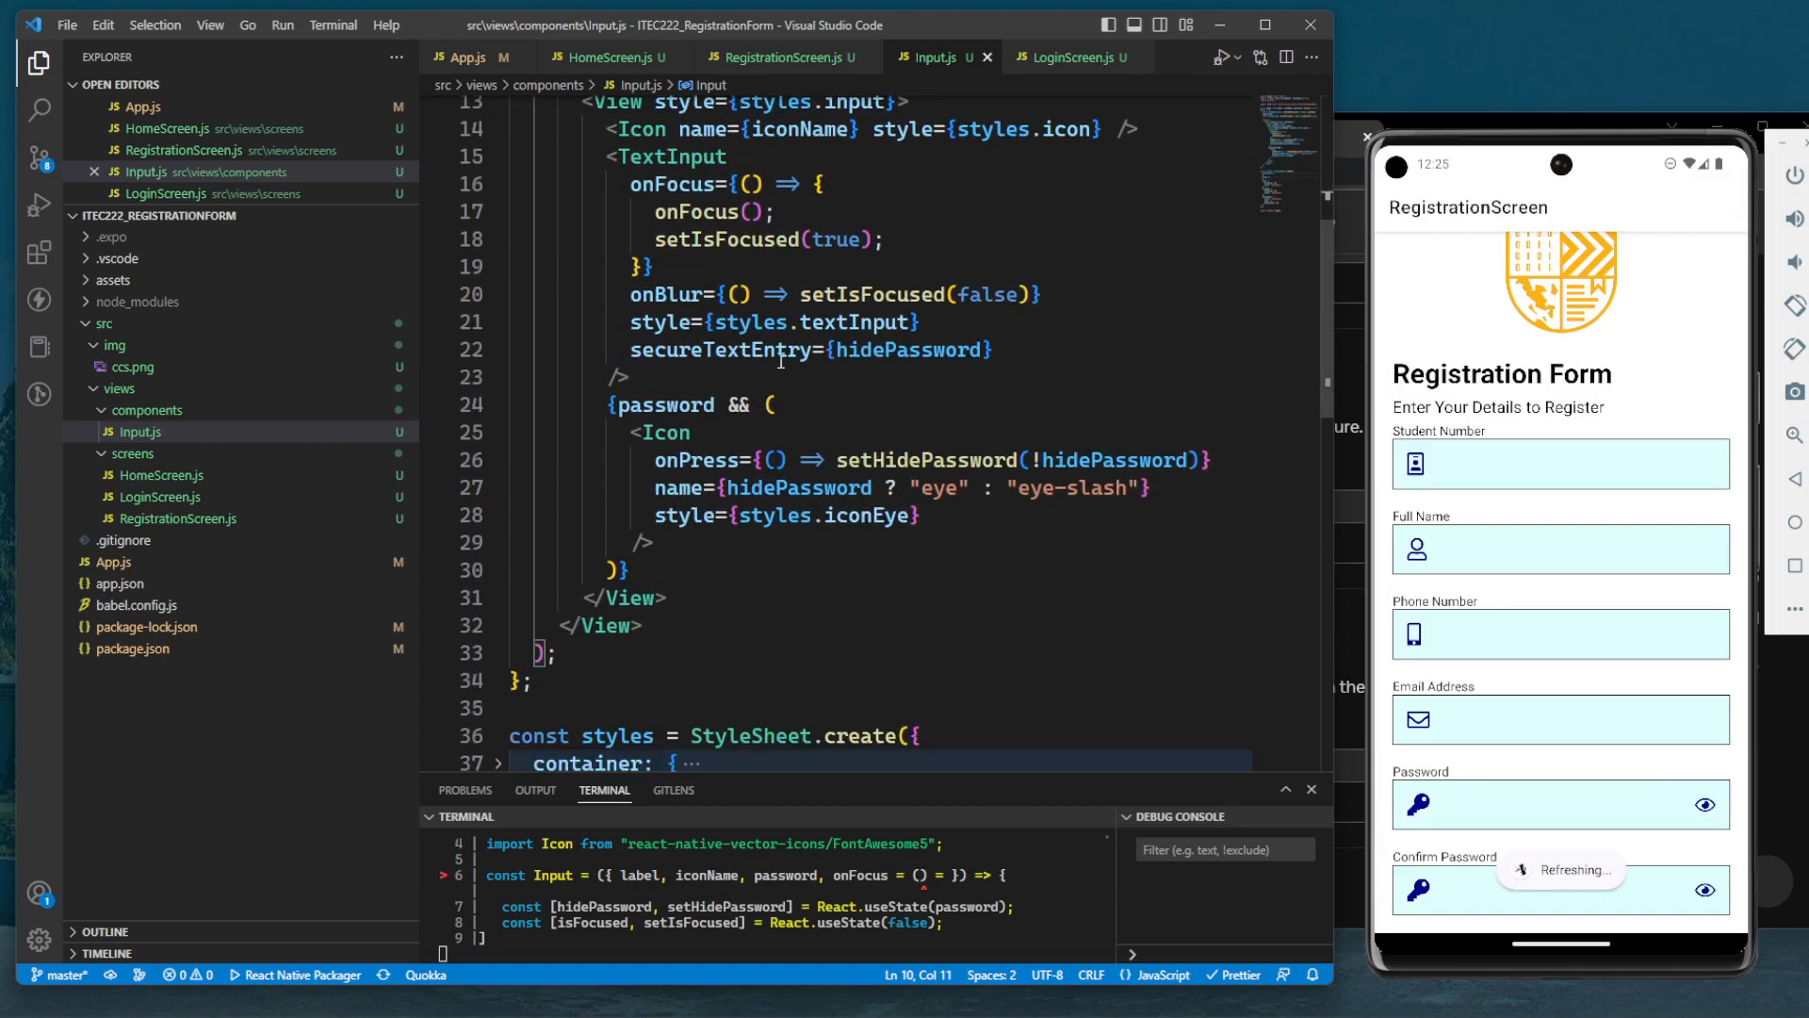
{"action": "scroll", "scroll_direction": "up", "scroll_amount": 3}
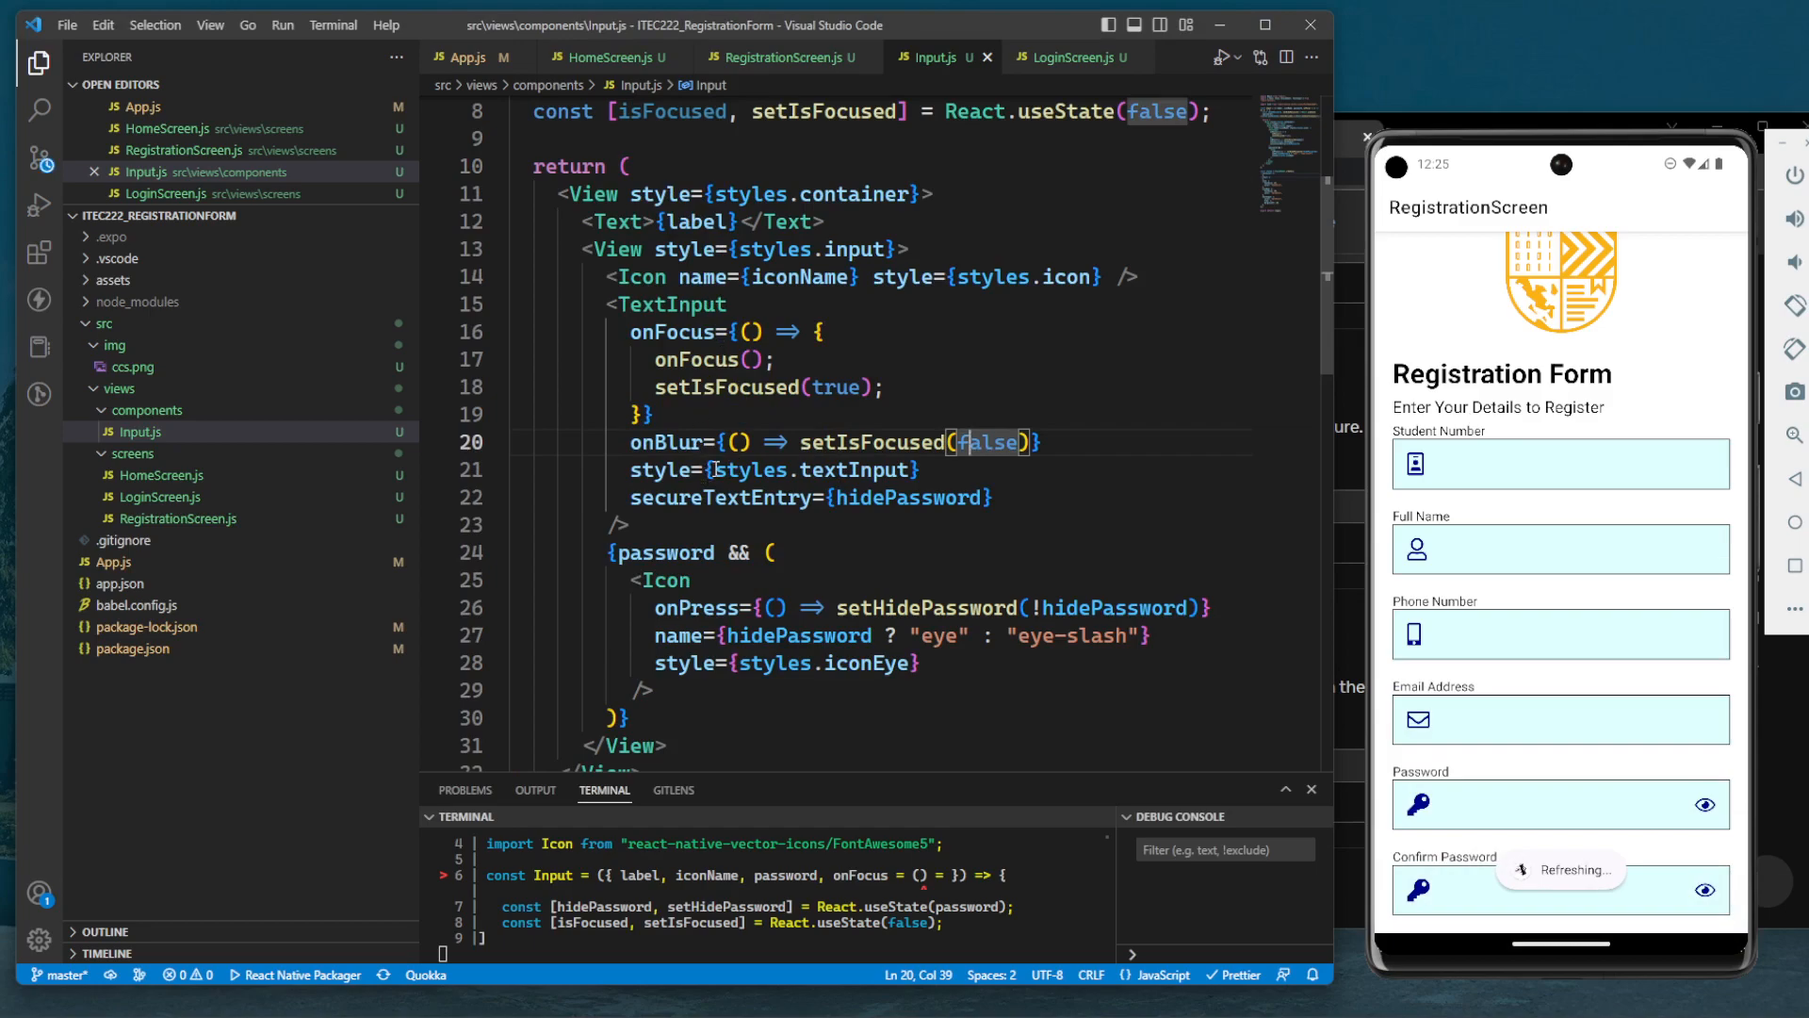
{"action": "left_click", "coordinate": [1557, 463]}
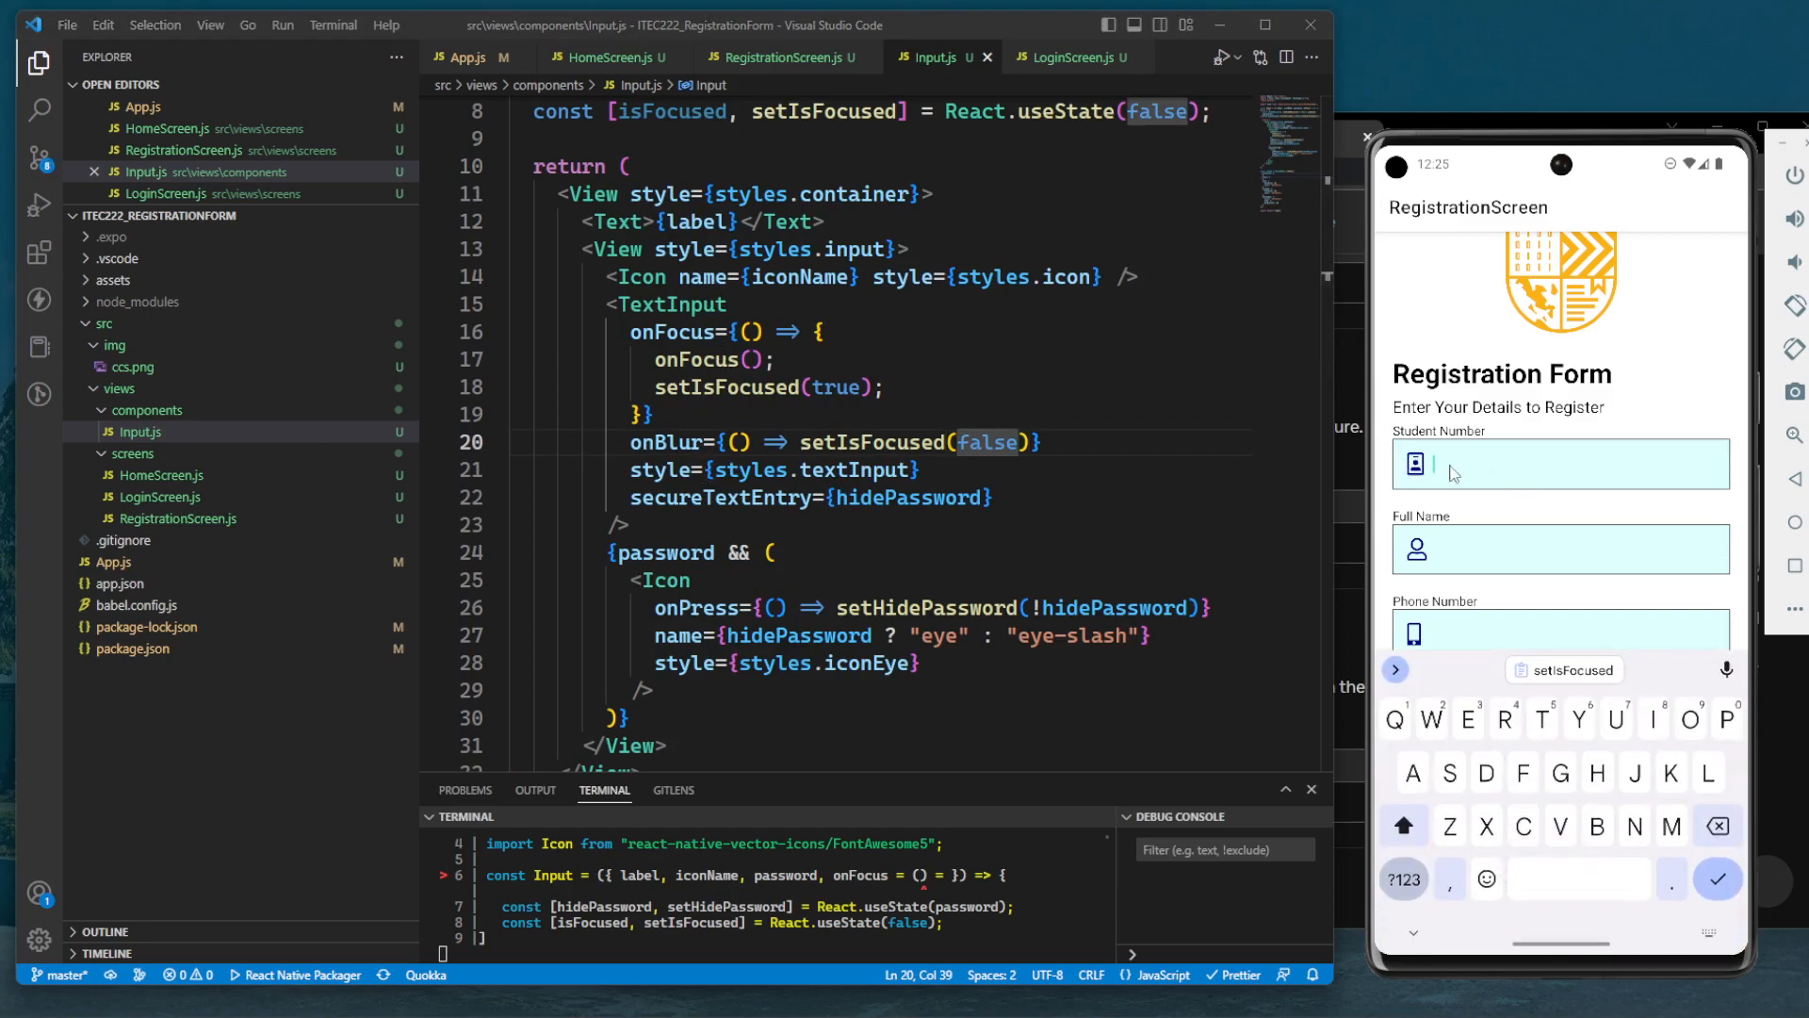
{"action": "scroll", "scroll_direction": "up", "scroll_amount": 3}
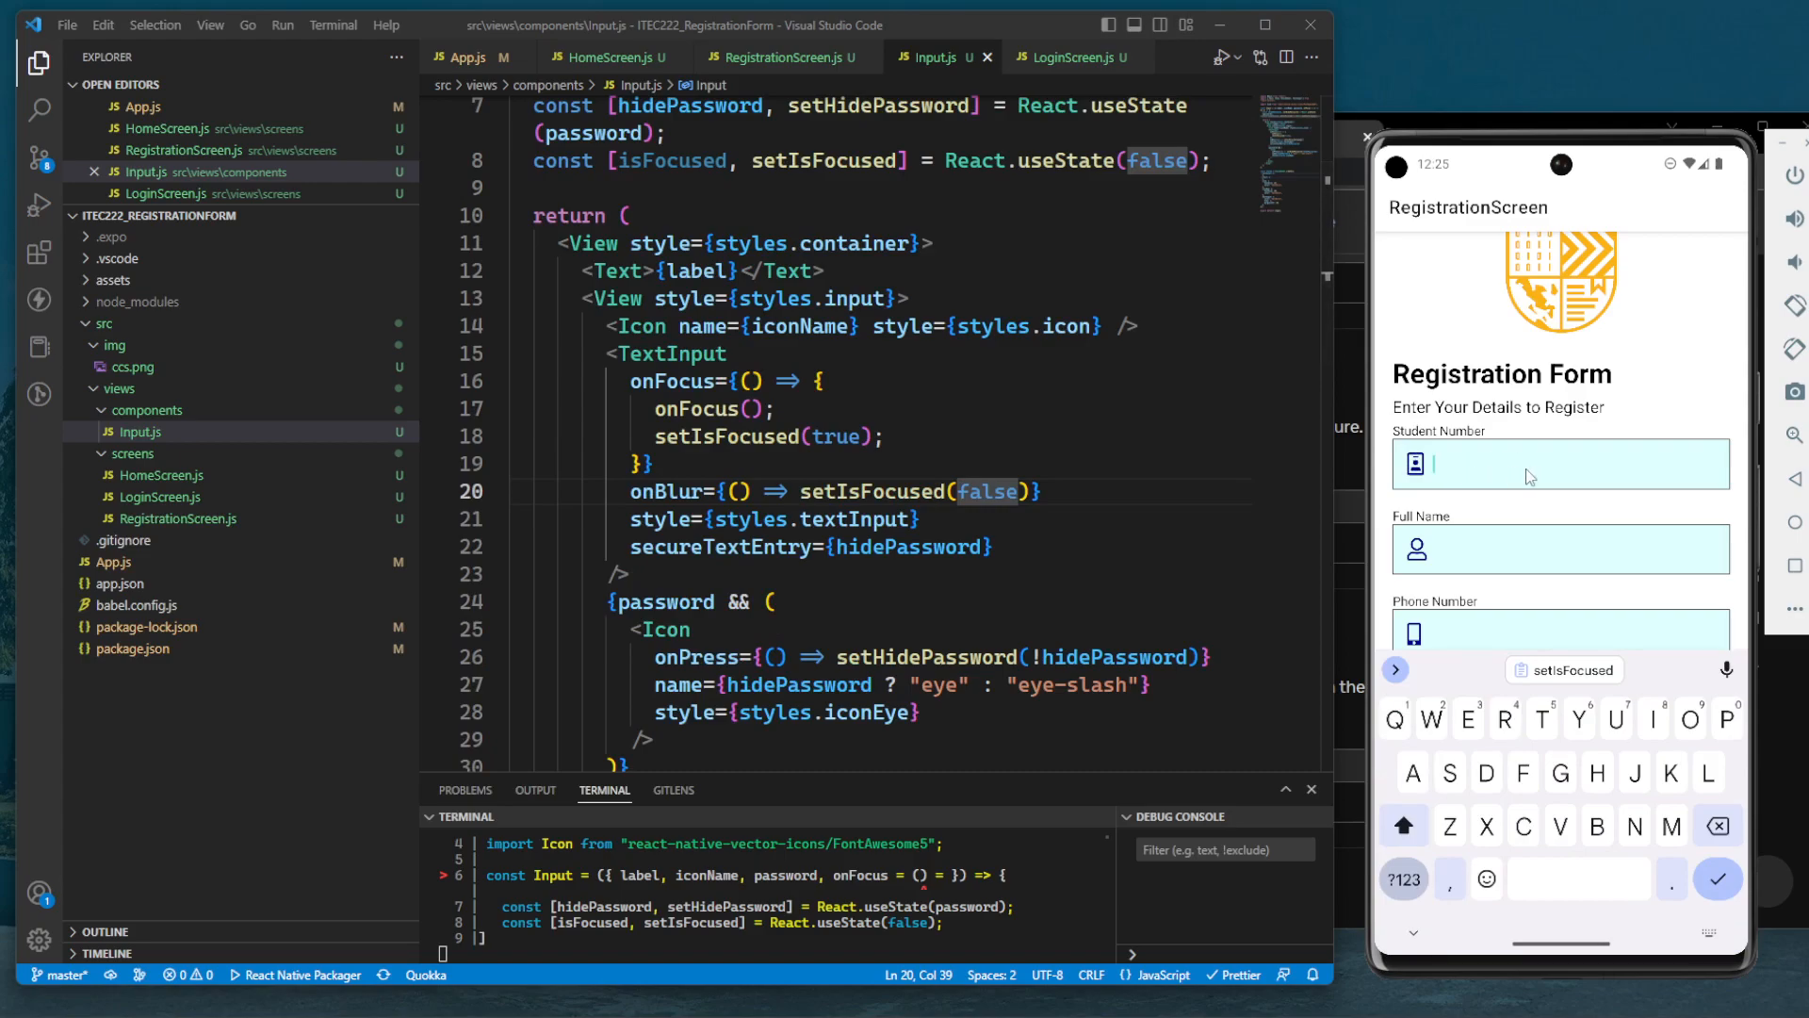
{"action": "mouse_move", "coordinate": [1443, 472]}
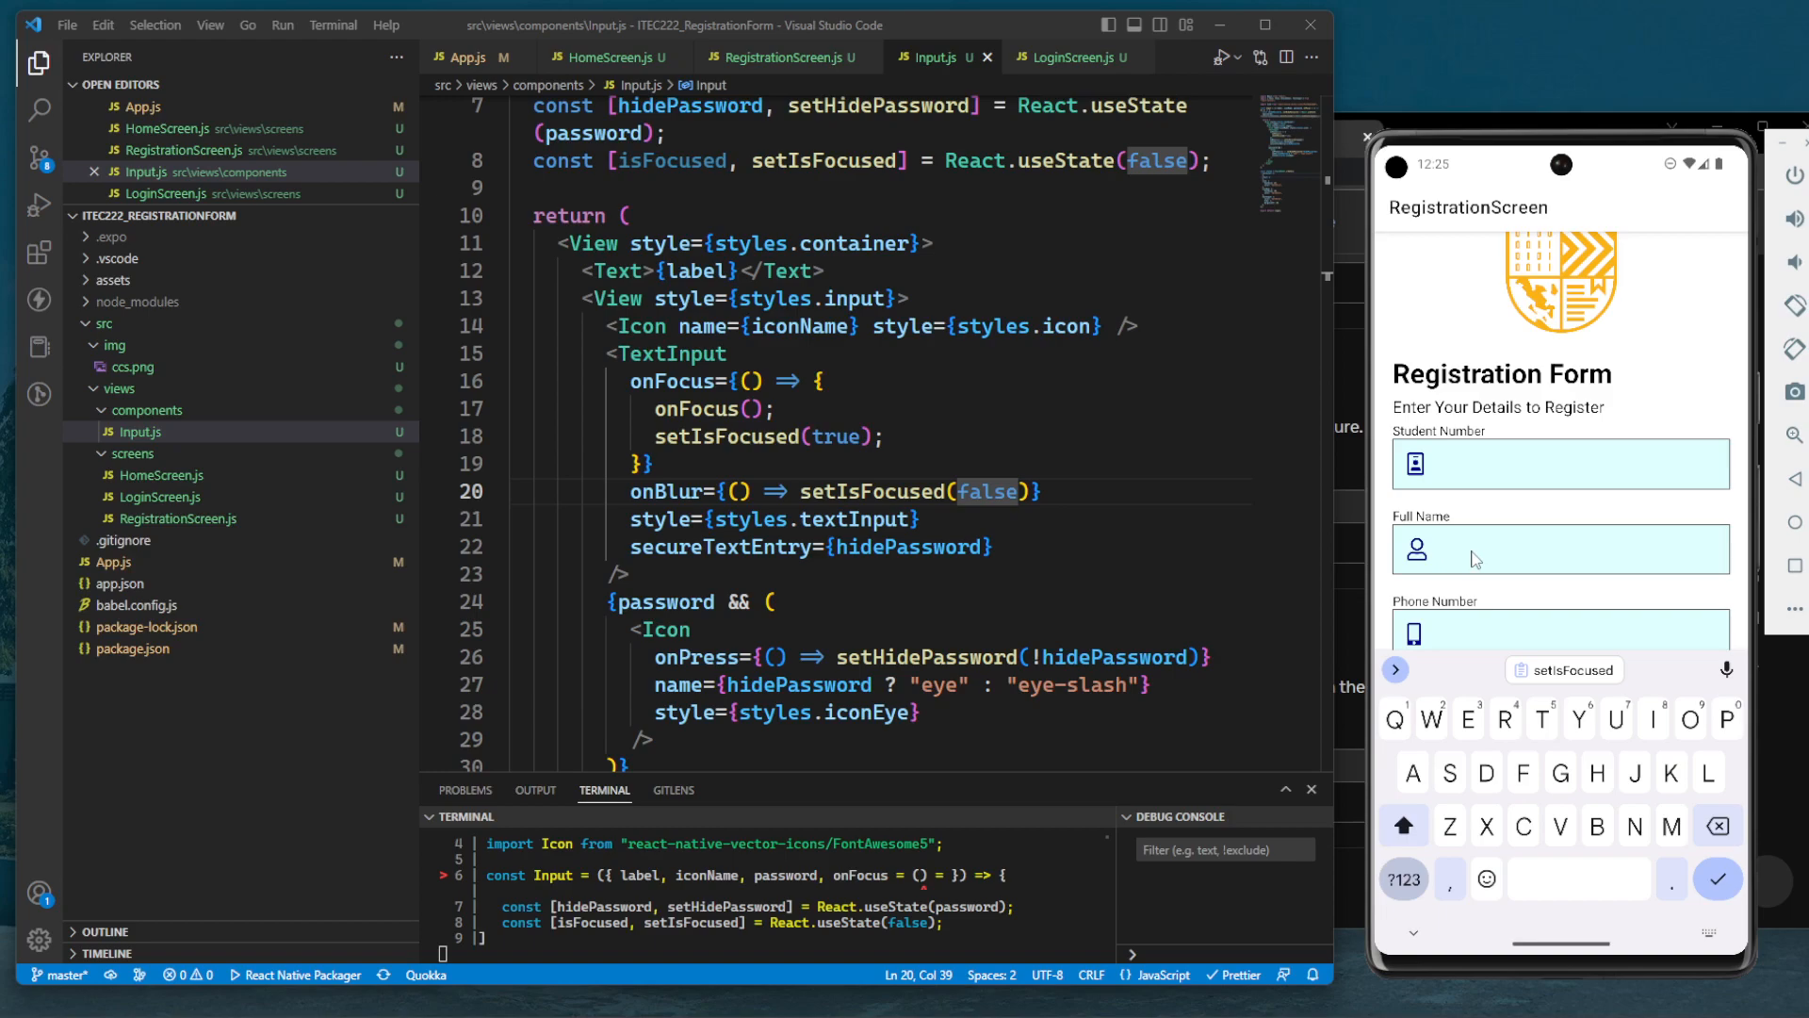
{"action": "mouse_move", "coordinate": [1476, 497]}
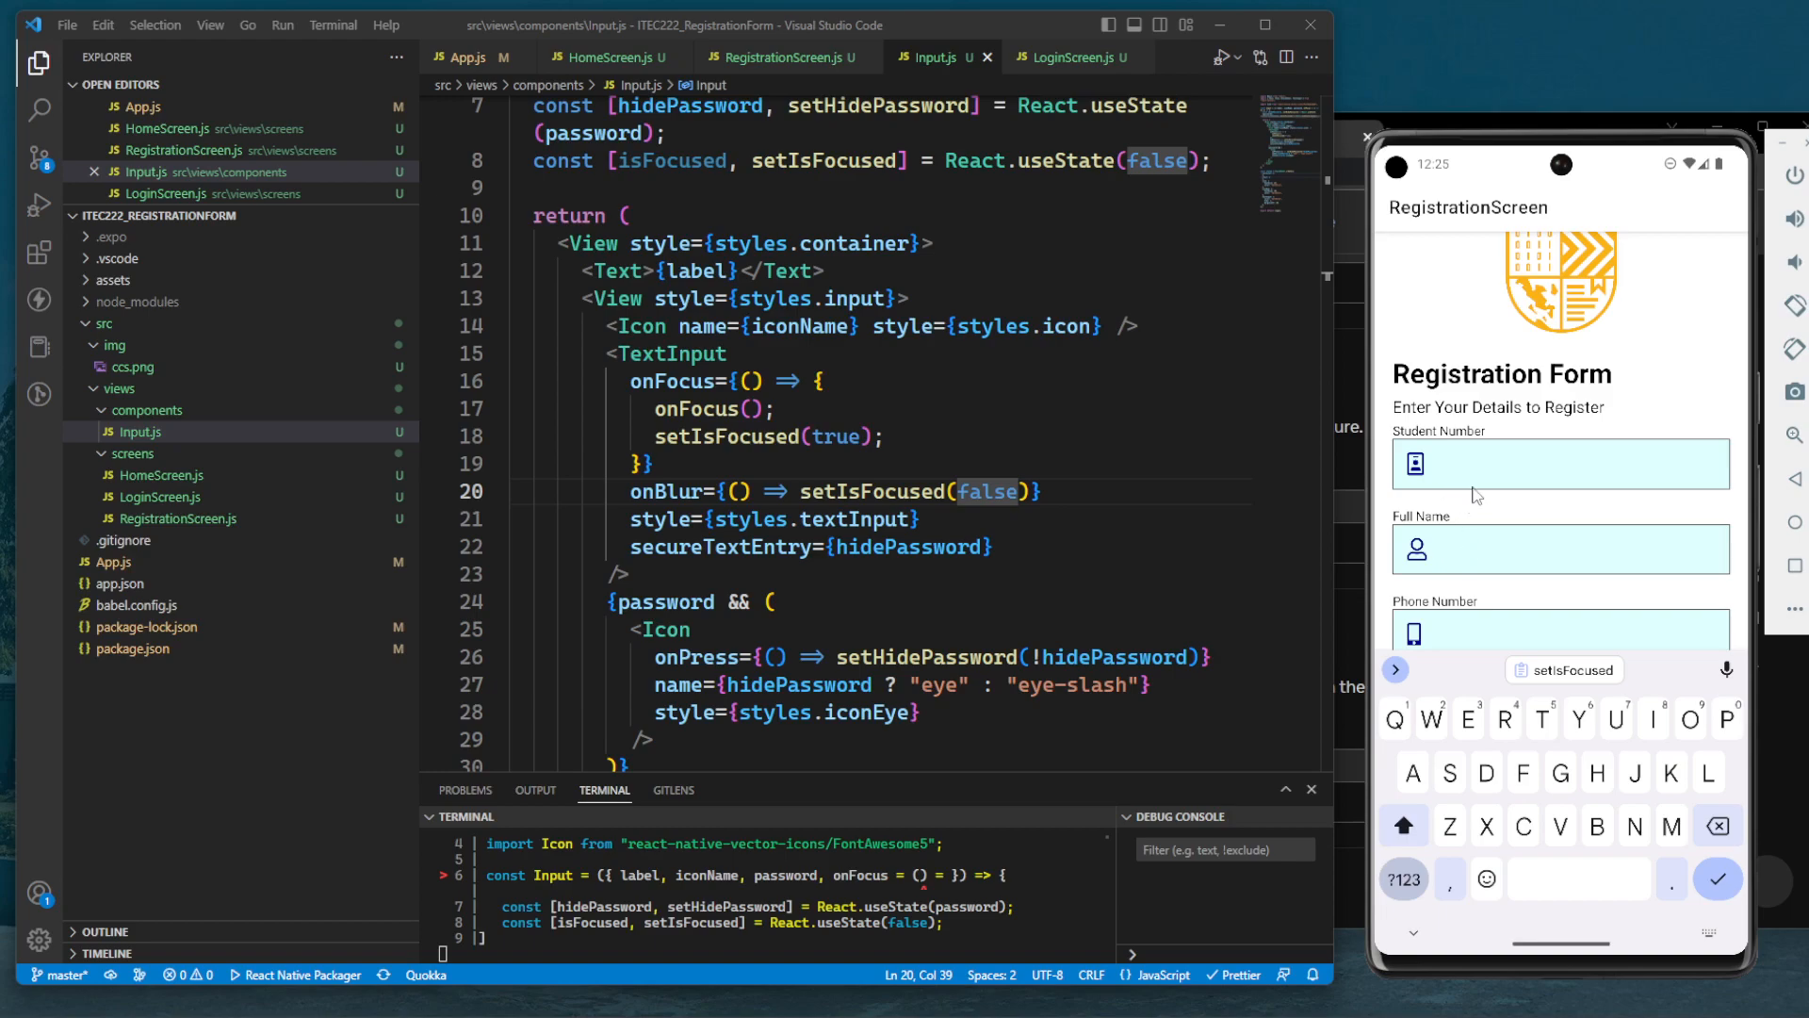
{"action": "mouse_move", "coordinate": [1376, 488]}
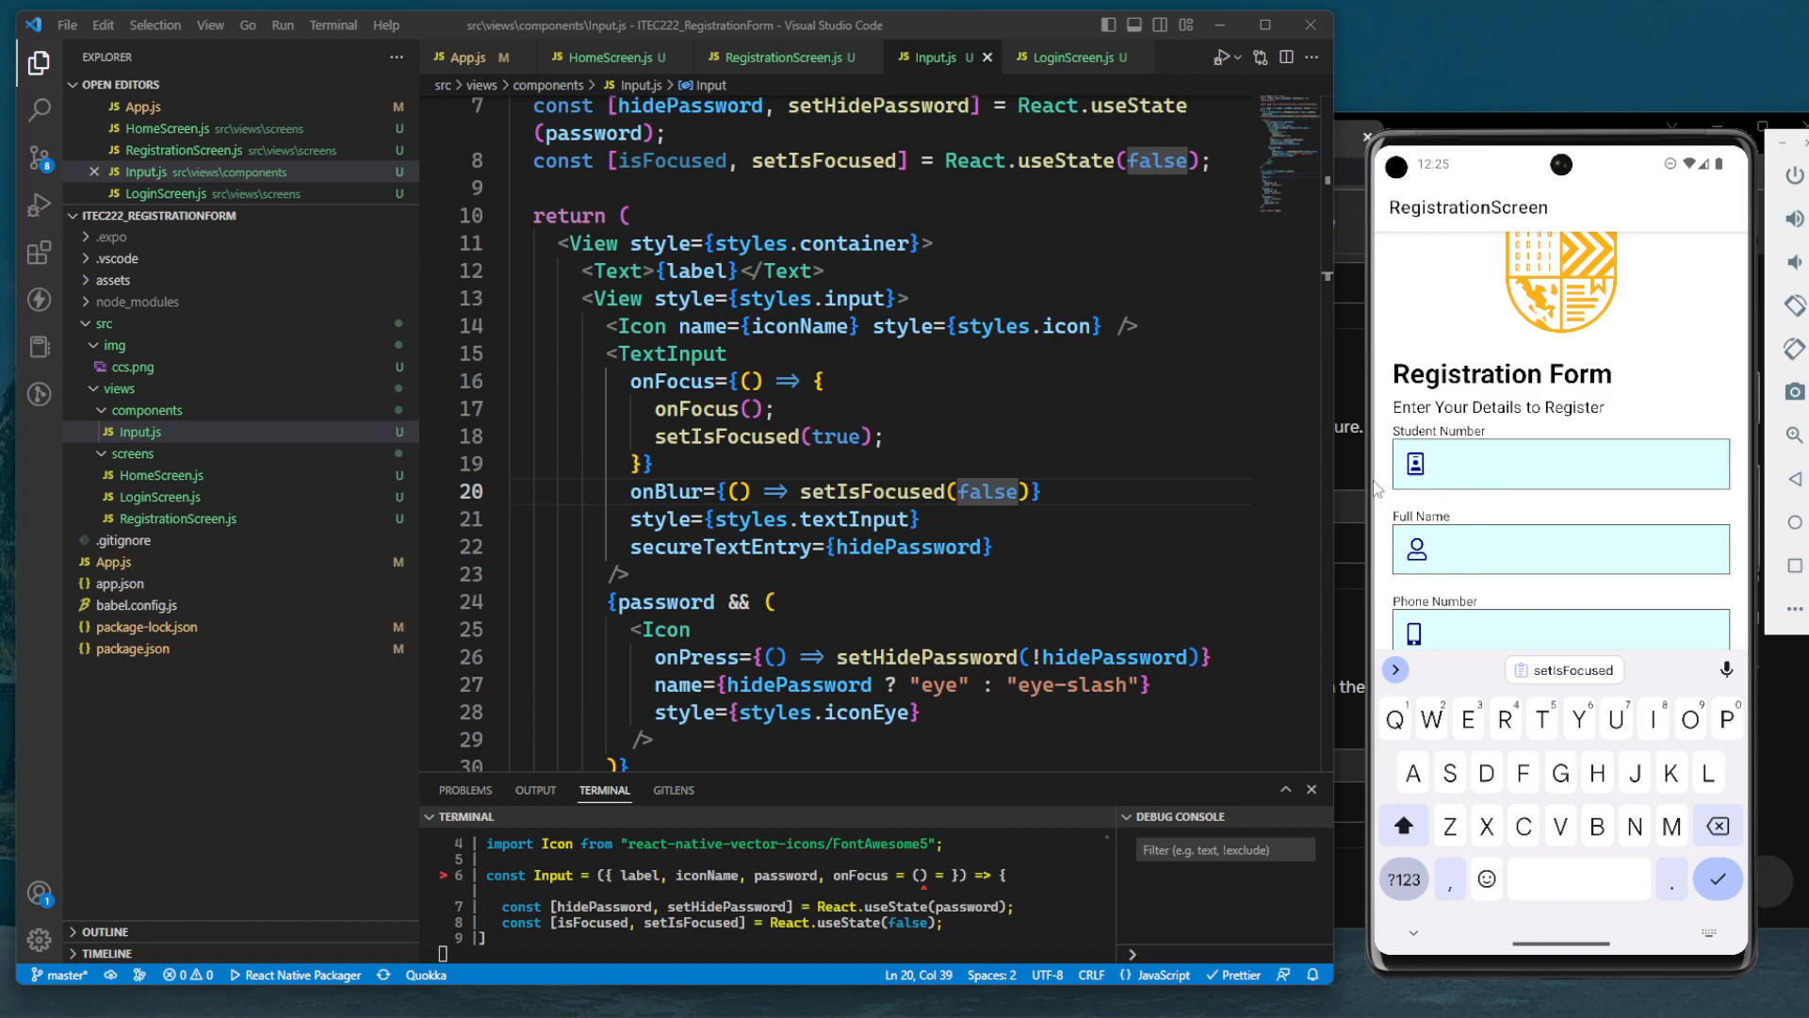
{"action": "mouse_move", "coordinate": [1491, 467]}
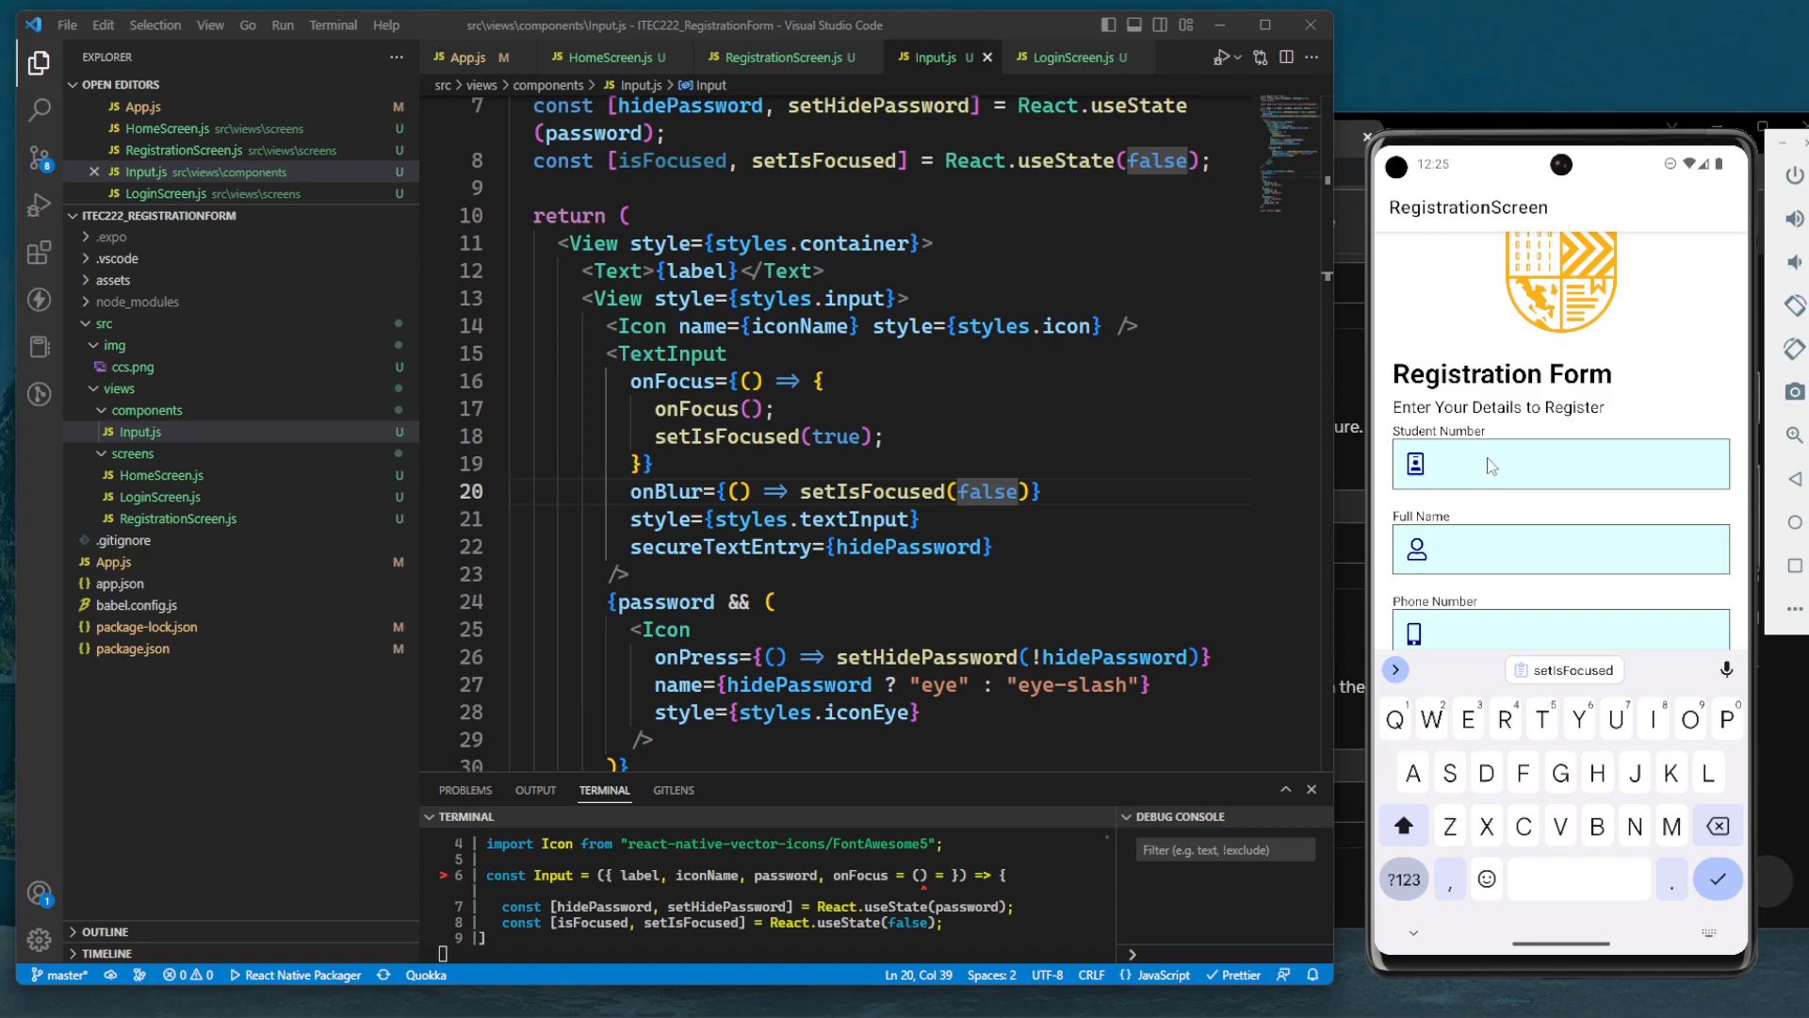
{"action": "mouse_move", "coordinate": [1383, 502]}
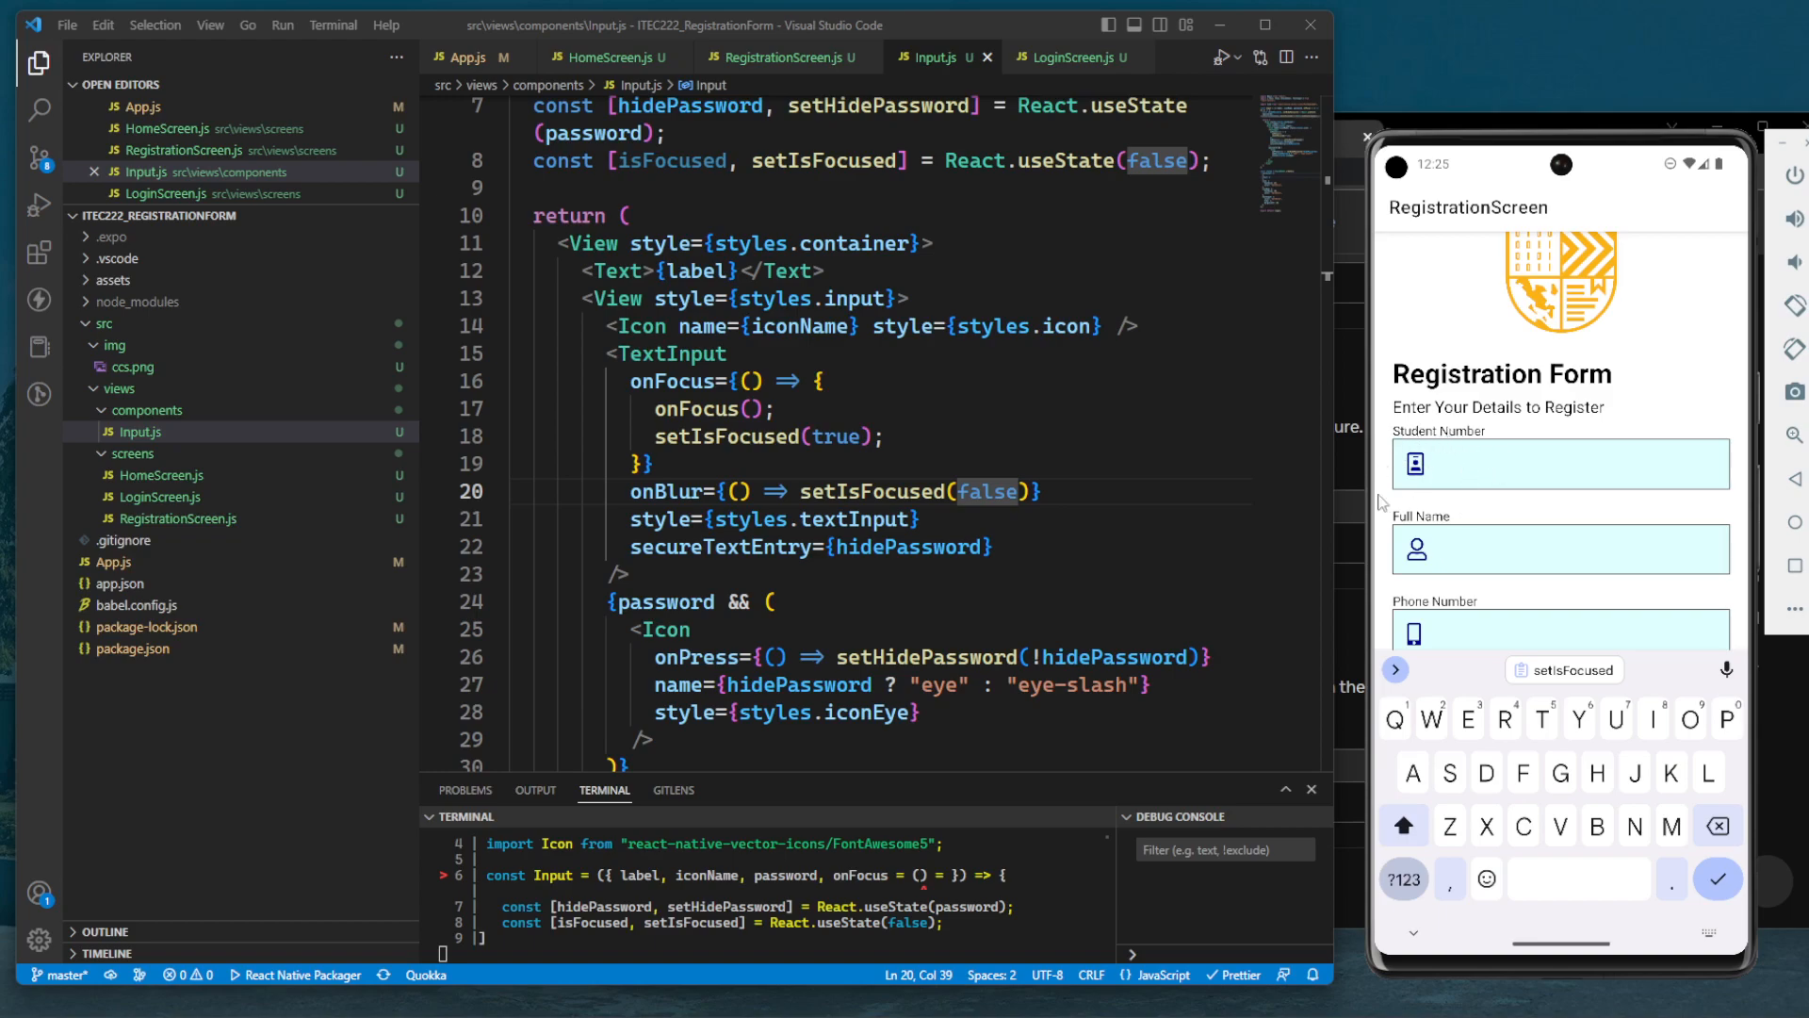
{"action": "mouse_move", "coordinate": [1111, 463]}
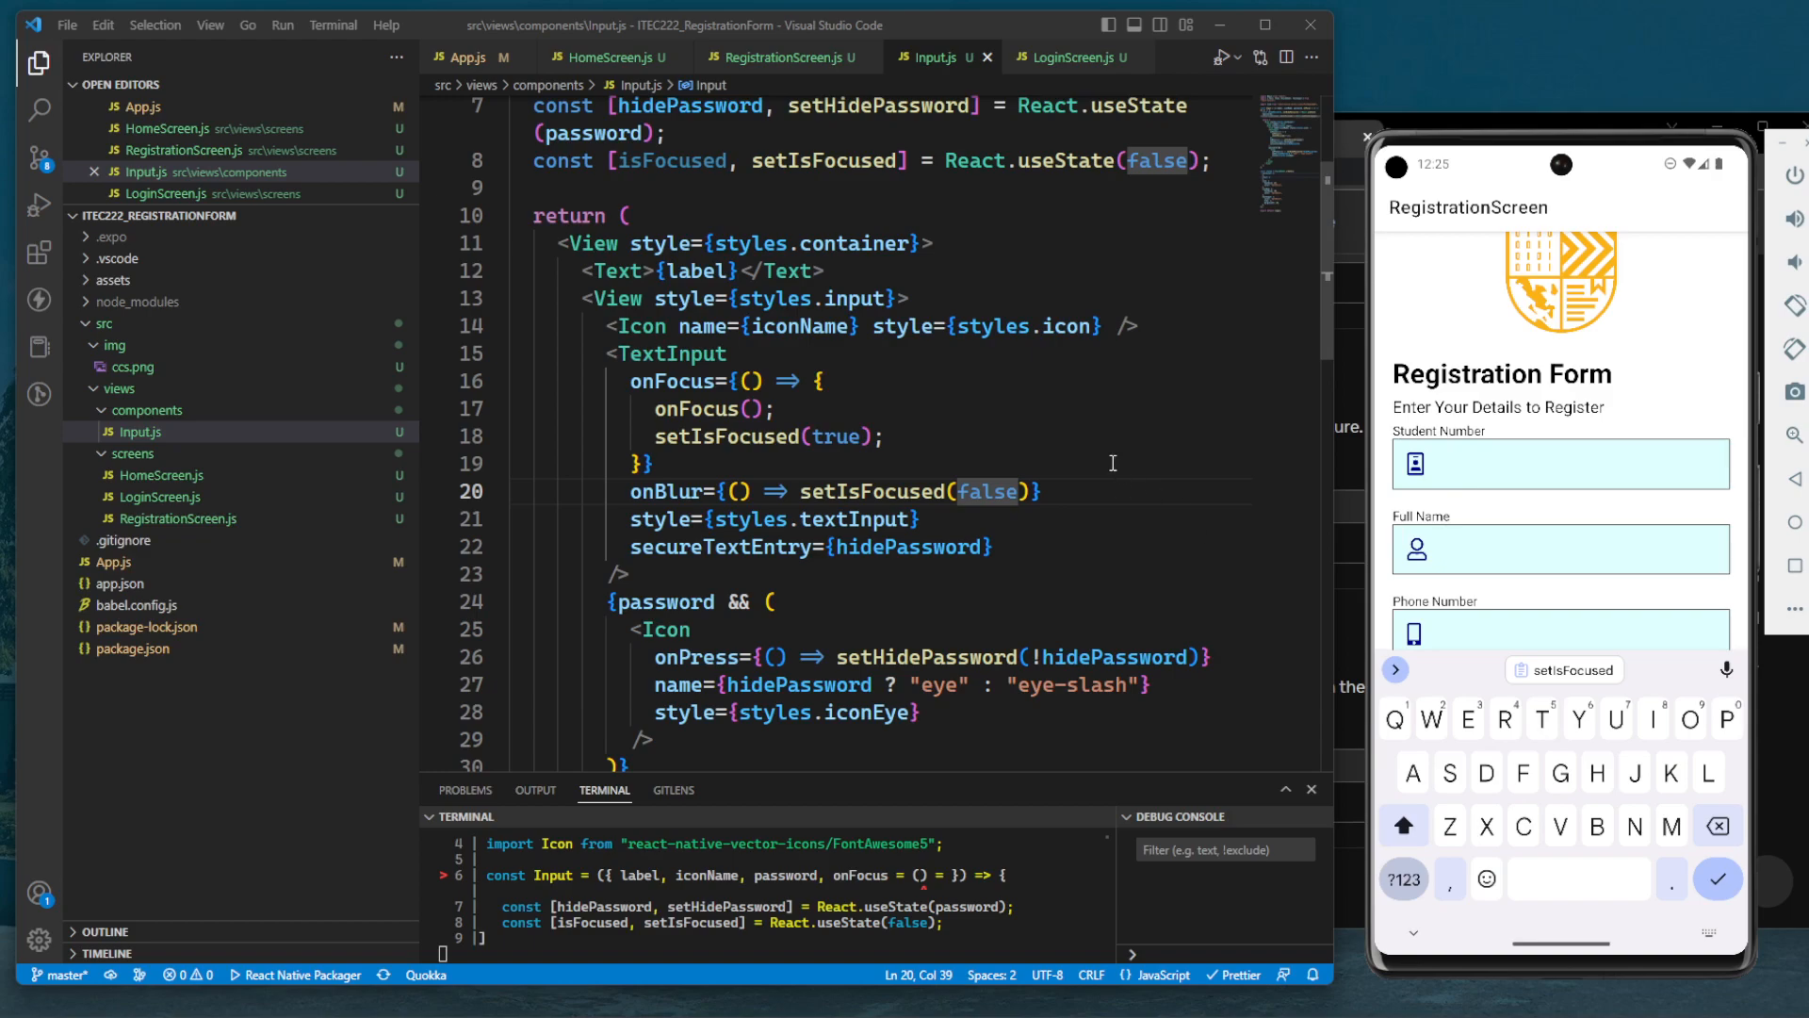
{"action": "left_click", "coordinate": [607, 297]}
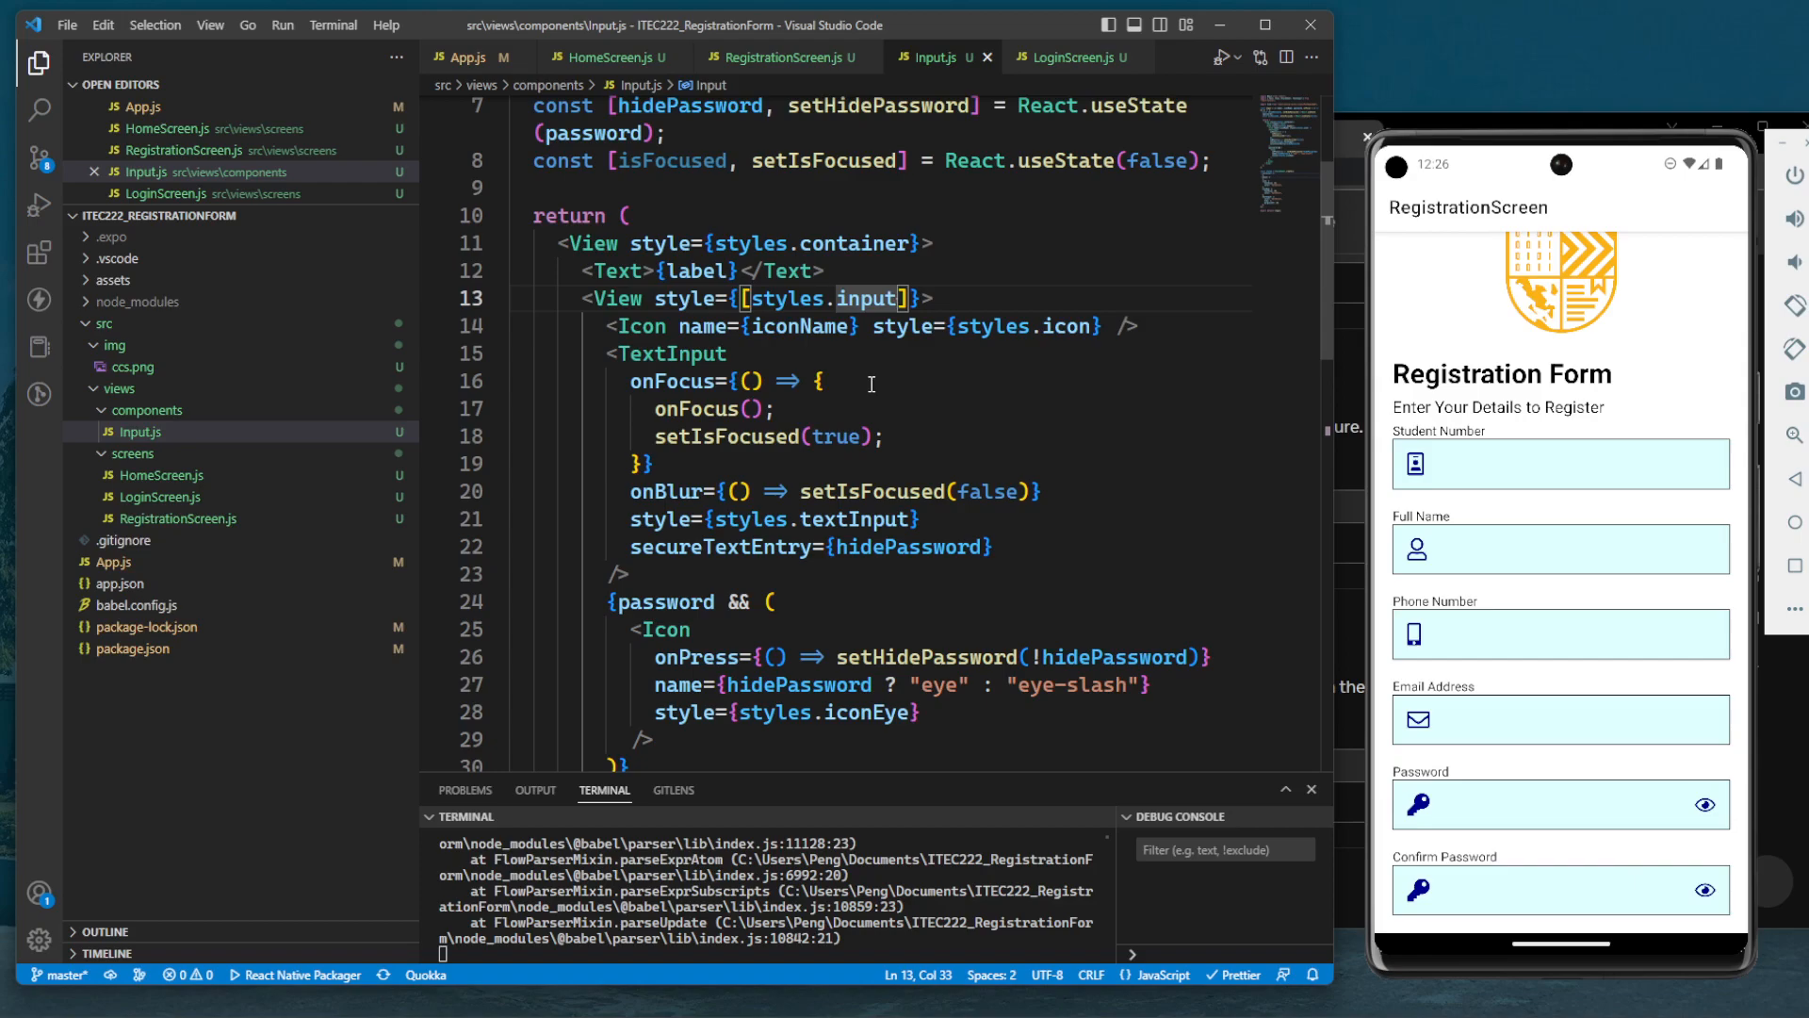
Append { borderColor: "red" } to the container's style array
{"action": "type", "text": ", {}"}
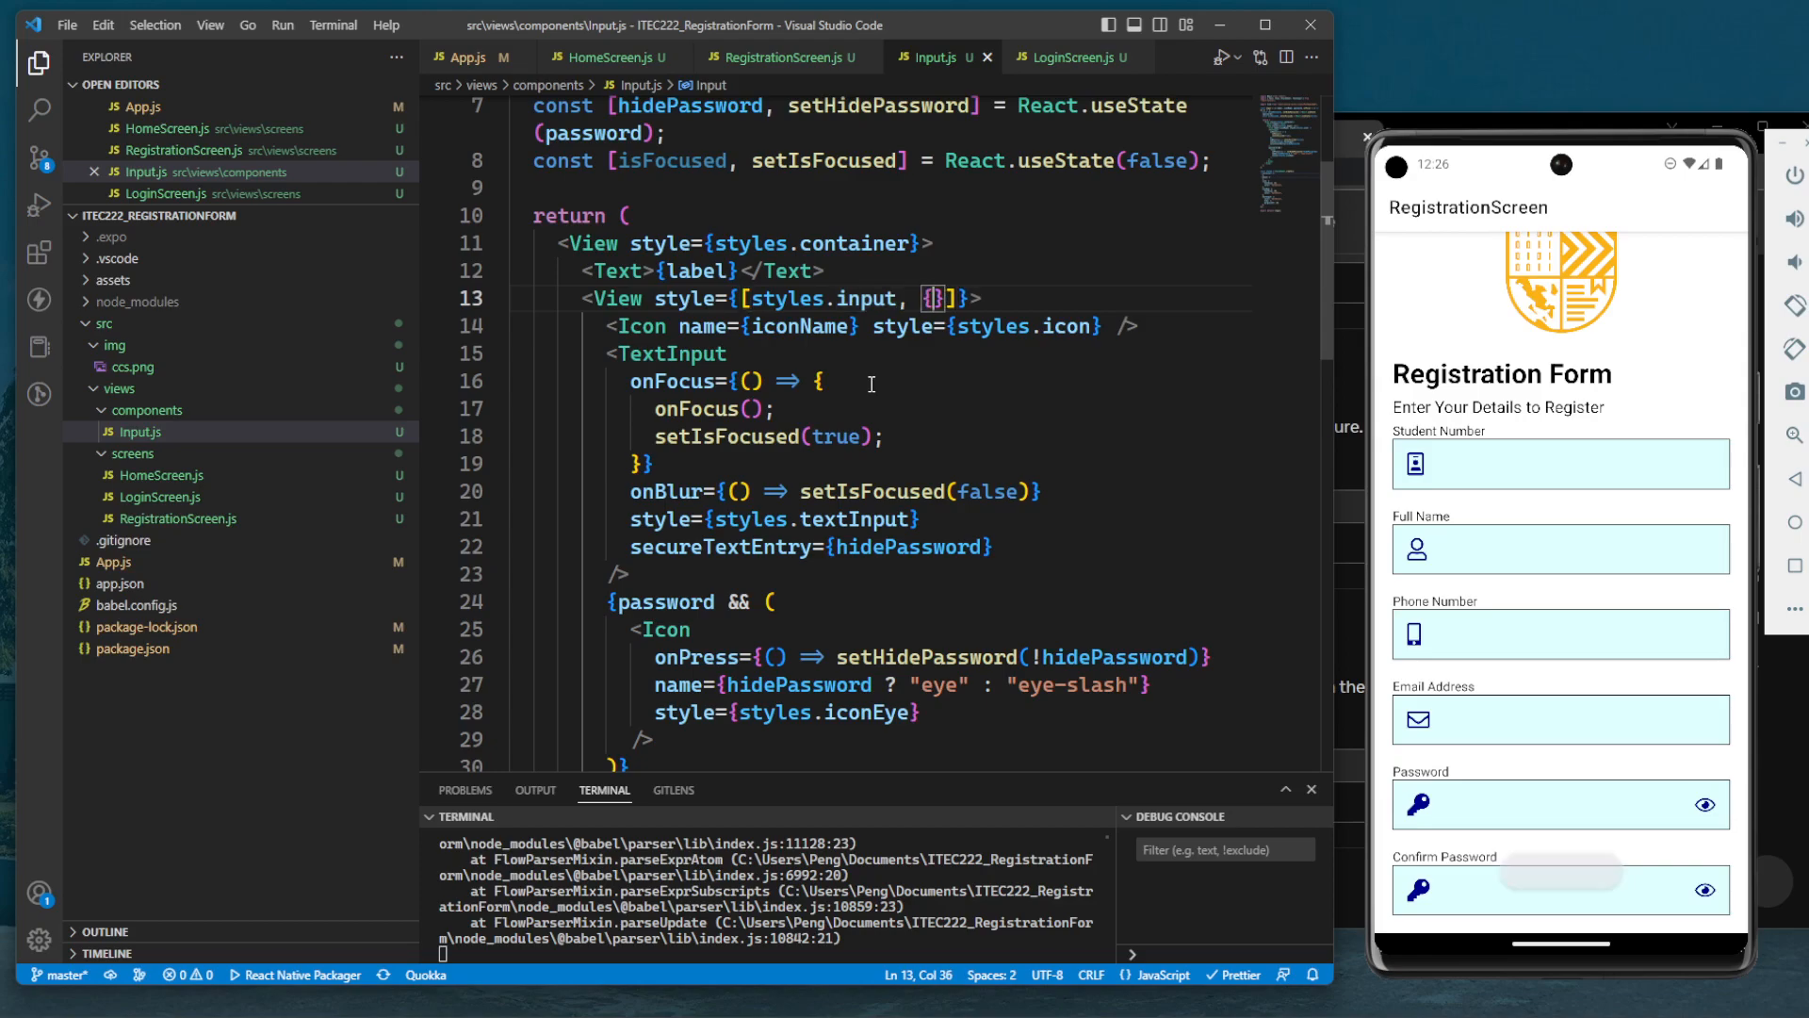
{"action": "type", "text": "b"}
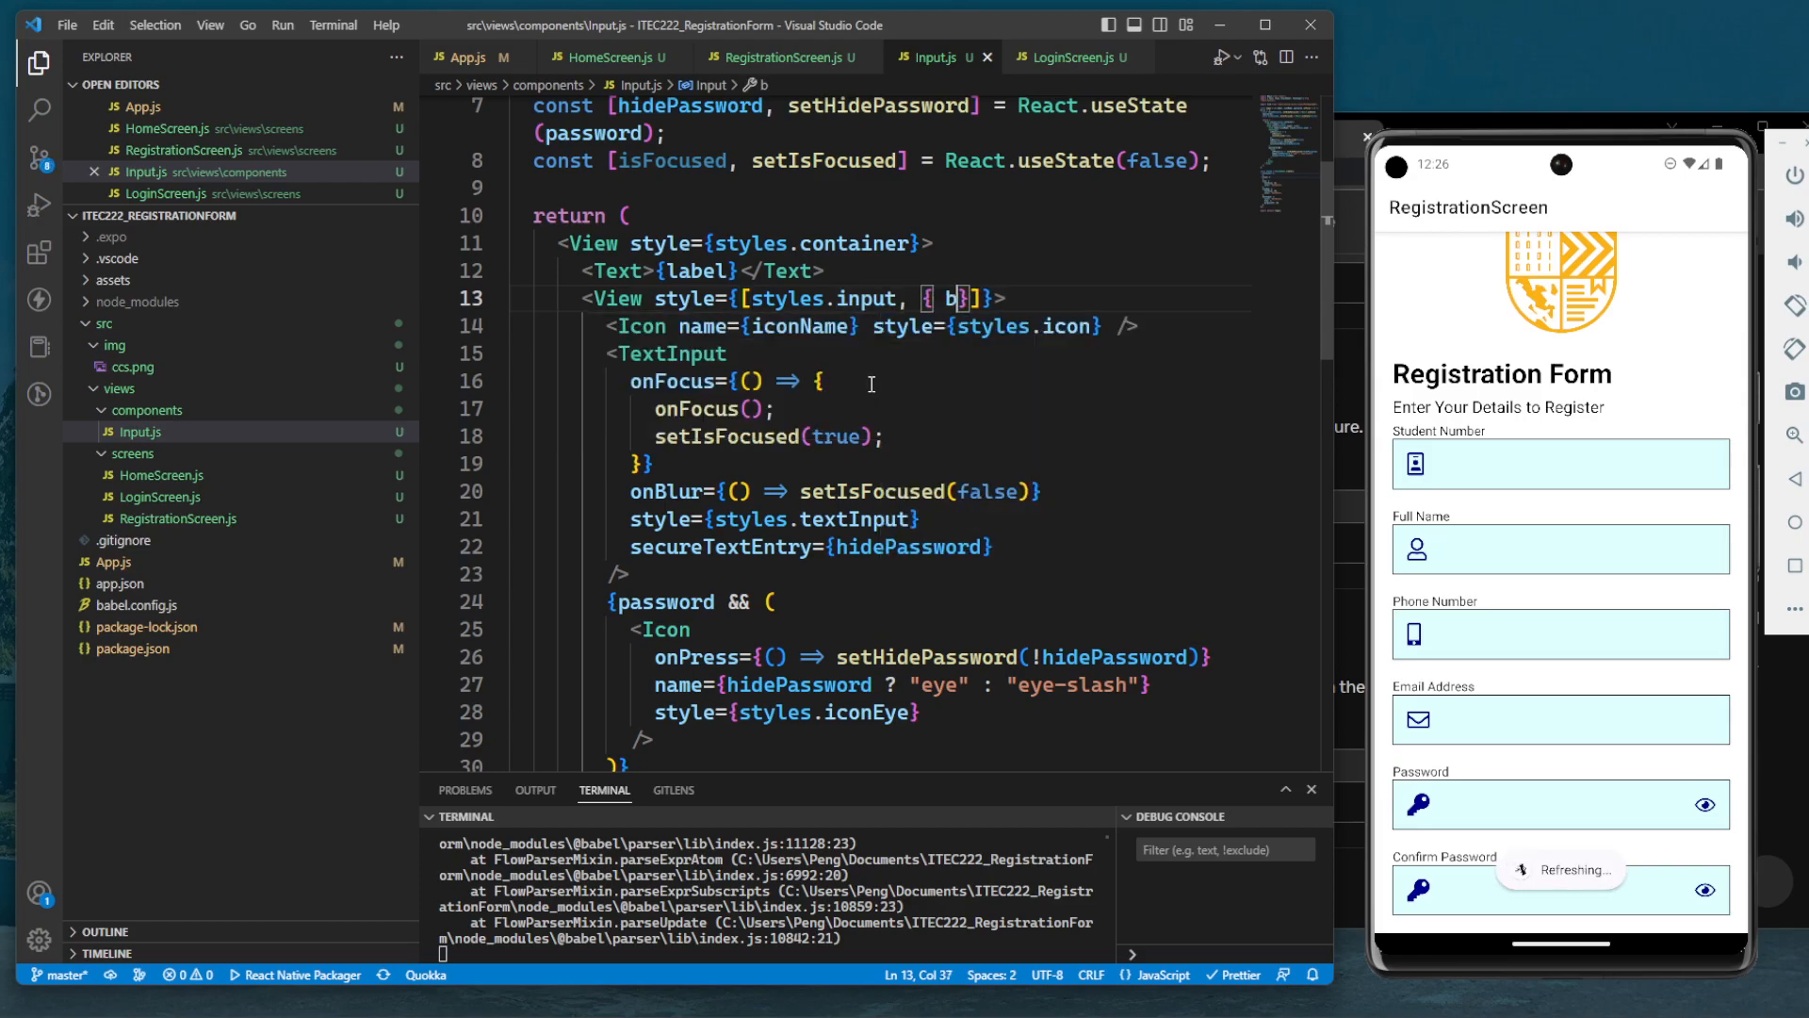
{"action": "type", "text": "orderColor:"}
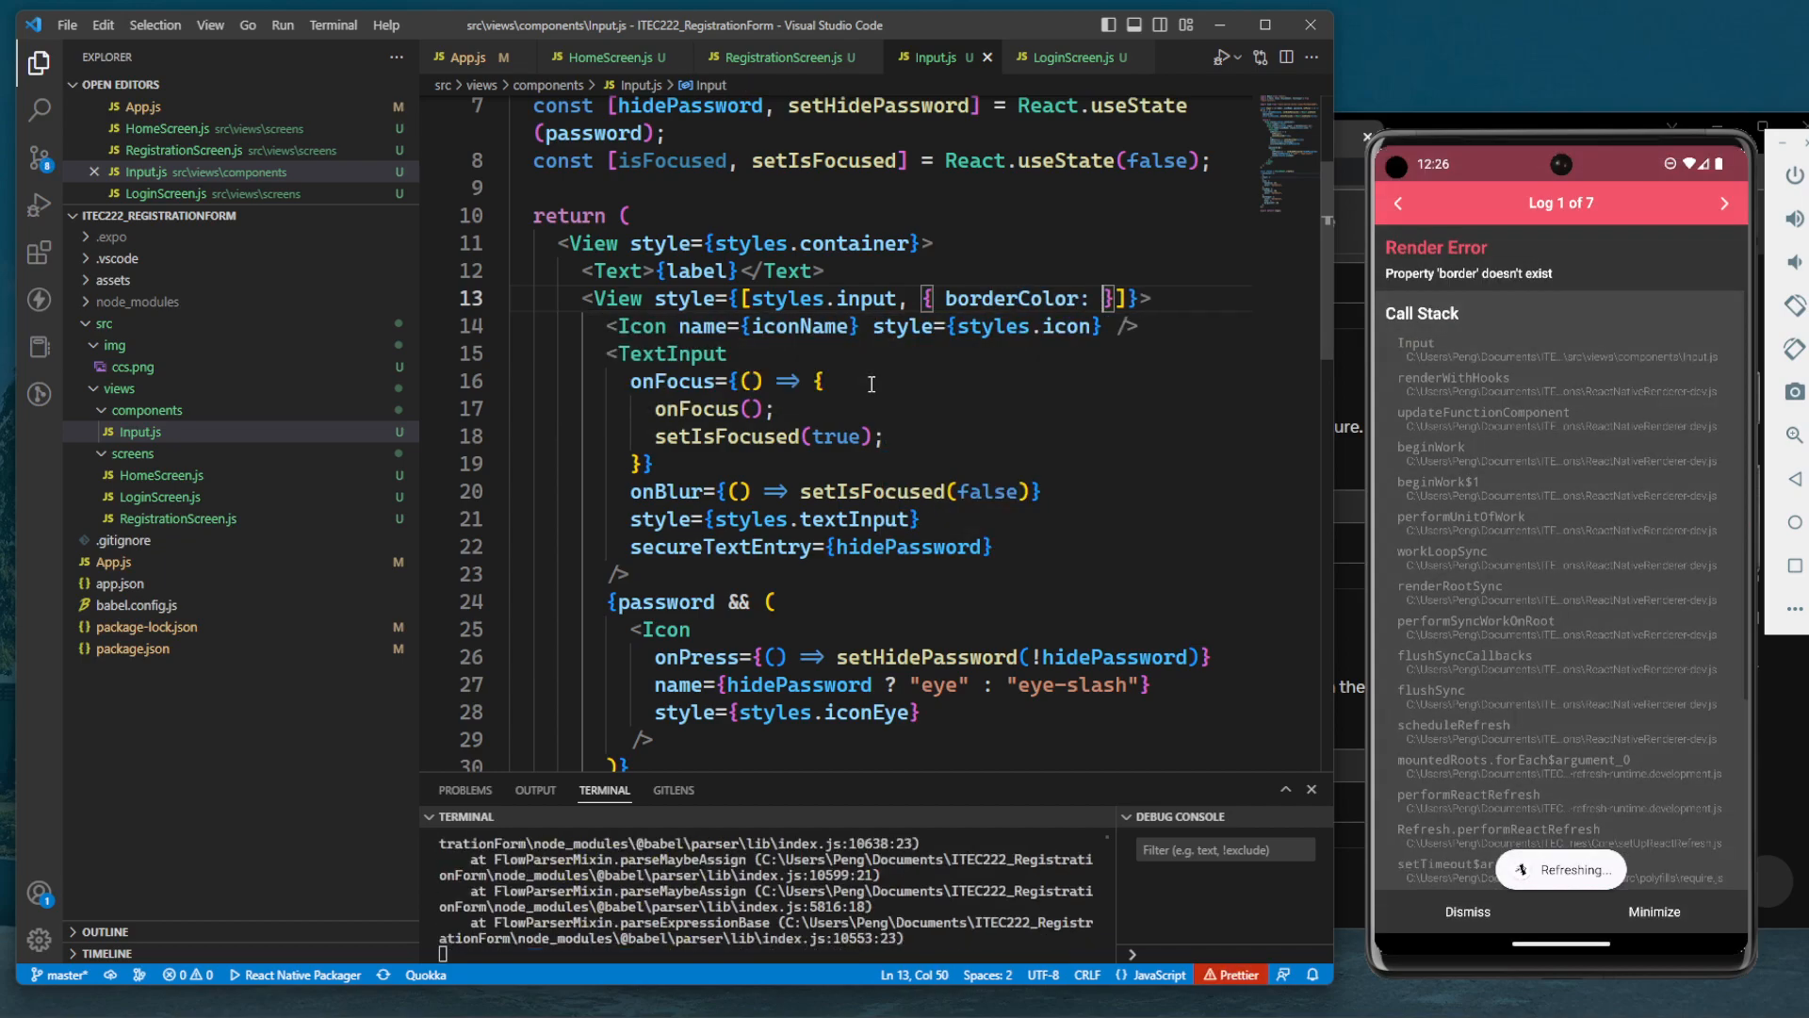
{"action": "type", "text": "\""}
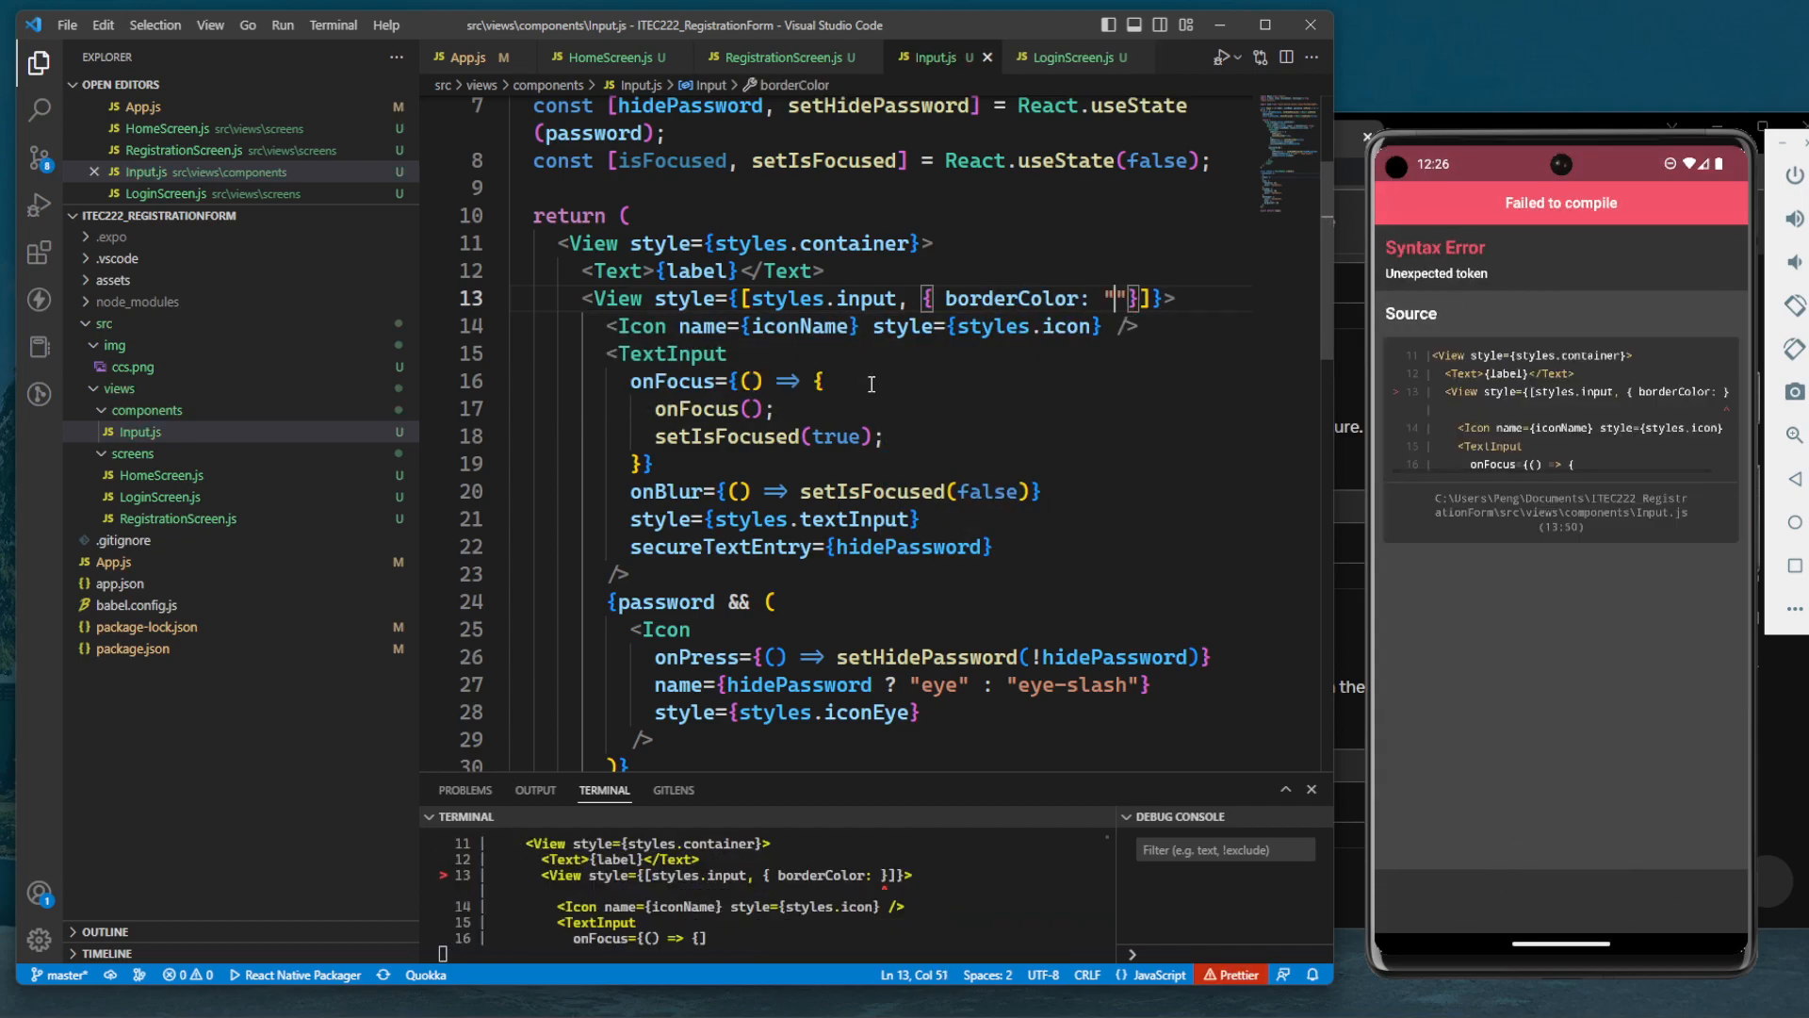
{"action": "type", "text": "red"}
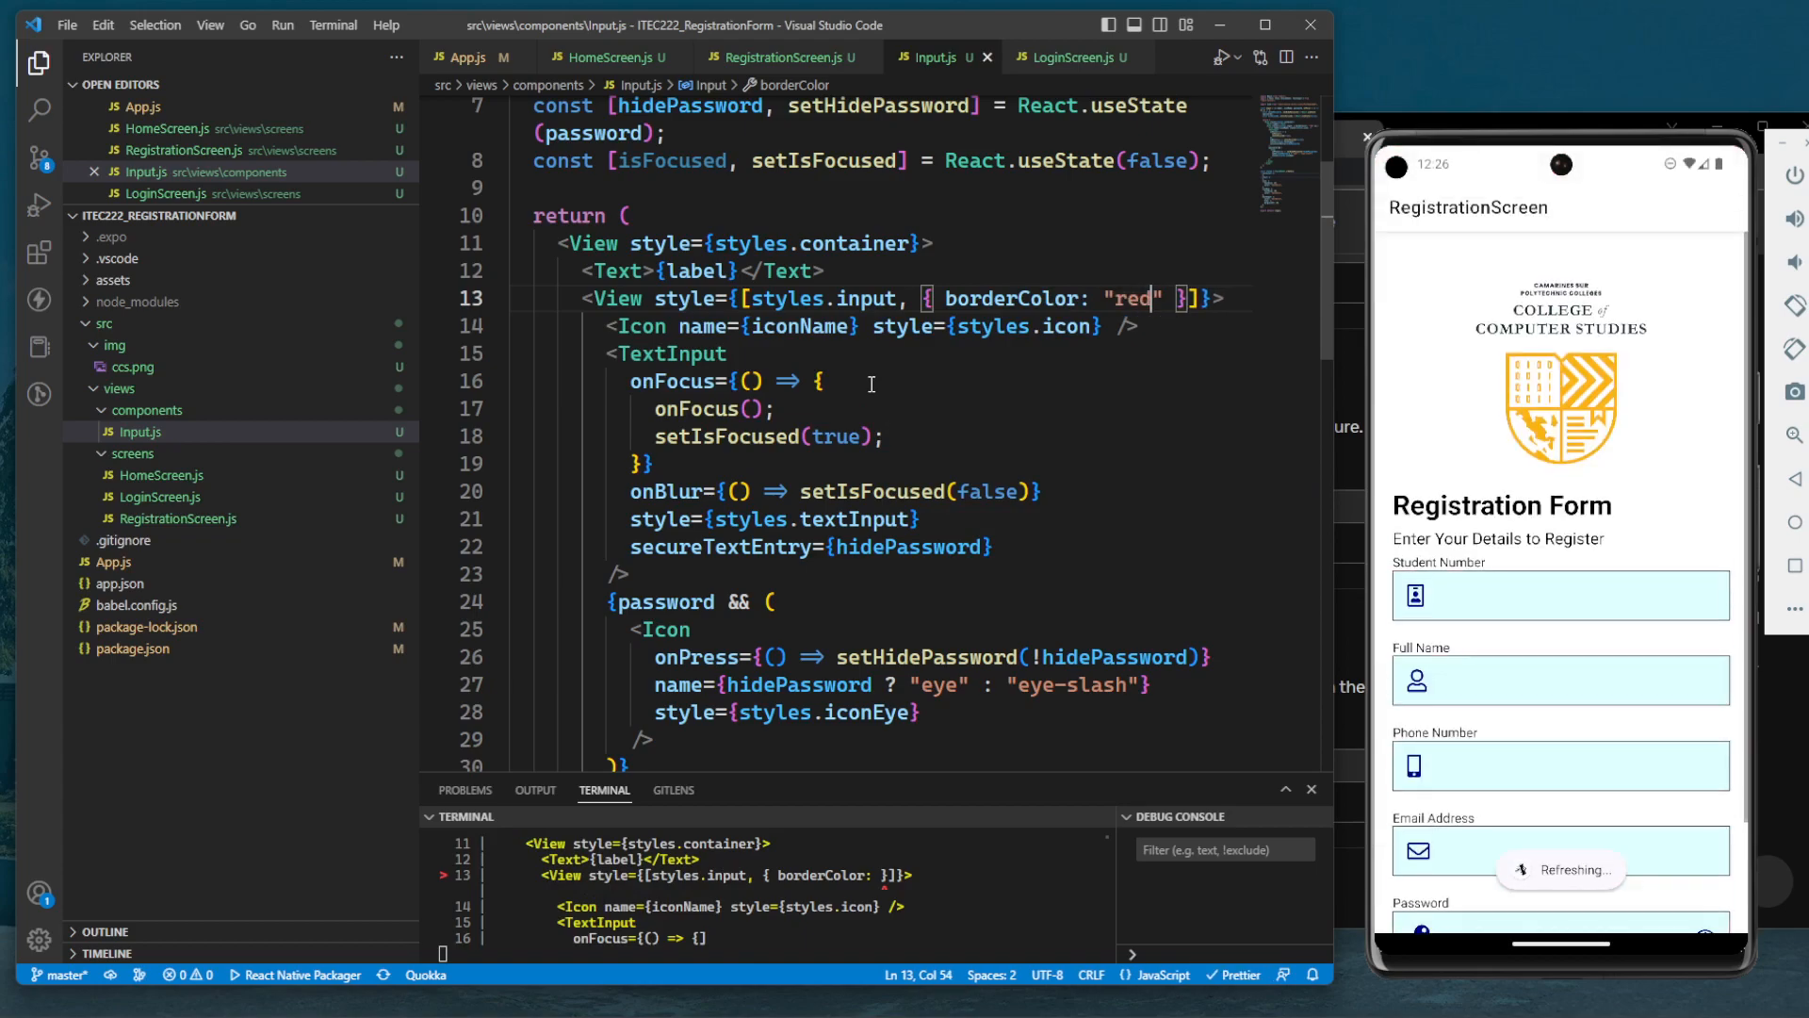
Change the border color to darkblue, then delete the value
{"action": "left_click", "coordinate": [823, 380]}
{"action": "type", "text": "darkblu"}
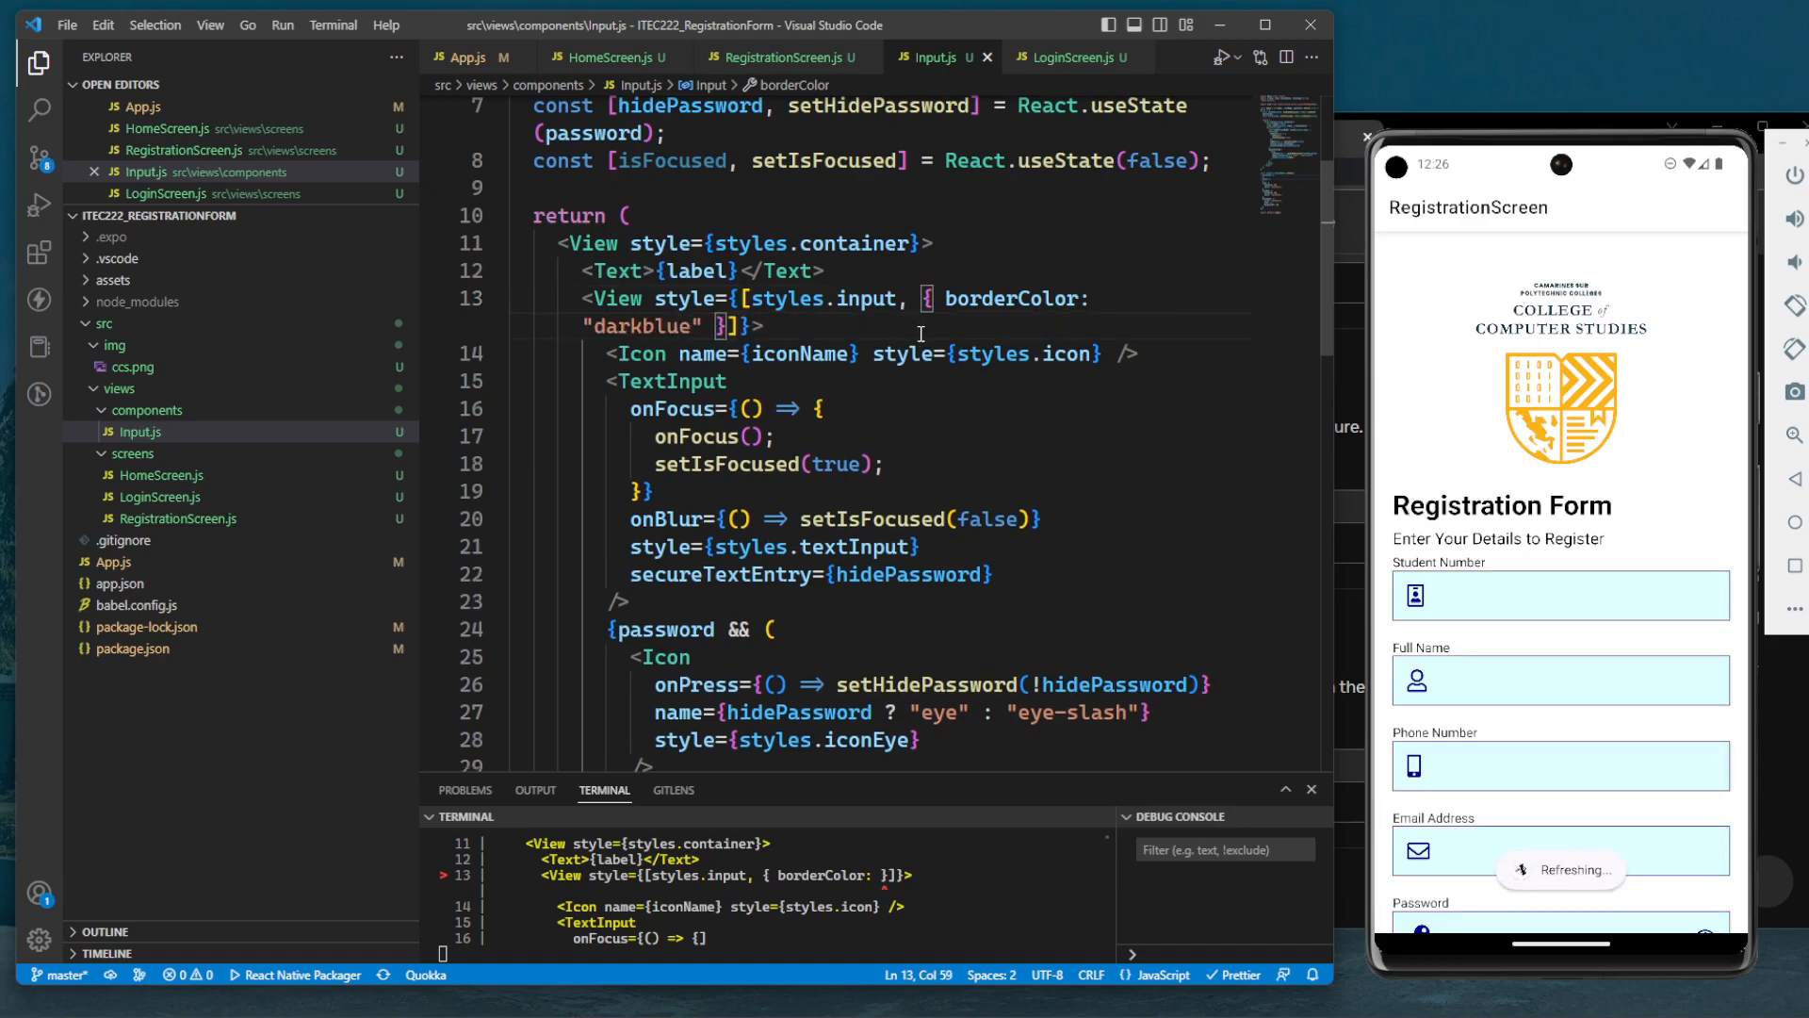
{"action": "scroll", "scroll_direction": "up", "scroll_amount": 3}
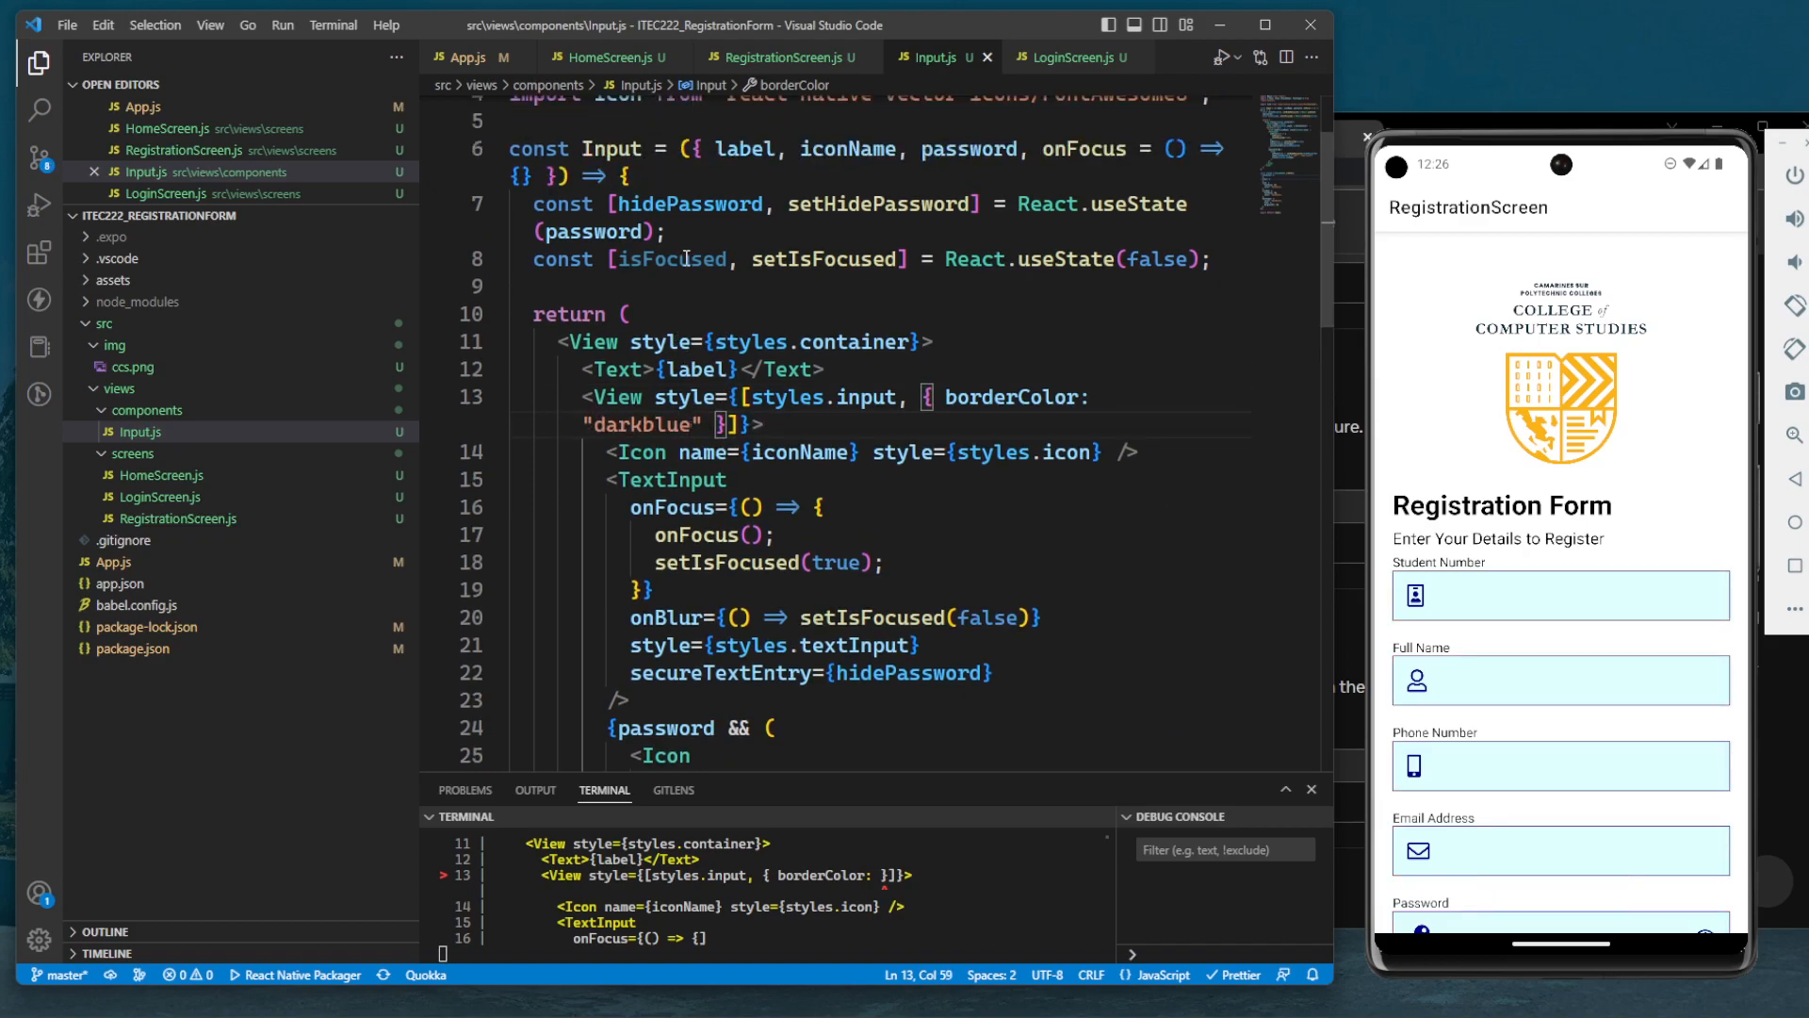
{"action": "double_click", "coordinate": [641, 423]}
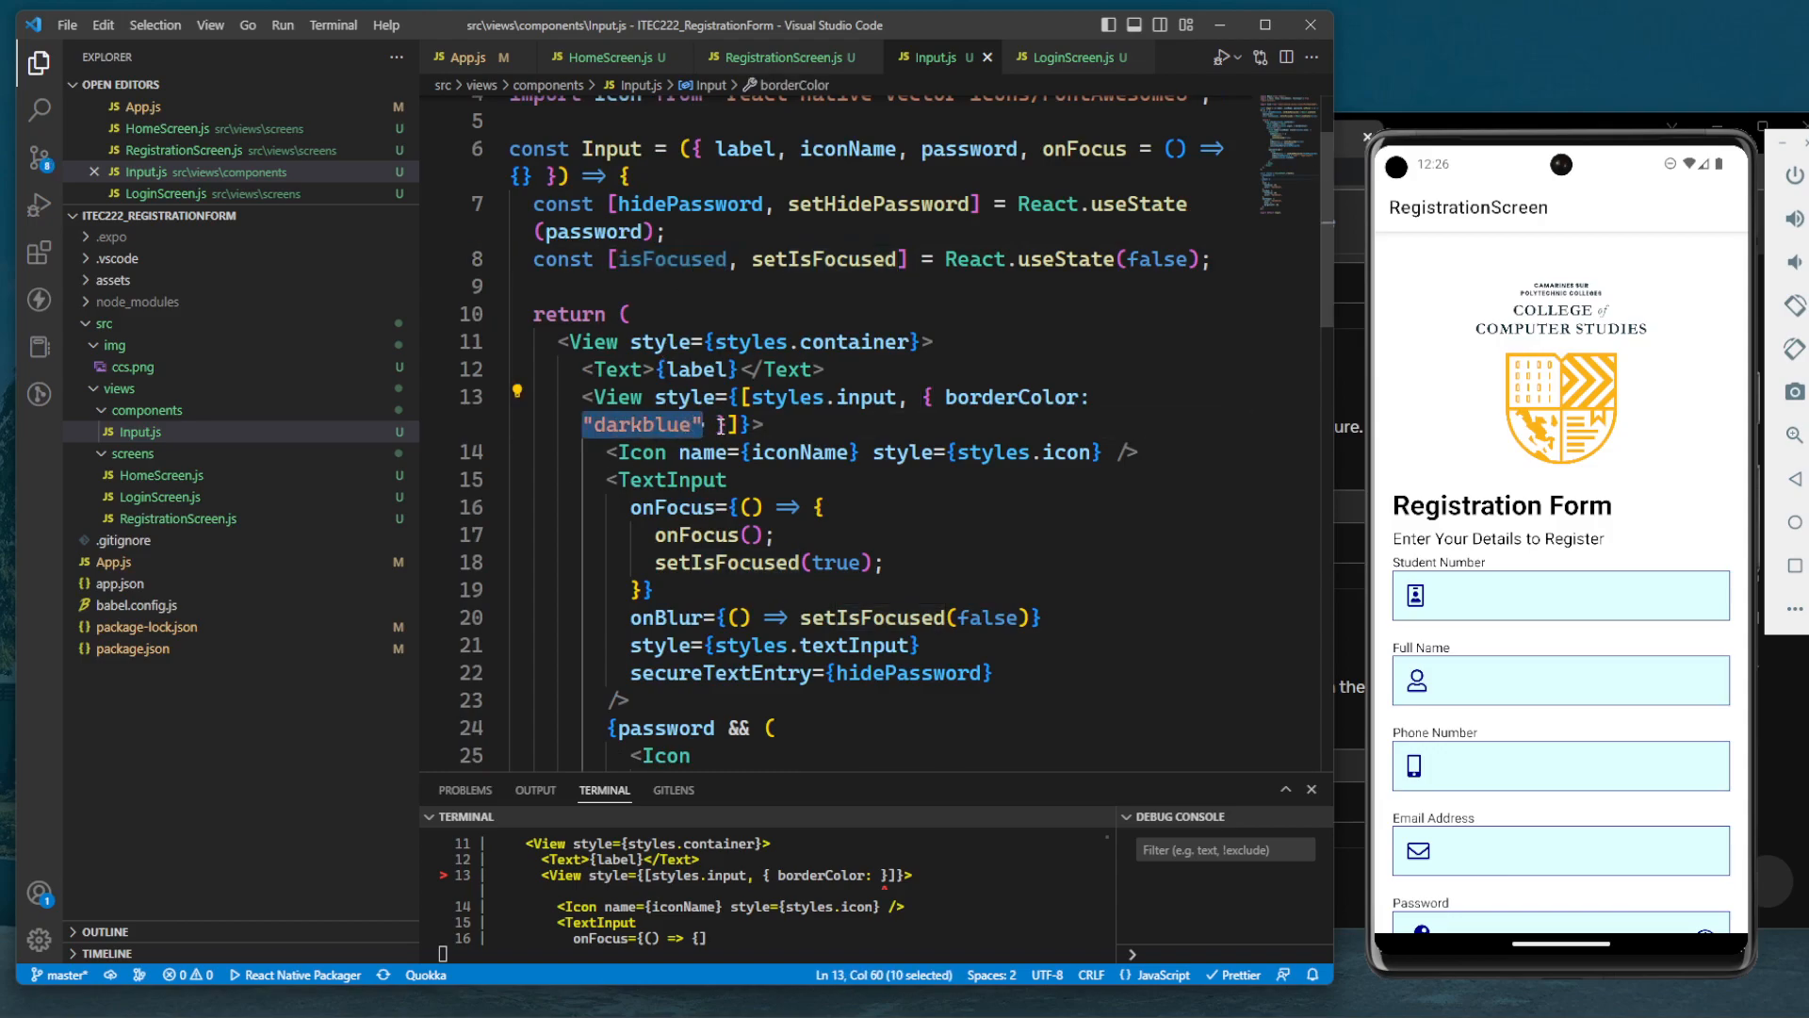
{"action": "key", "text": "Delete"}
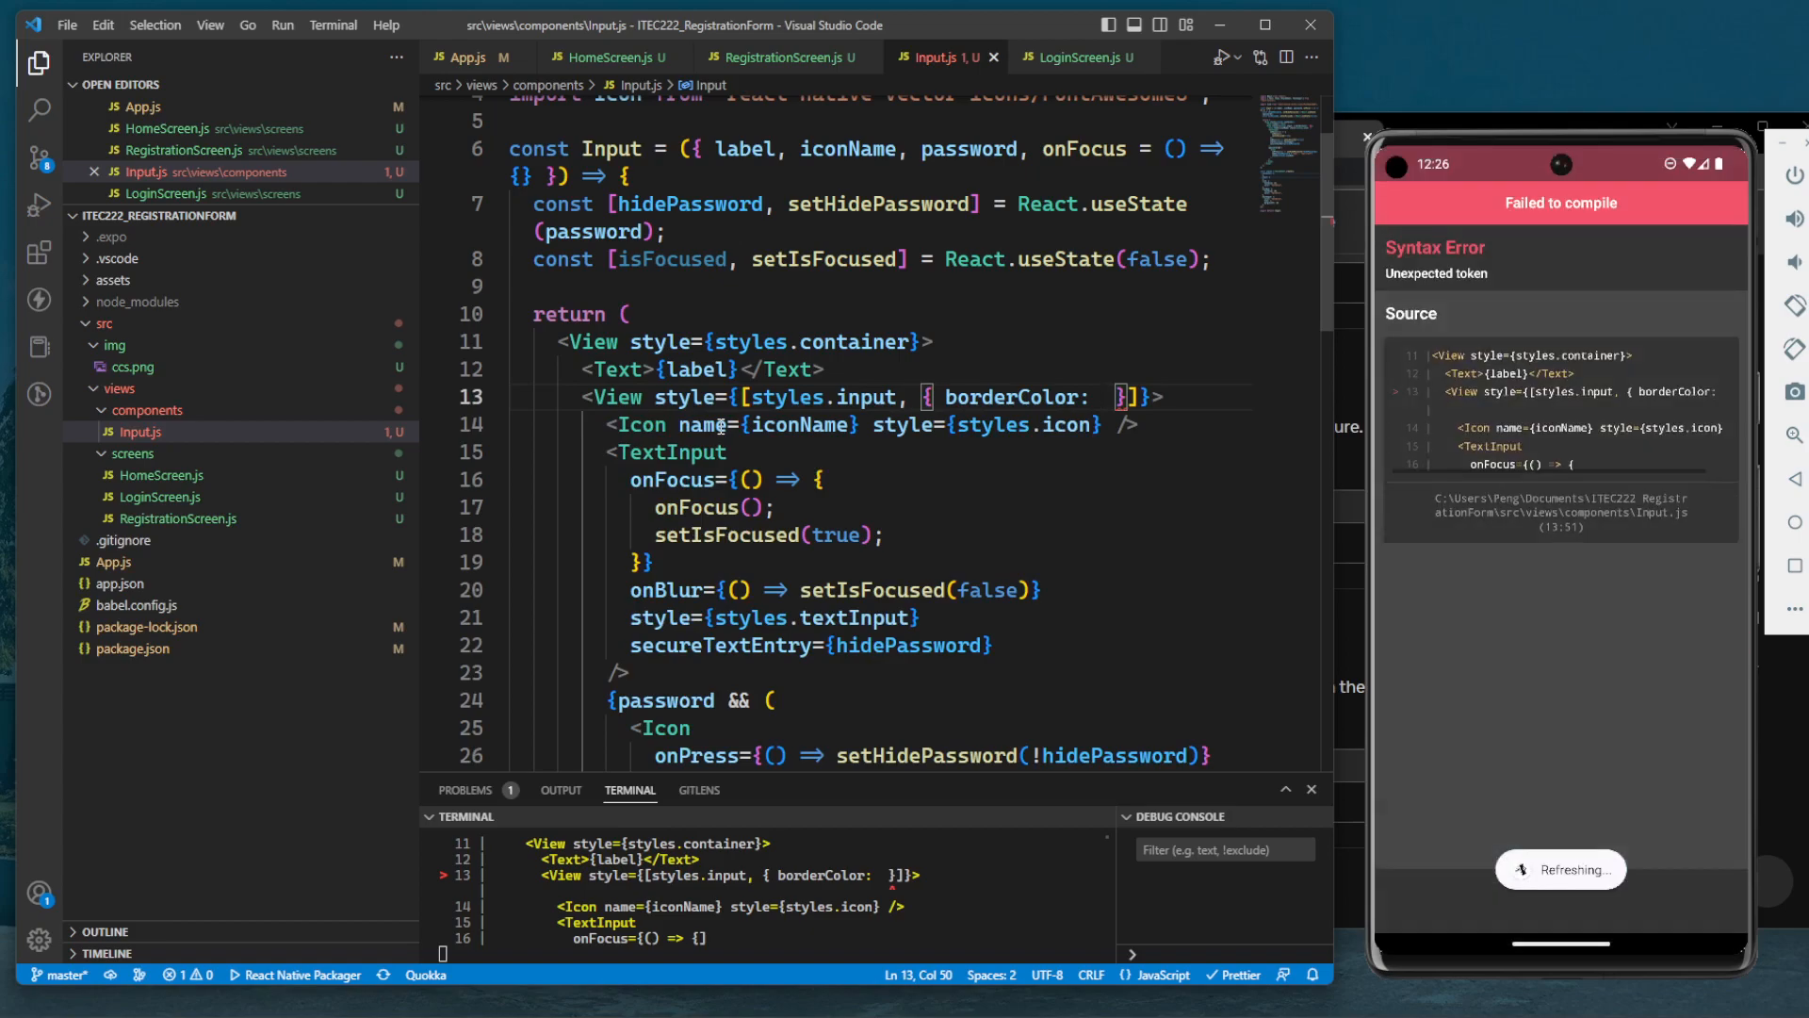
Set borderColor to the ternary isFocused ? "darkblue" : "pow…"
{"action": "type", "text": "error"}
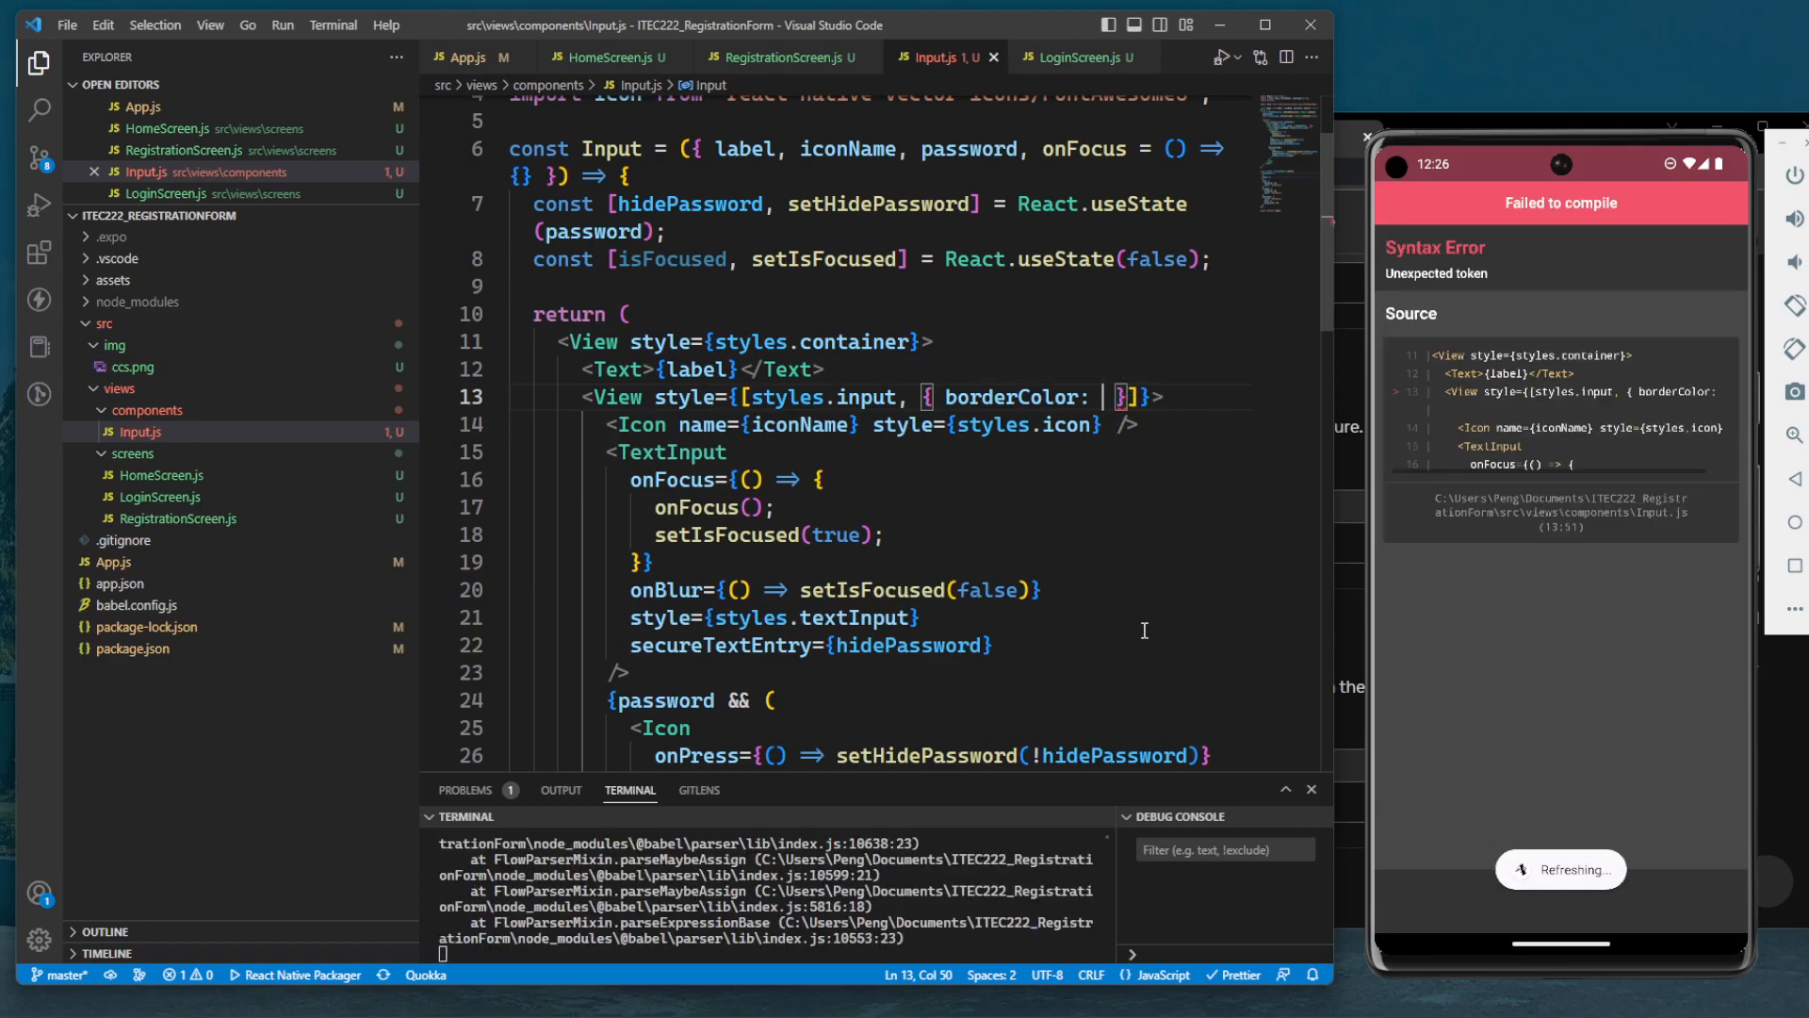
{"action": "type", "text": "isFocused"}
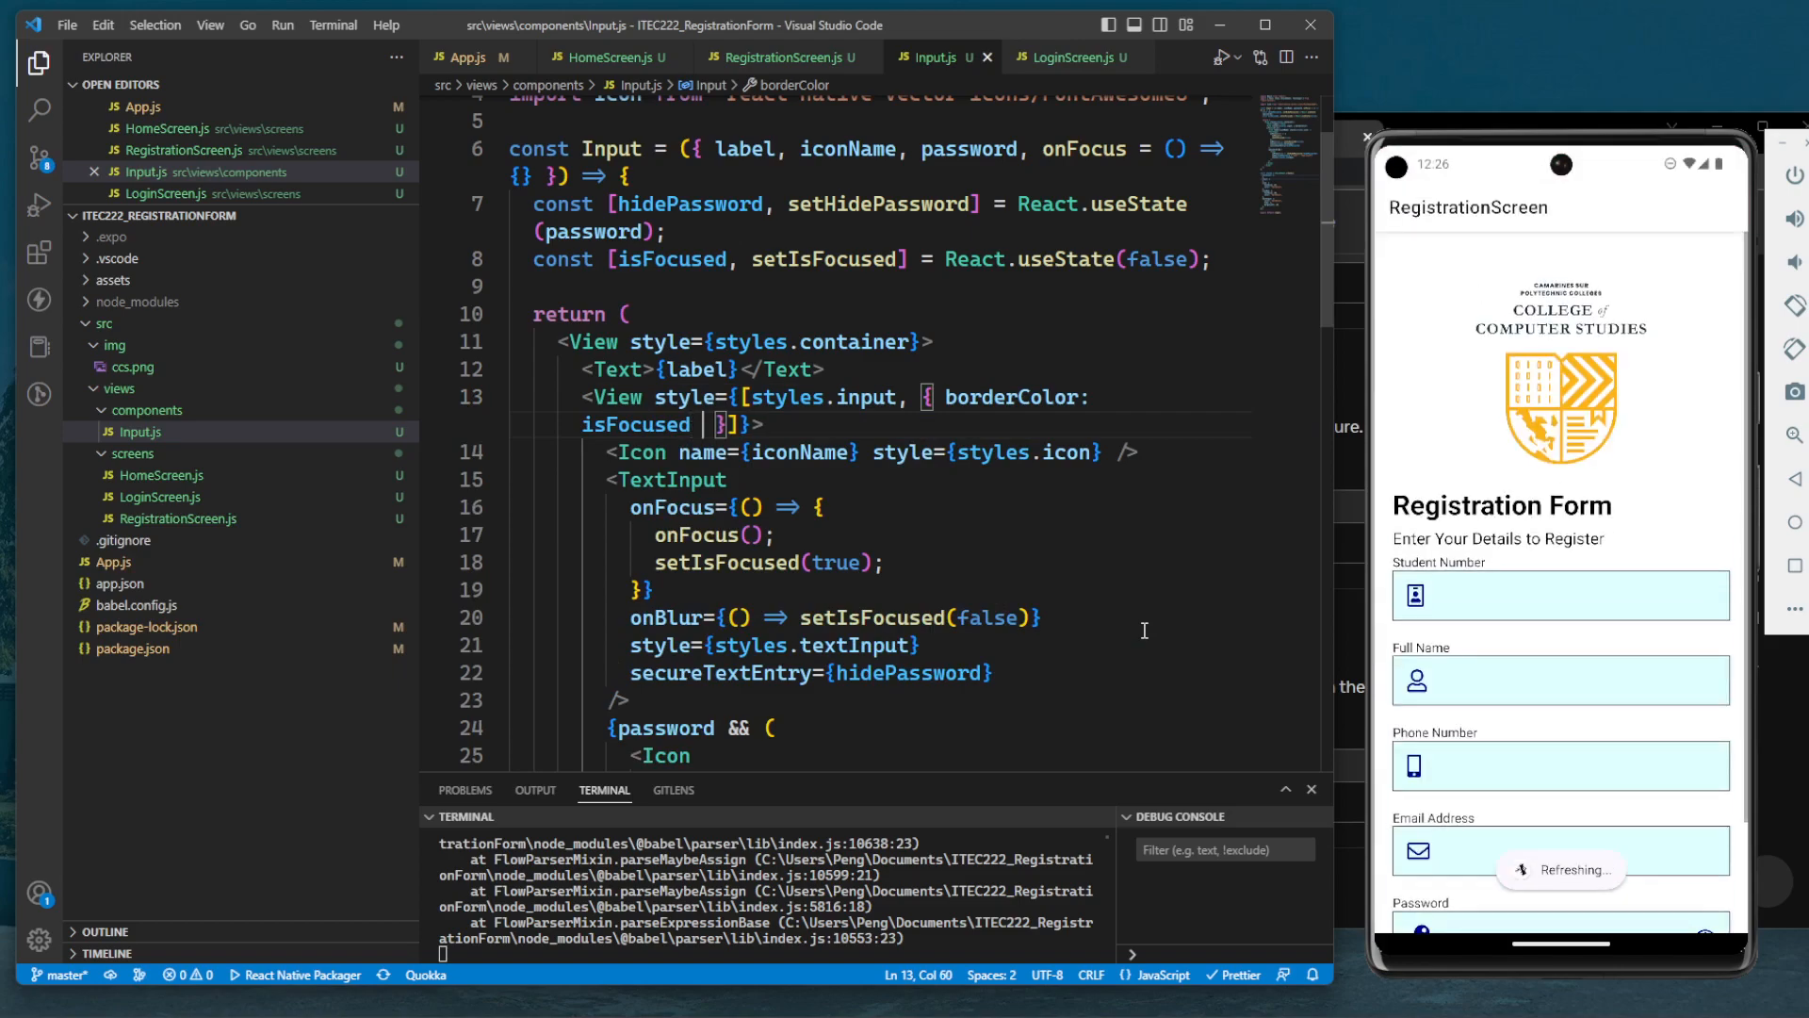
{"action": "type", "text": "? \"darkb"}
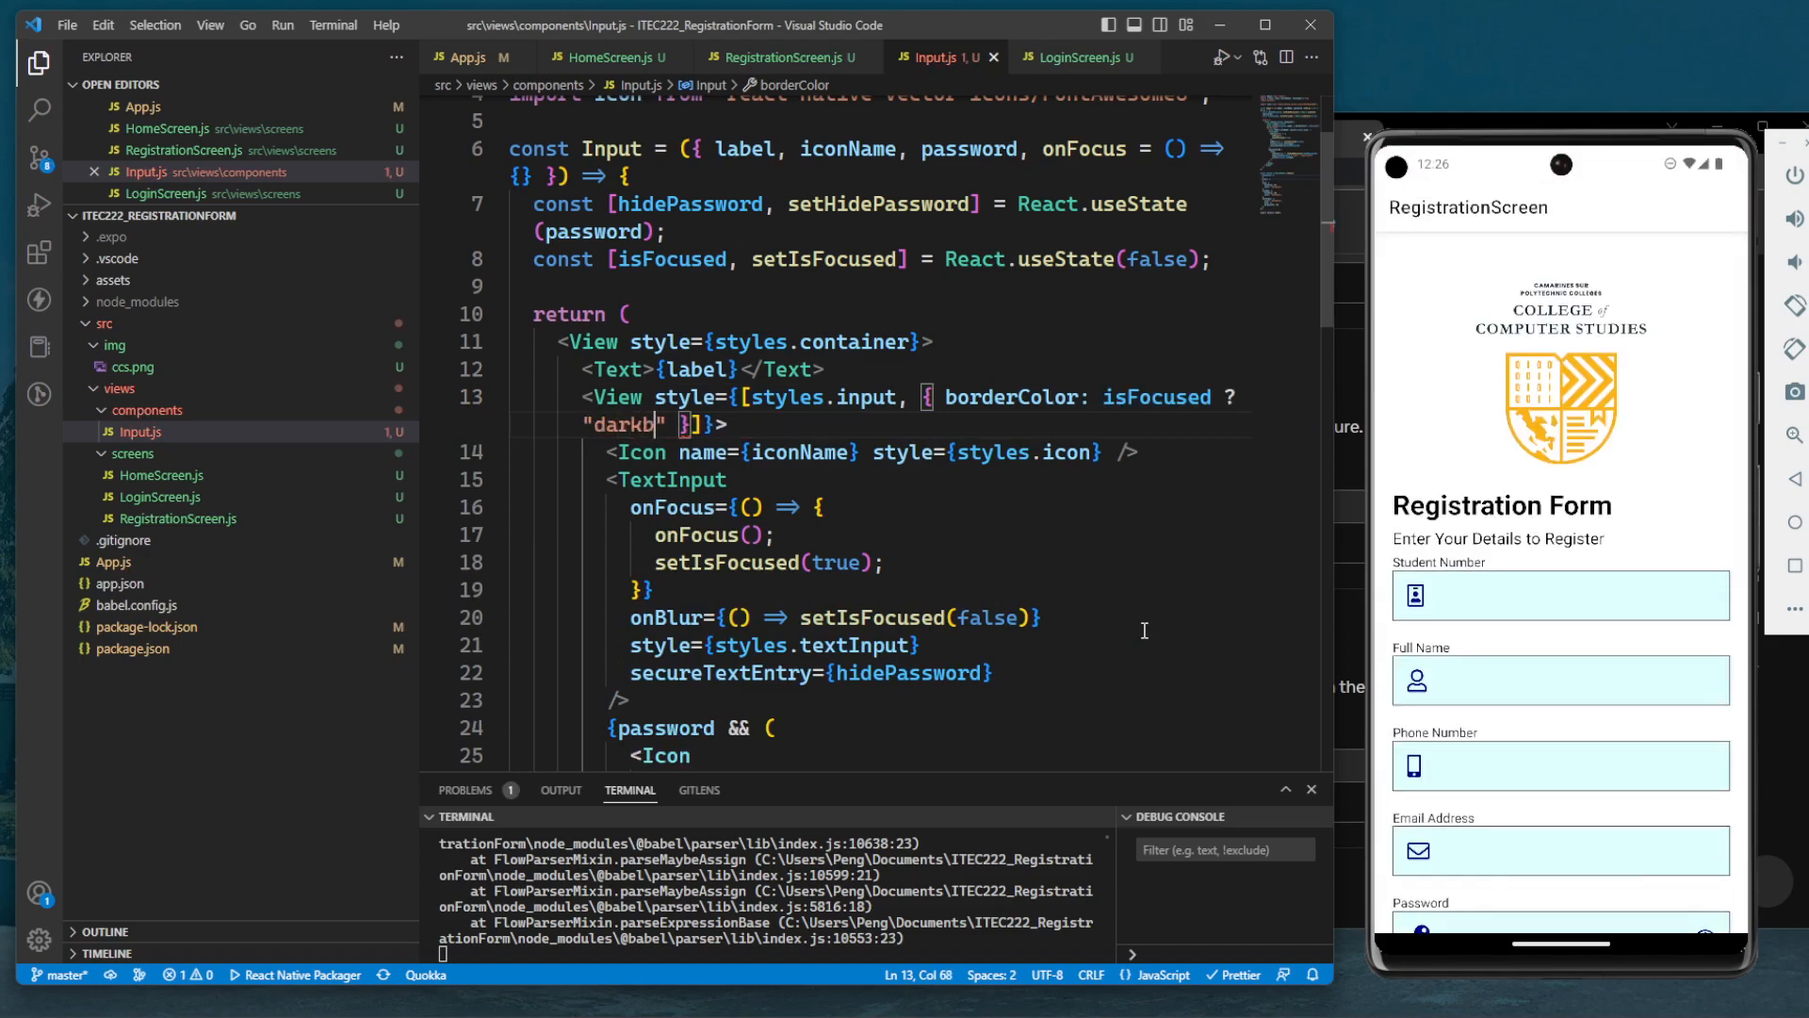
{"action": "type", "text": "lue"}
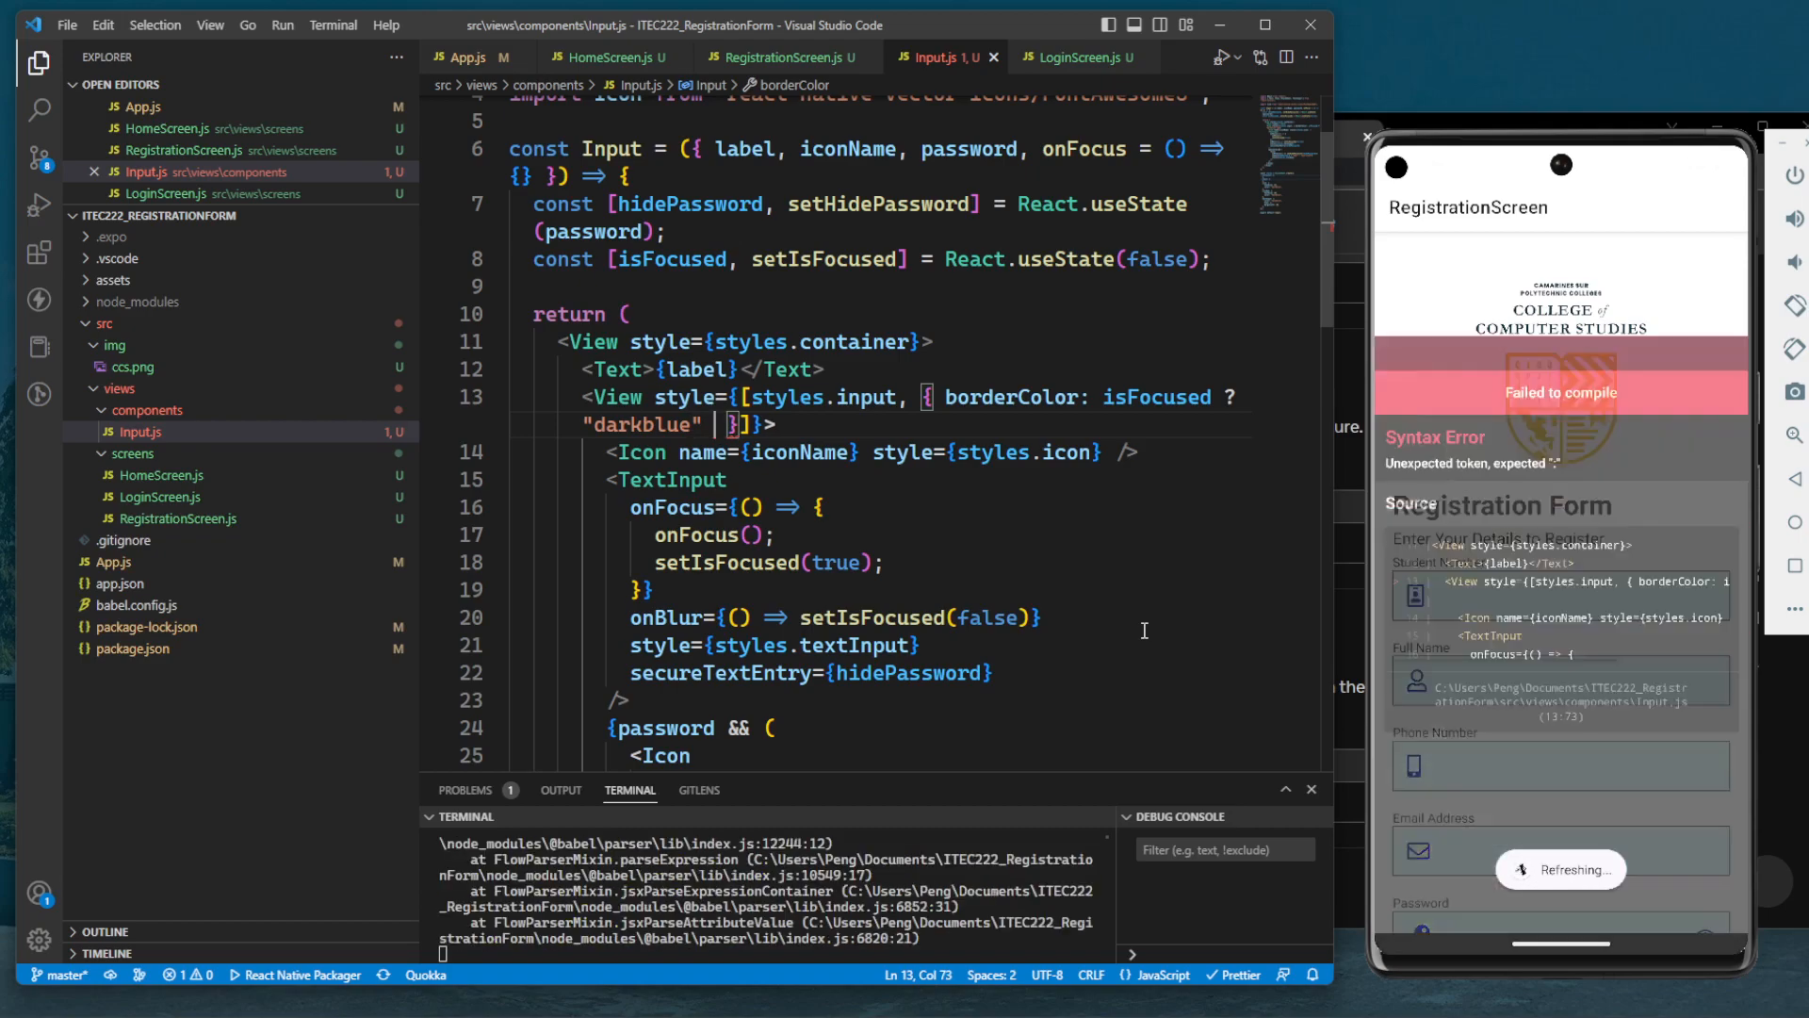
{"action": "type", "text": ": \"pow\""}
{"action": "type", "text": "c"}
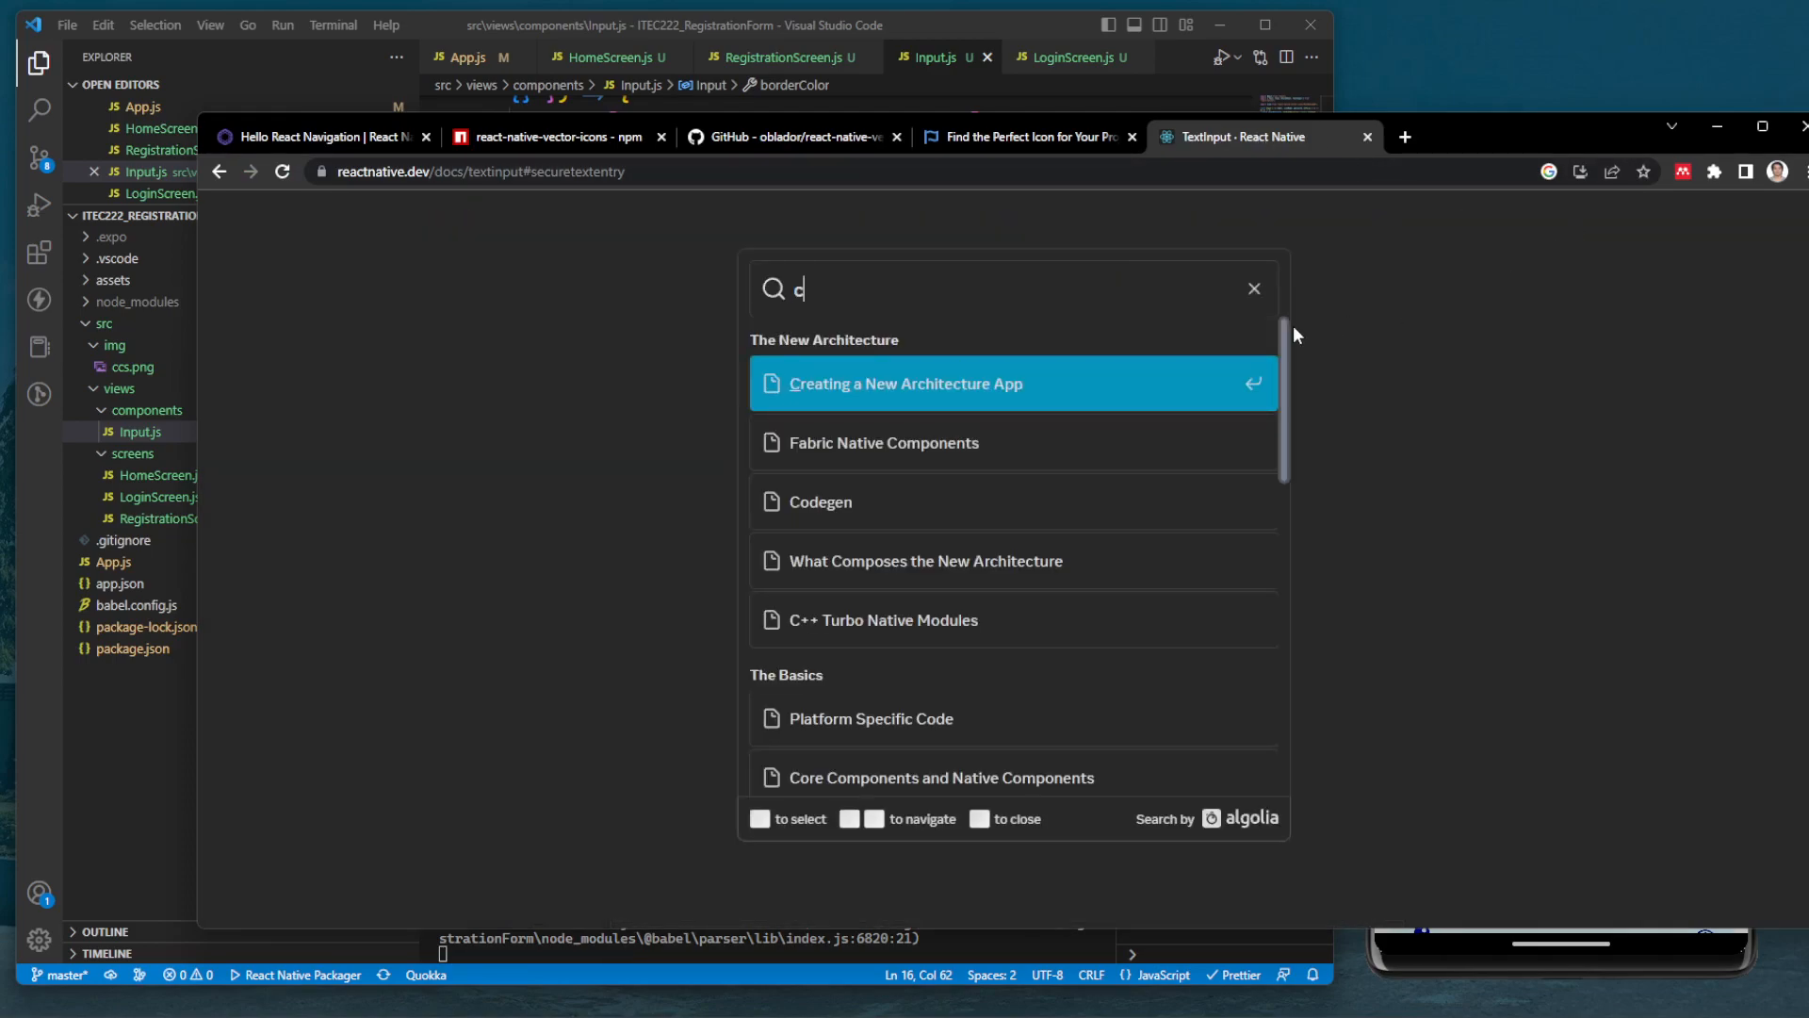
Search the React Native docs for "color" and jump to the Color Reference named colors list
{"action": "type", "text": "olor"}
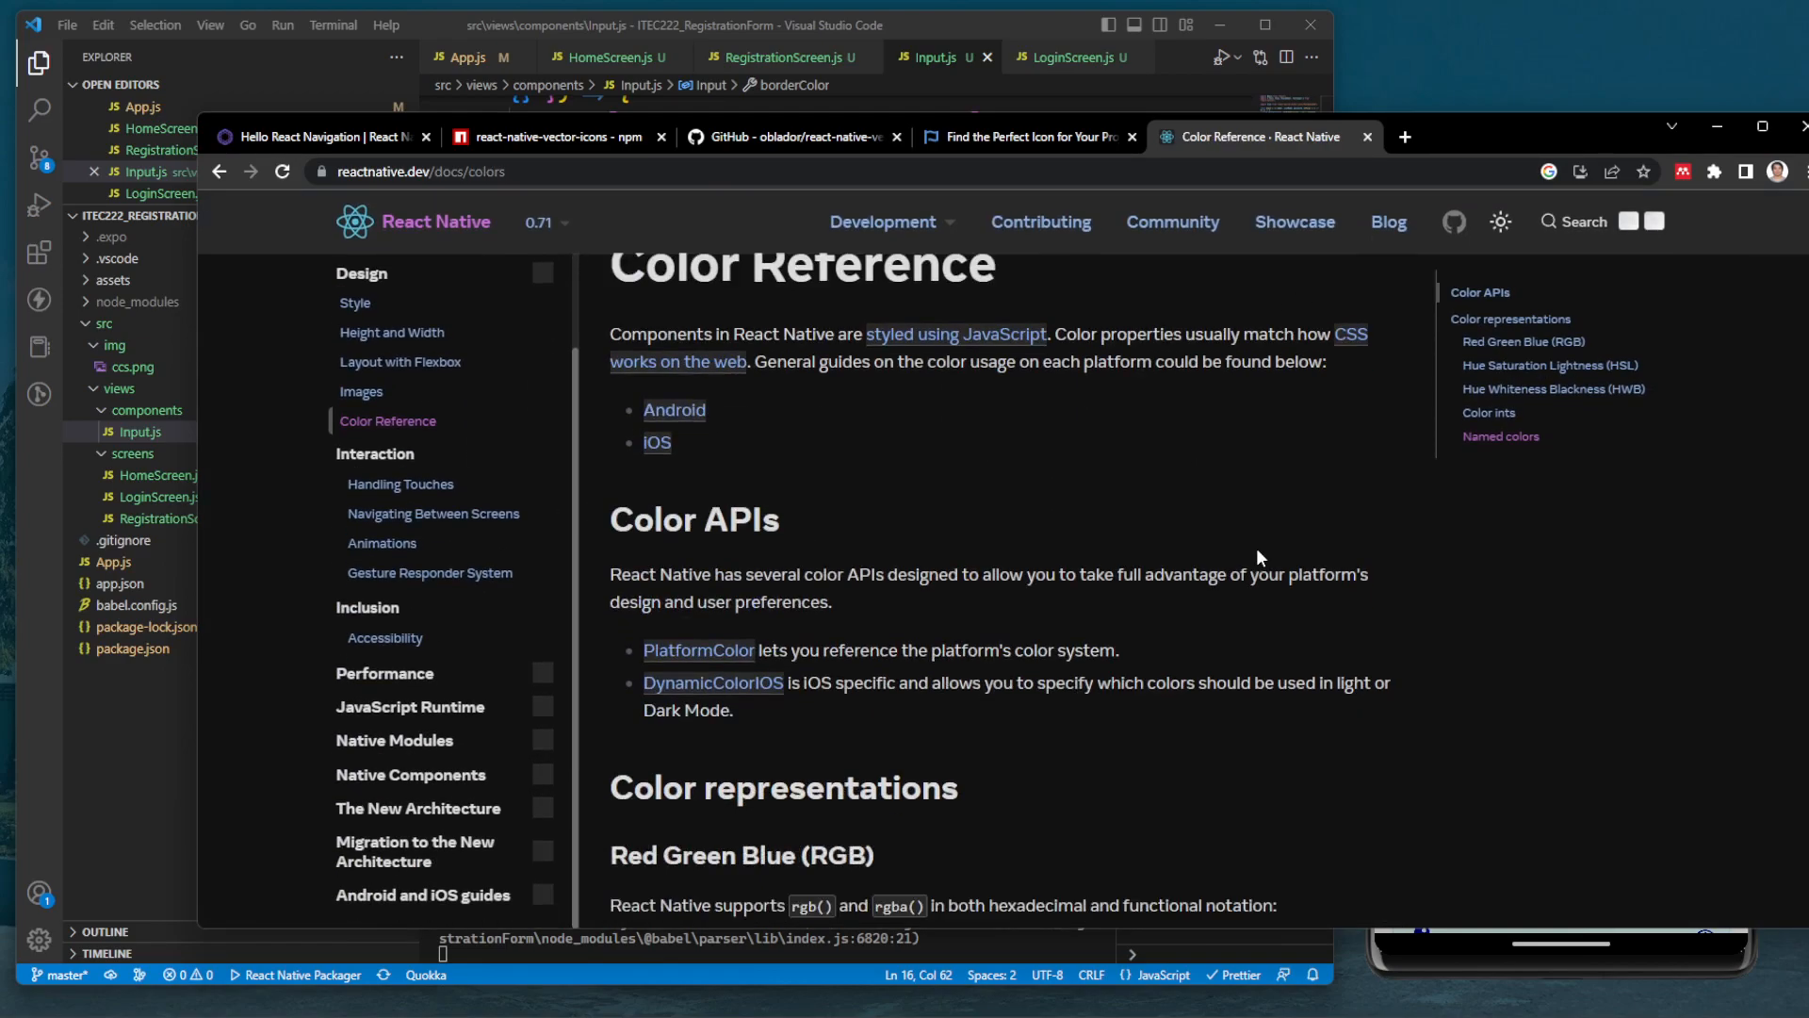
{"action": "scroll", "scroll_direction": "down", "scroll_amount": 3}
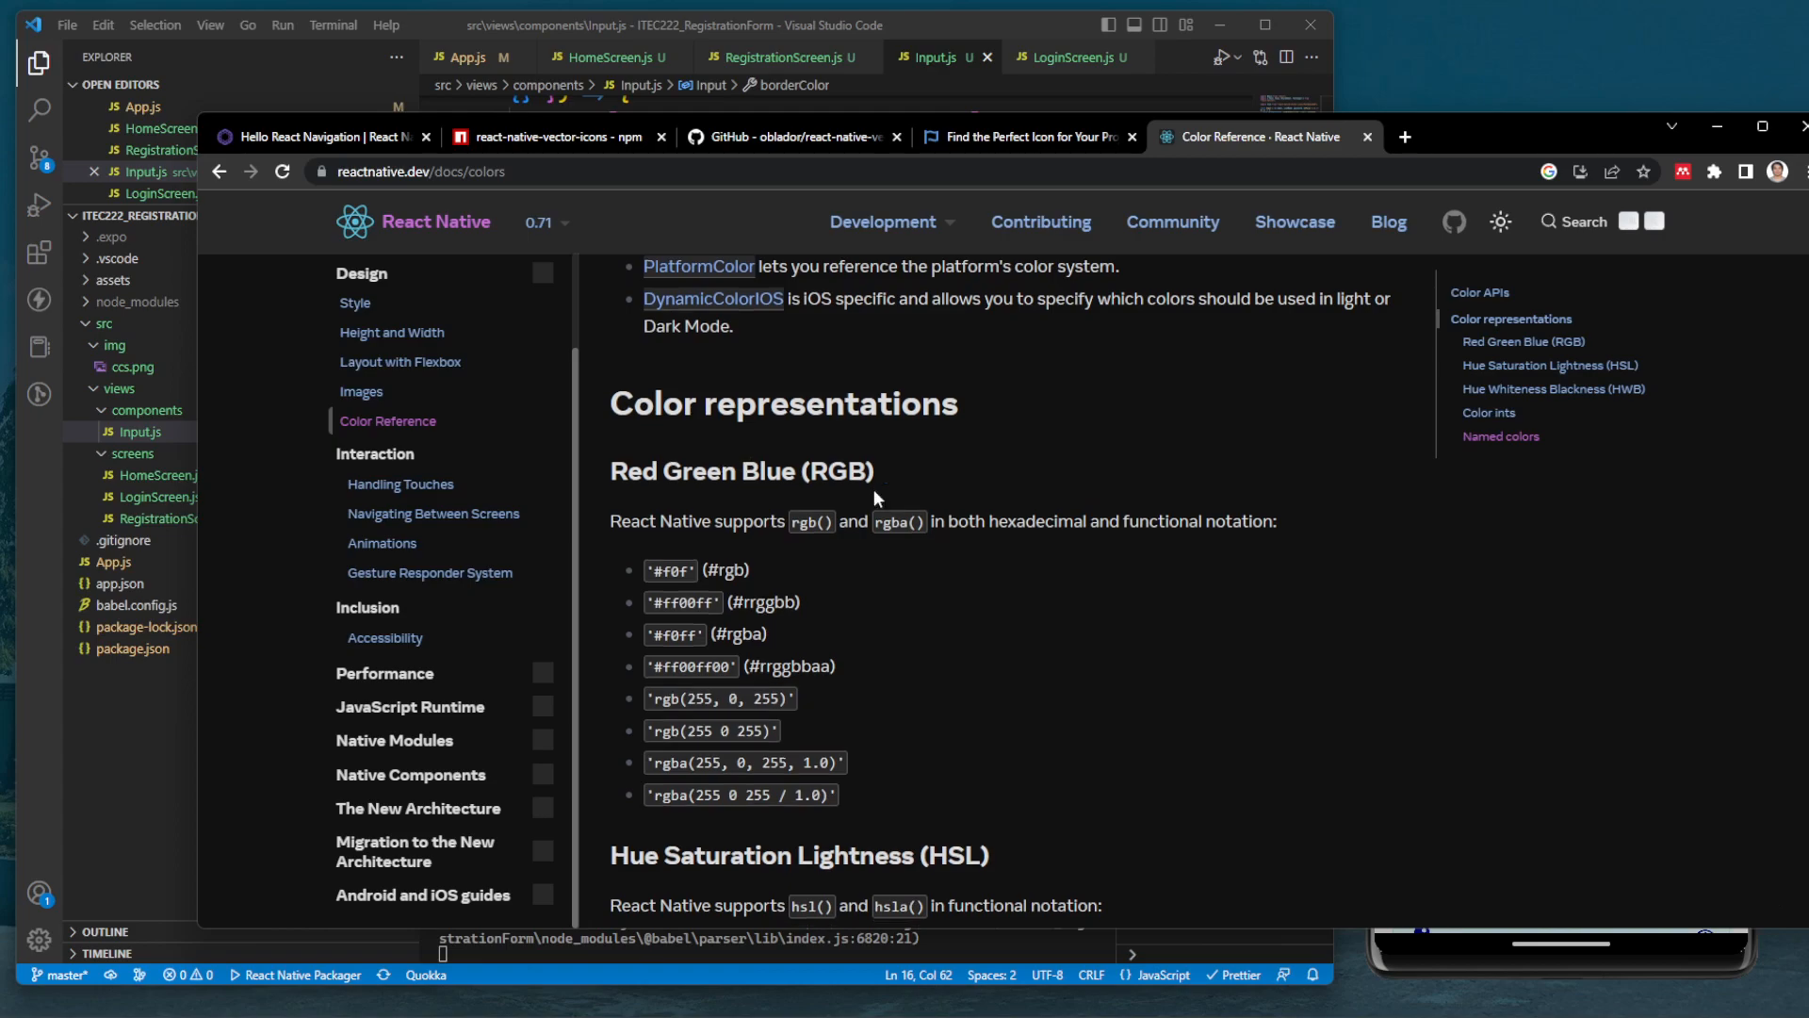
{"action": "scroll", "scroll_direction": "down", "scroll_amount": 3}
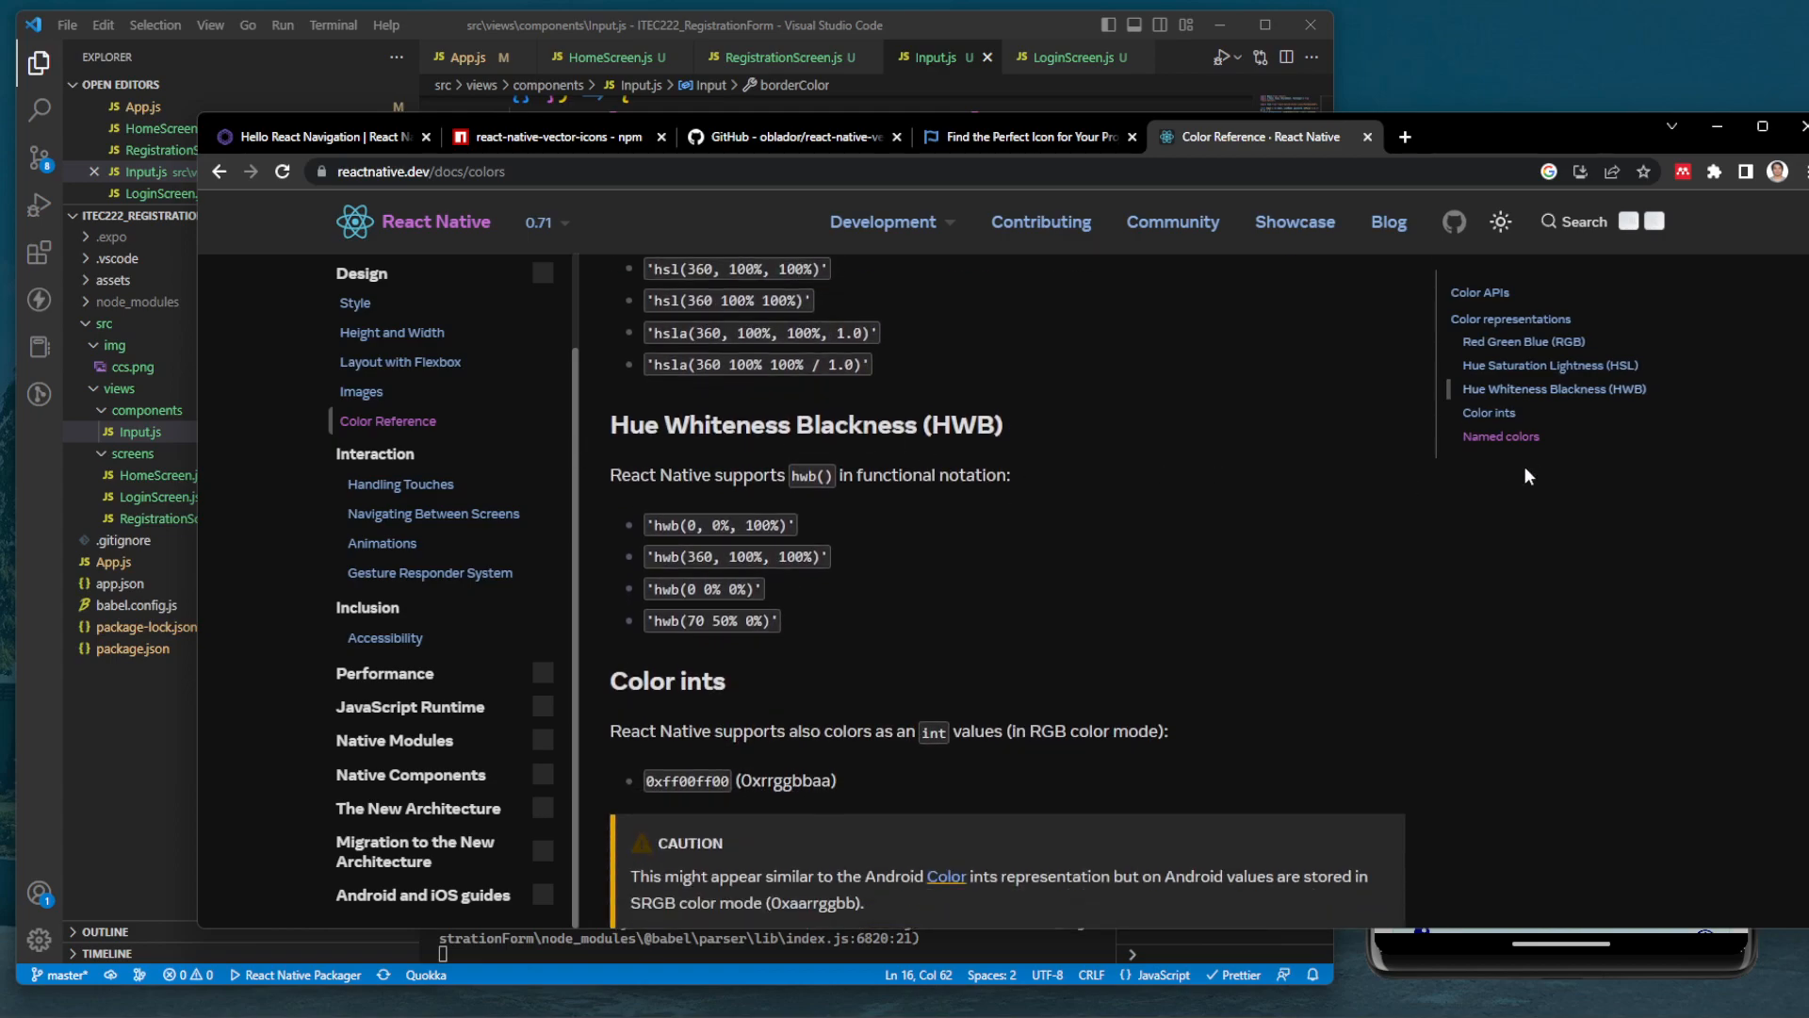
{"action": "left_click", "coordinate": [1500, 436]}
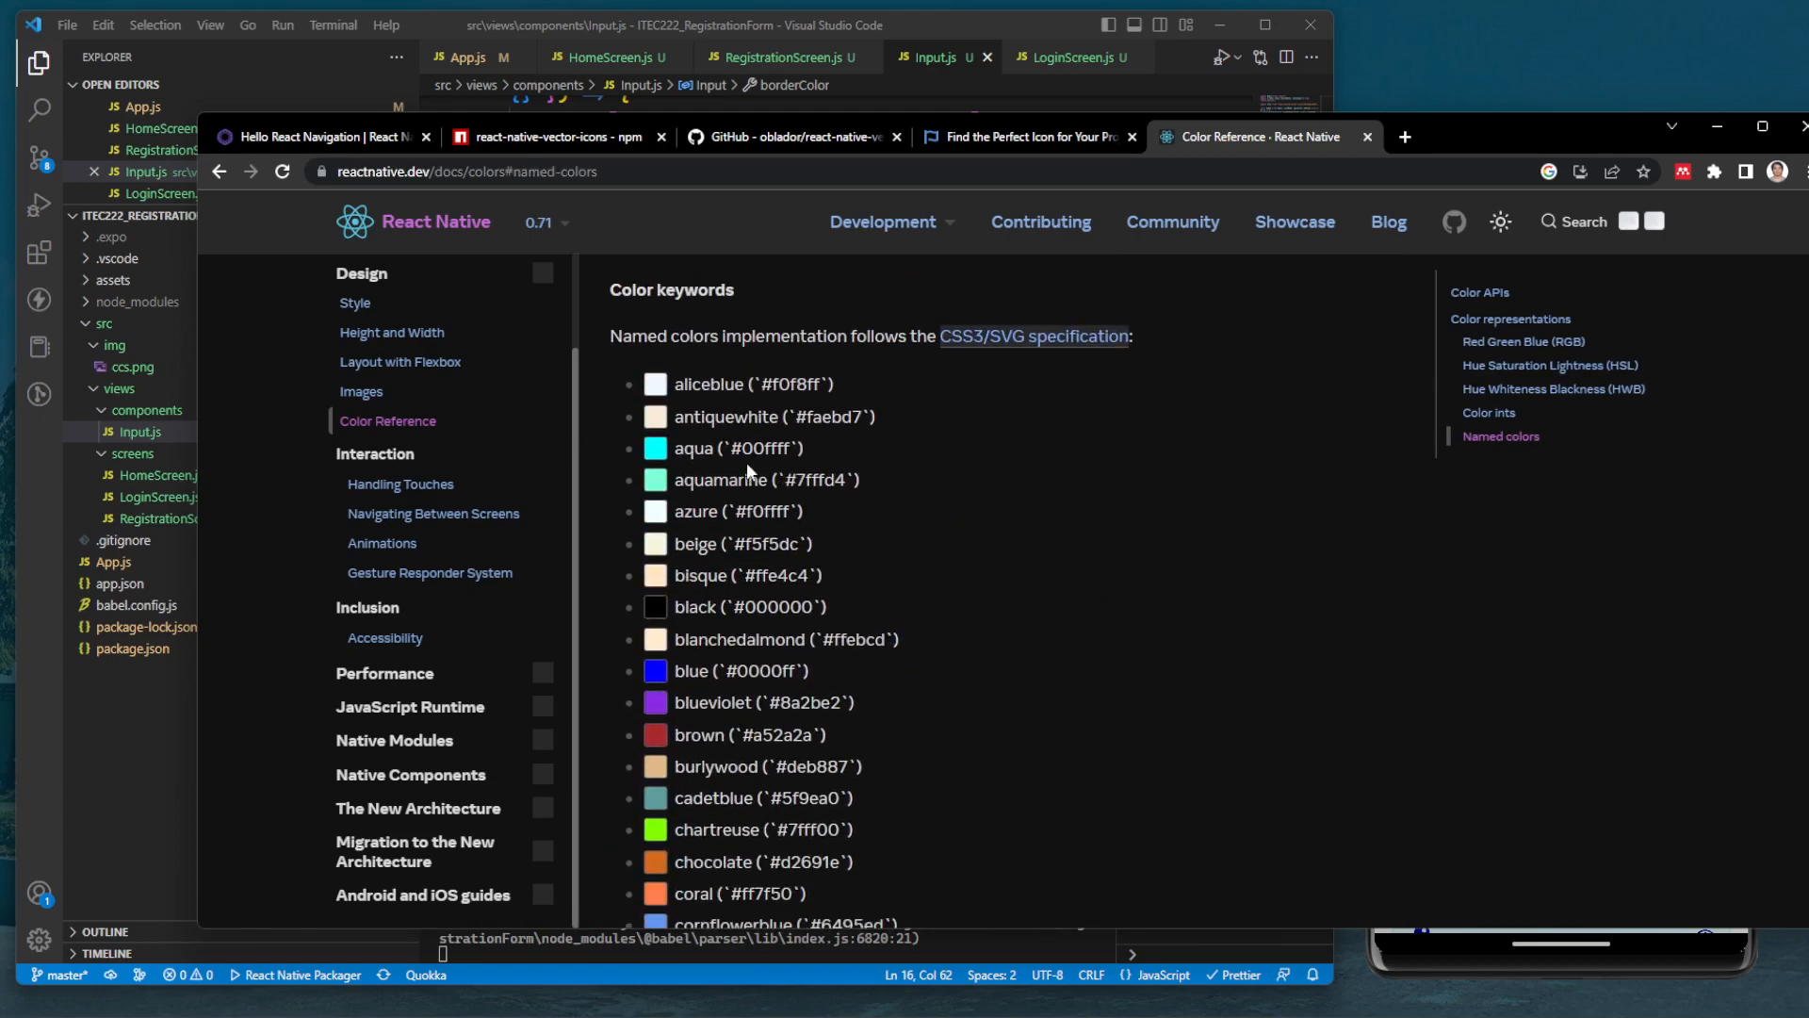
{"action": "scroll", "scroll_direction": "down", "scroll_amount": 3}
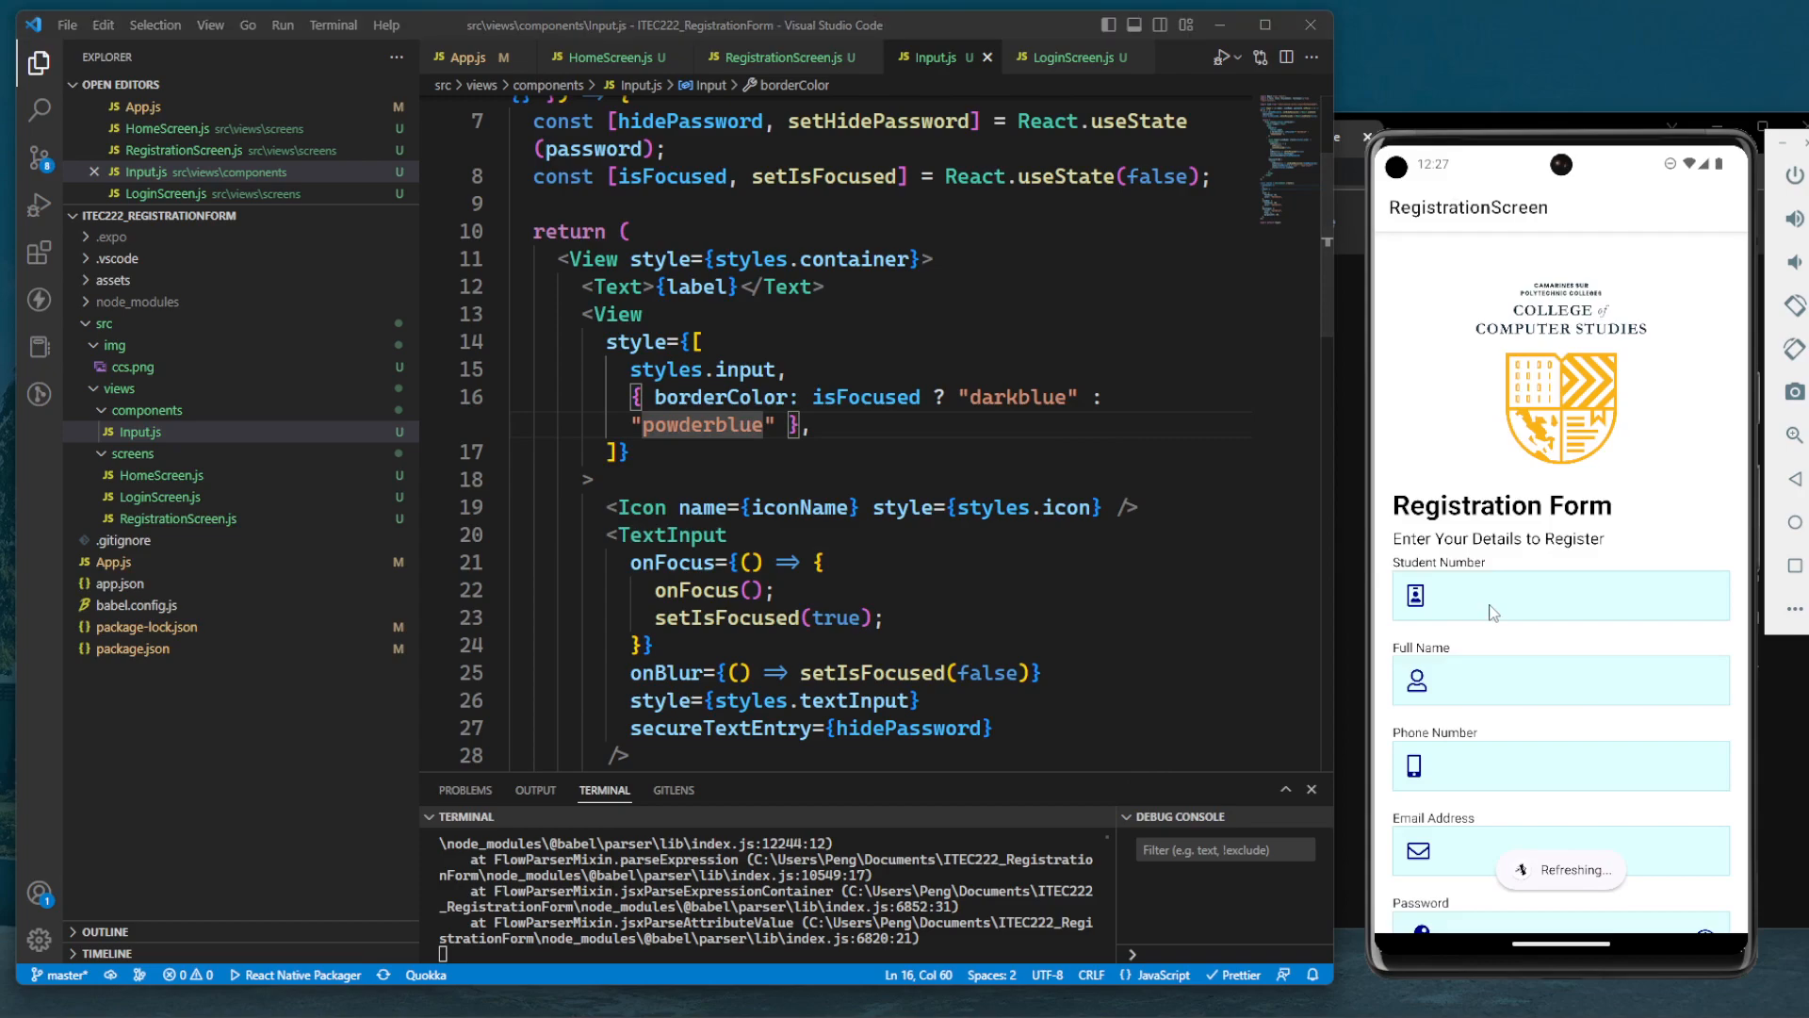
Tap the Student Number and Full Name fields to verify the darkblue focused border
{"action": "left_click", "coordinate": [1559, 596]}
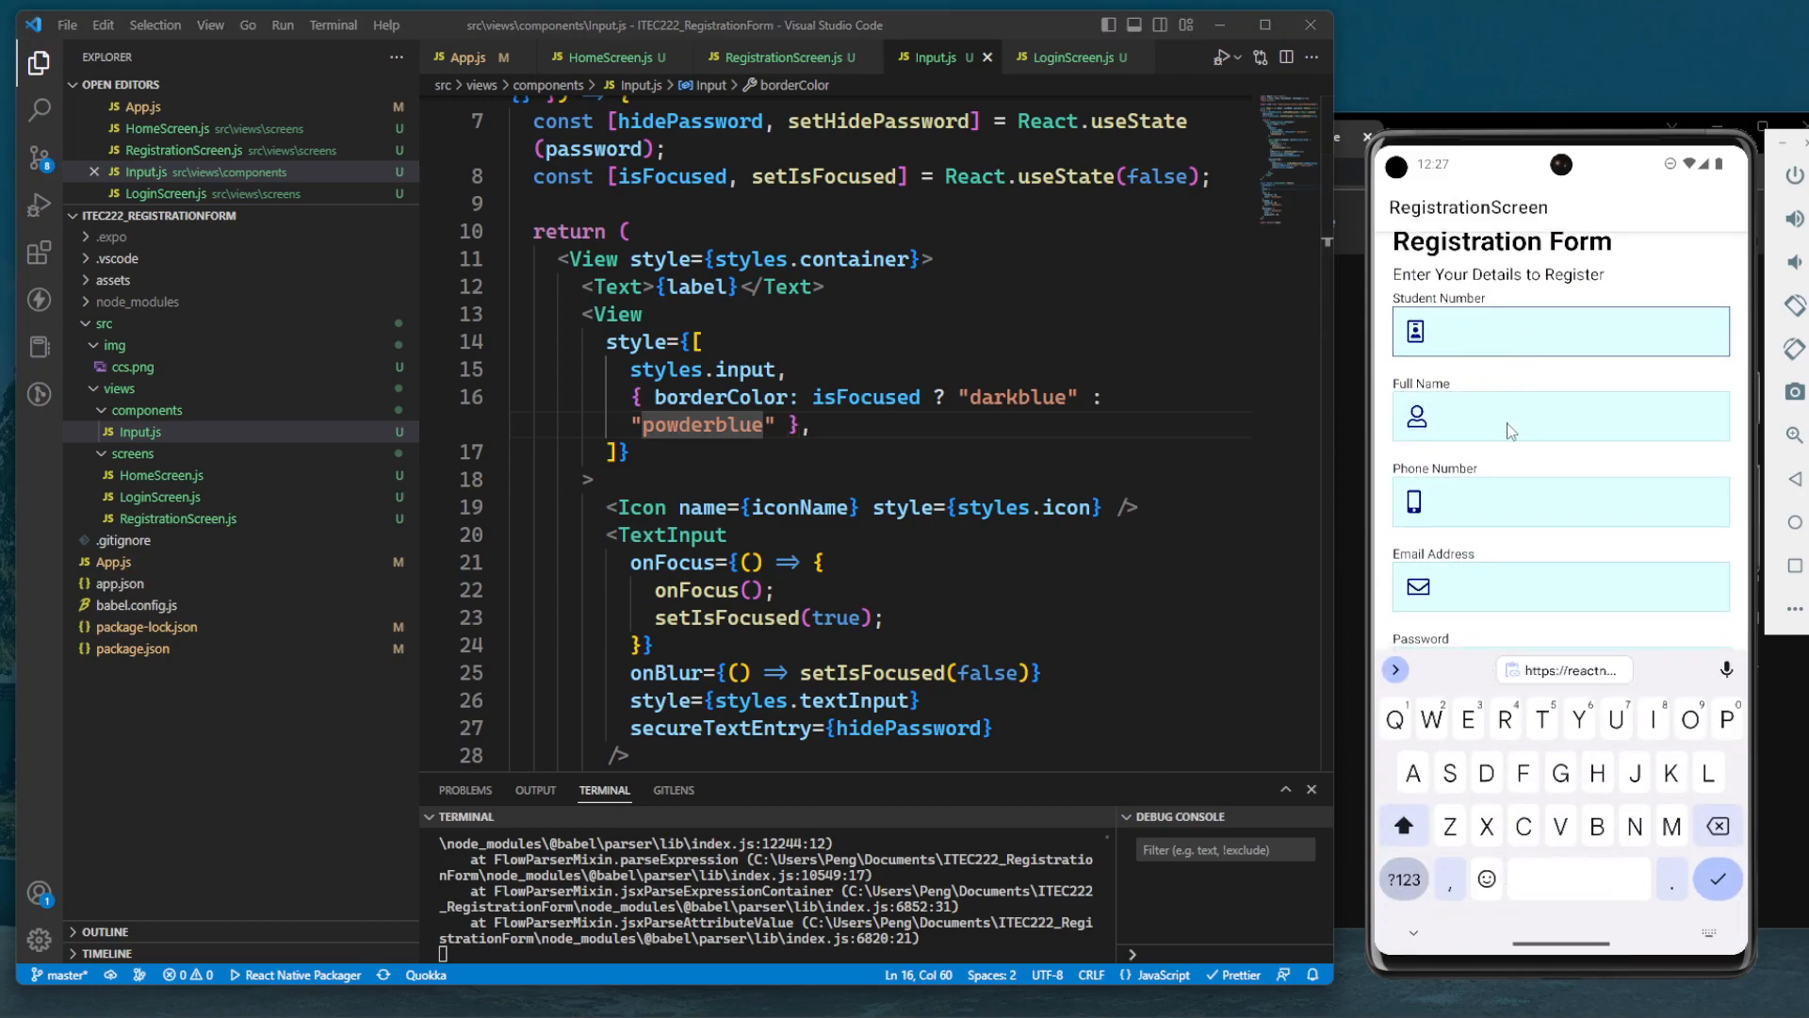
{"action": "left_click", "coordinate": [1560, 416]}
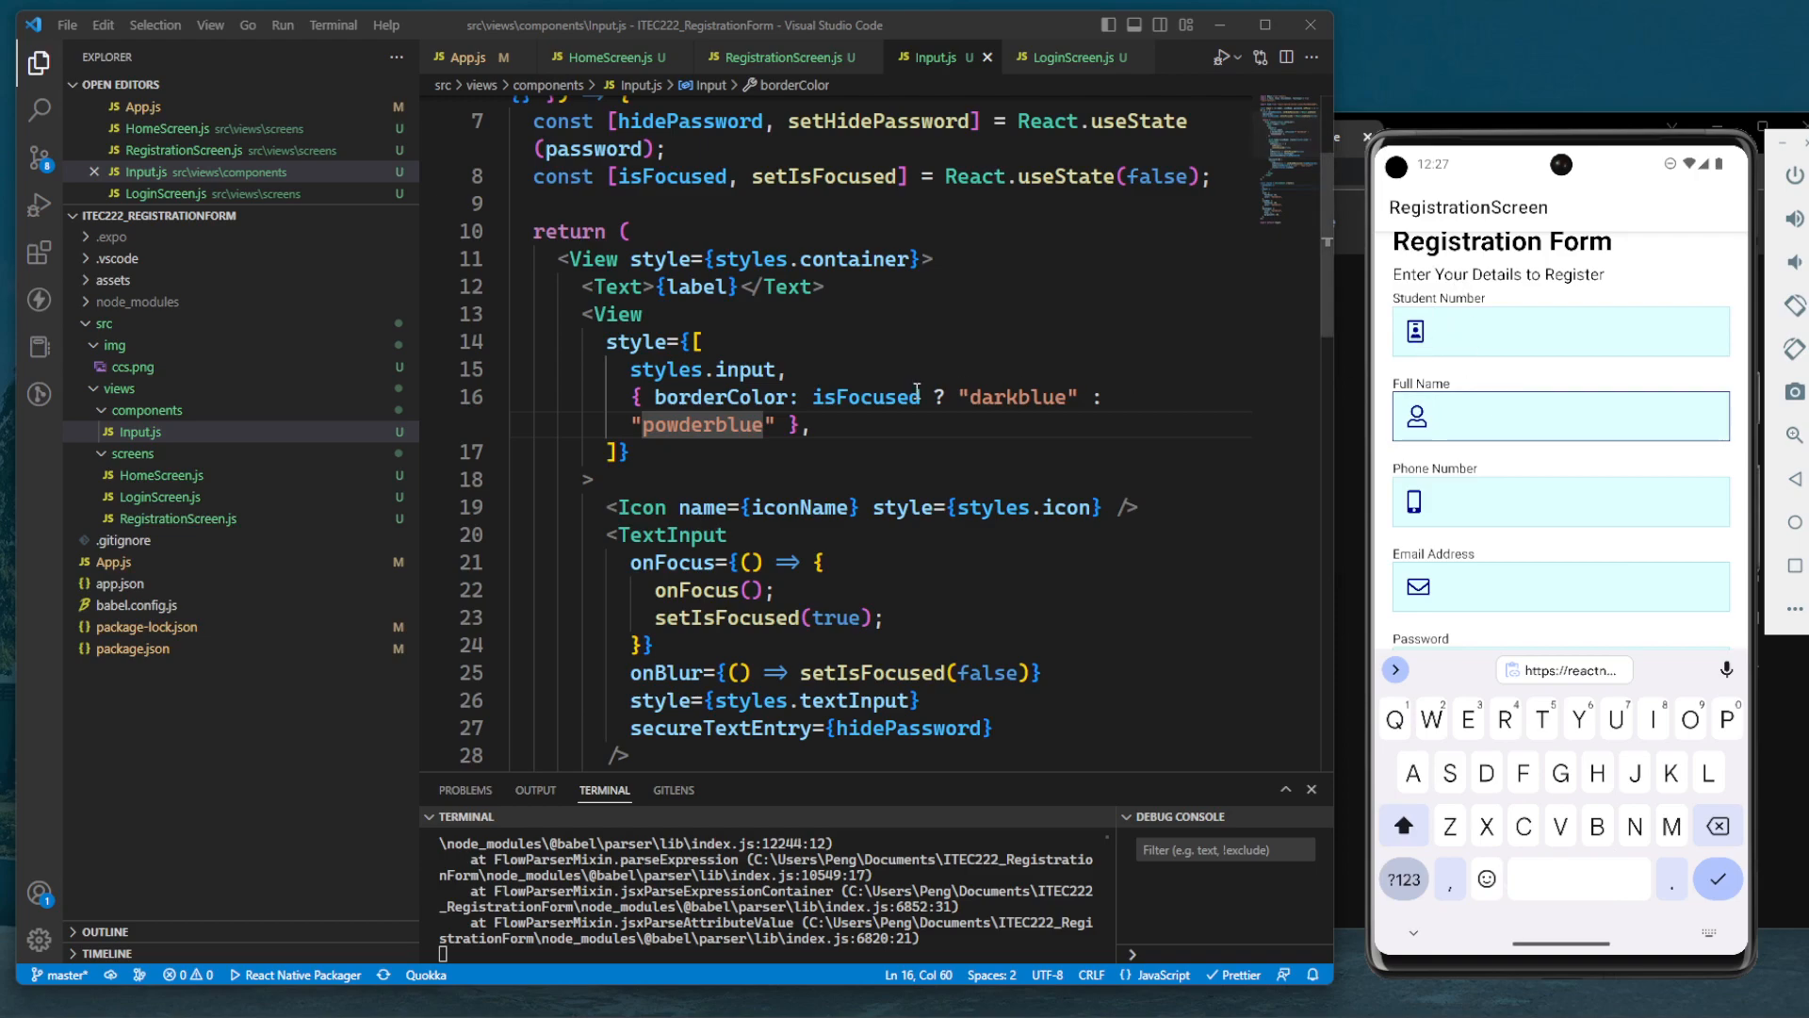